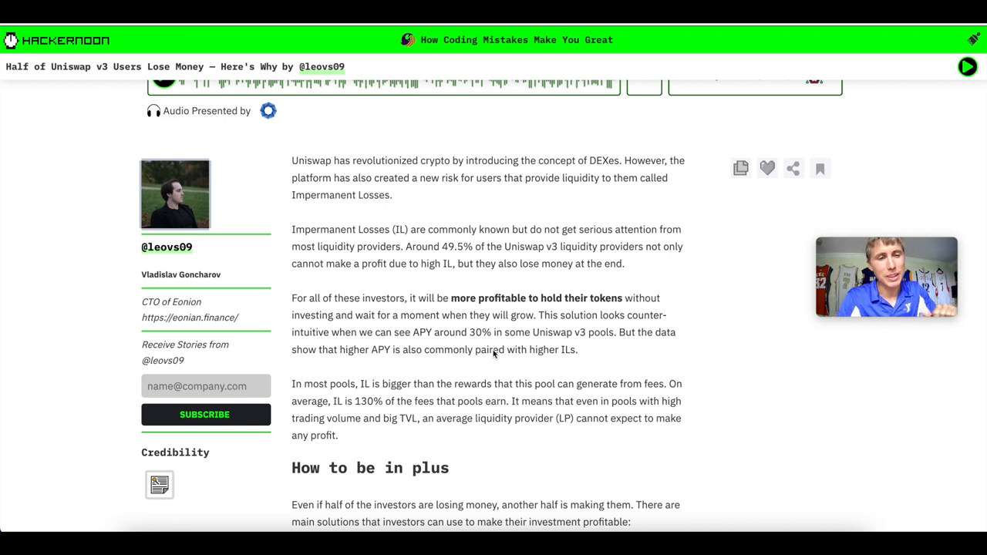
Scroll the article and highlight the paragraph on IL exceeding pool fees.
scroll(down, 3)
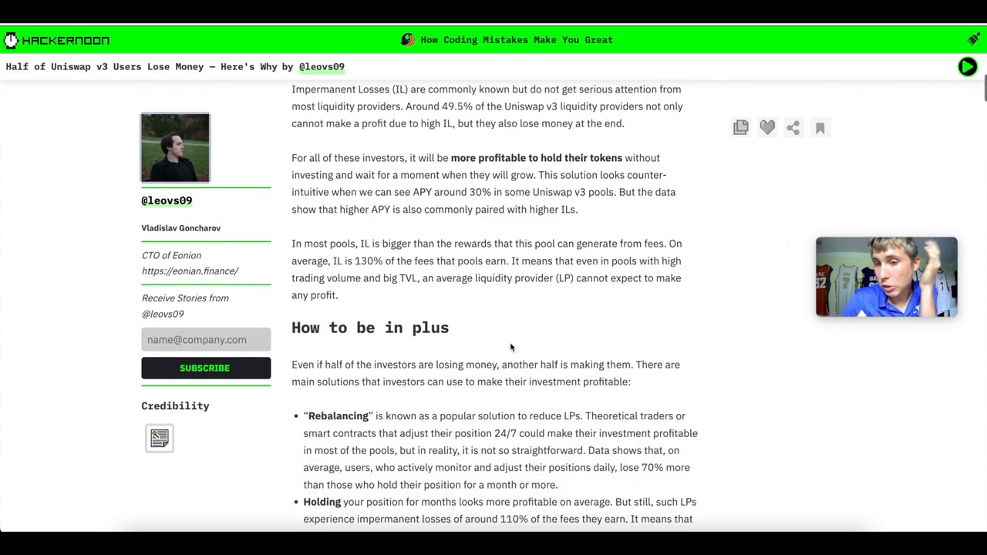
scroll(down, 3)
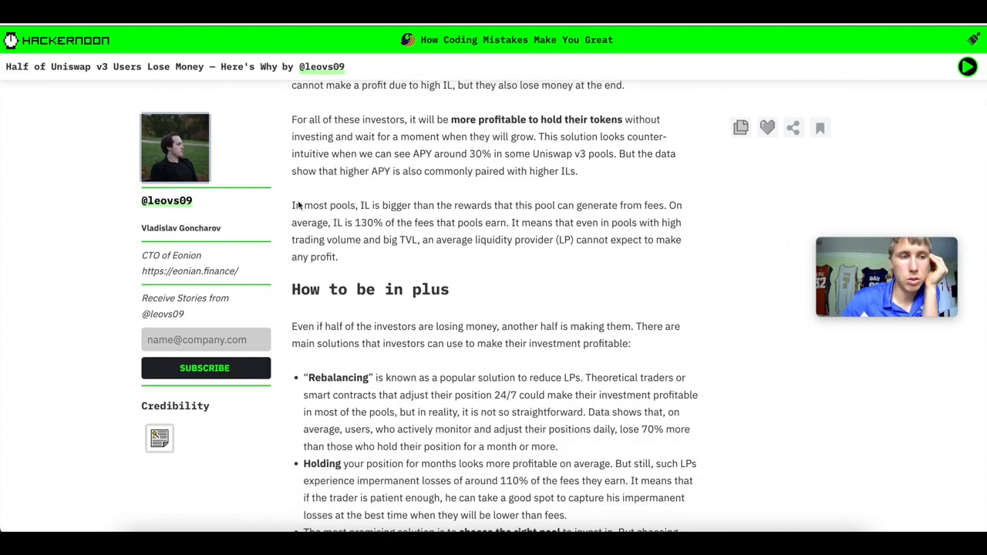
drag(292, 206, 493, 239)
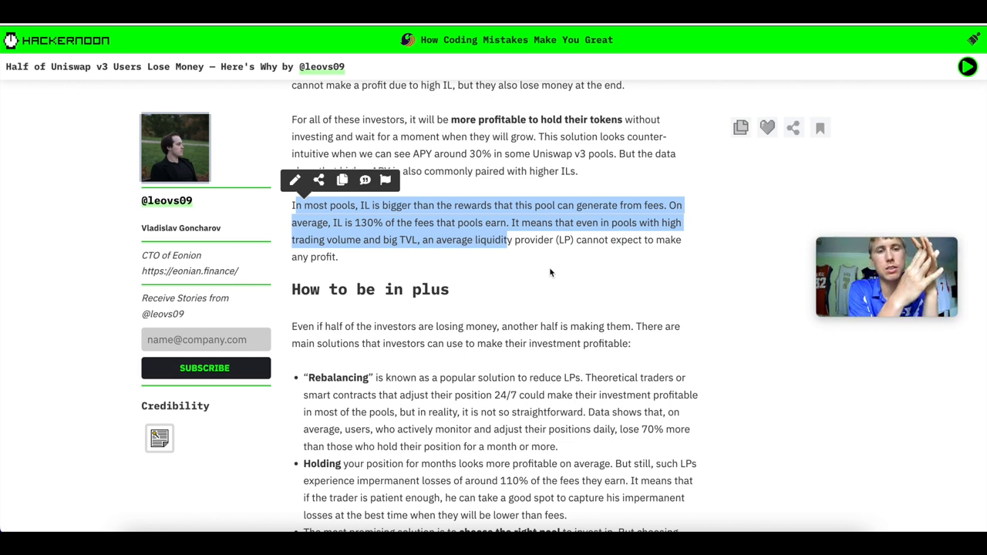
Scroll further and highlight the passage ending in the phrase 'lose 70% more'.
scroll(down, 3)
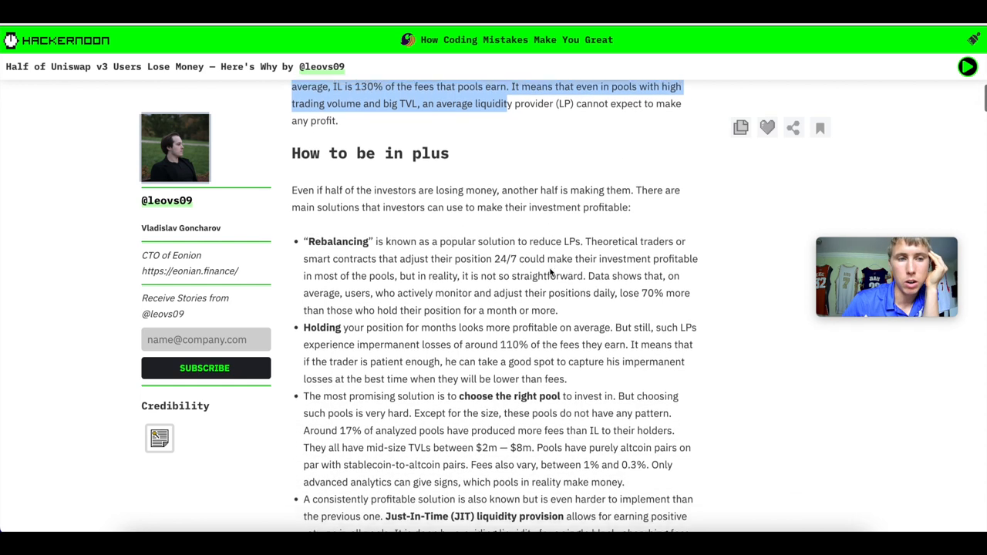
scroll(down, 3)
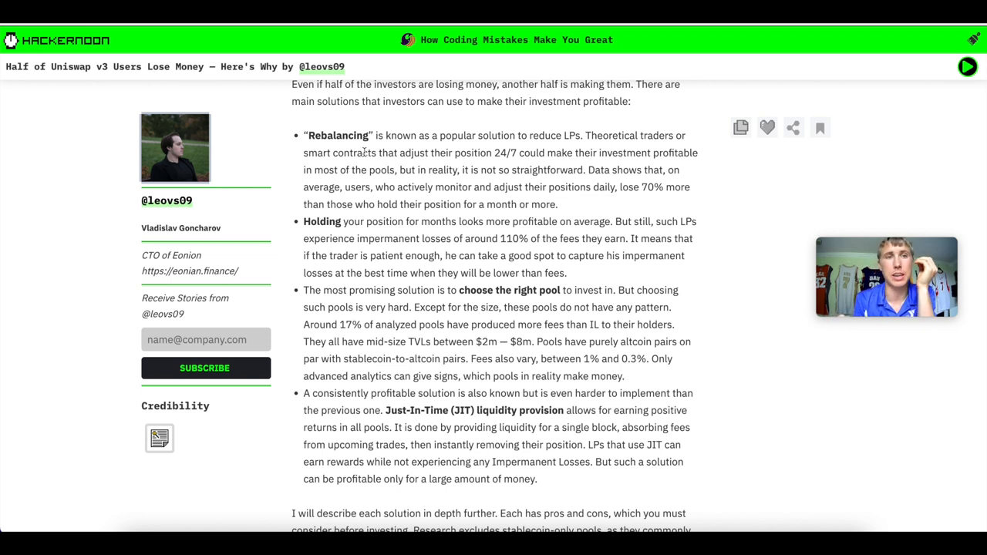
mouse_move(301, 114)
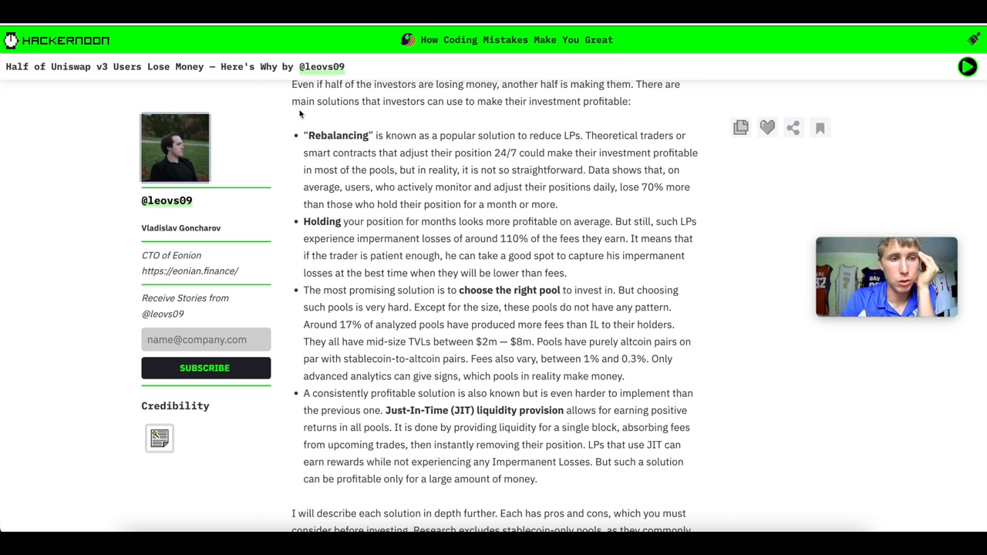
drag(302, 135, 559, 203)
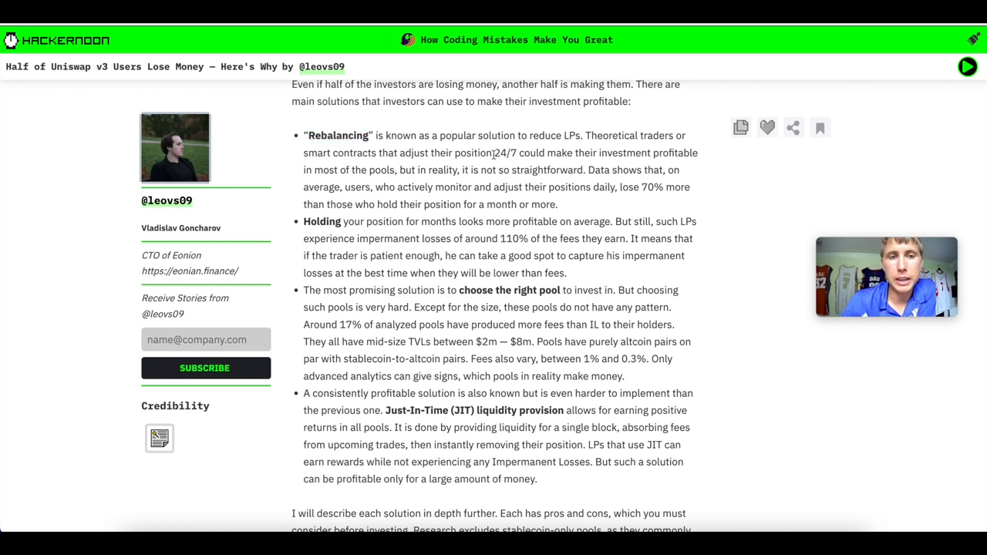
drag(307, 136, 370, 136)
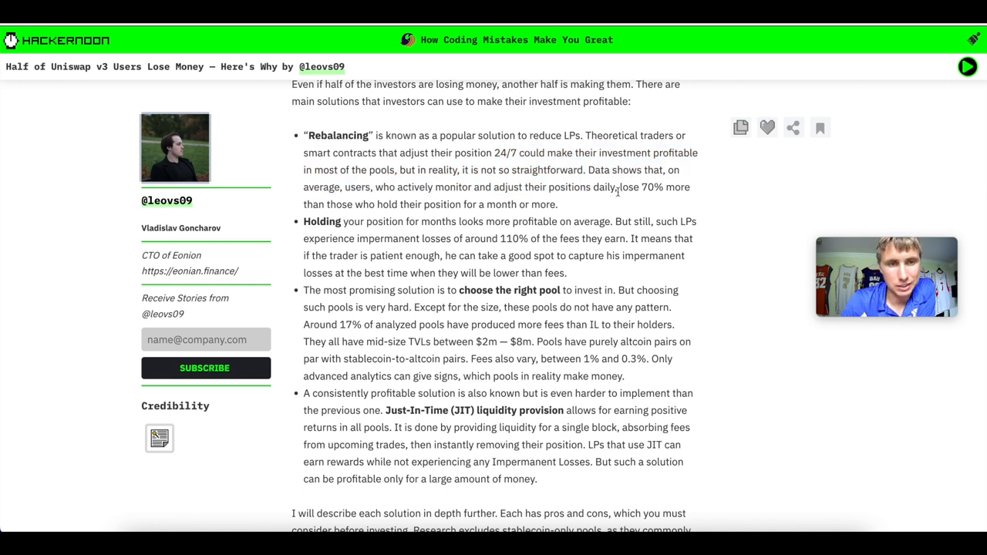
drag(623, 187, 691, 187)
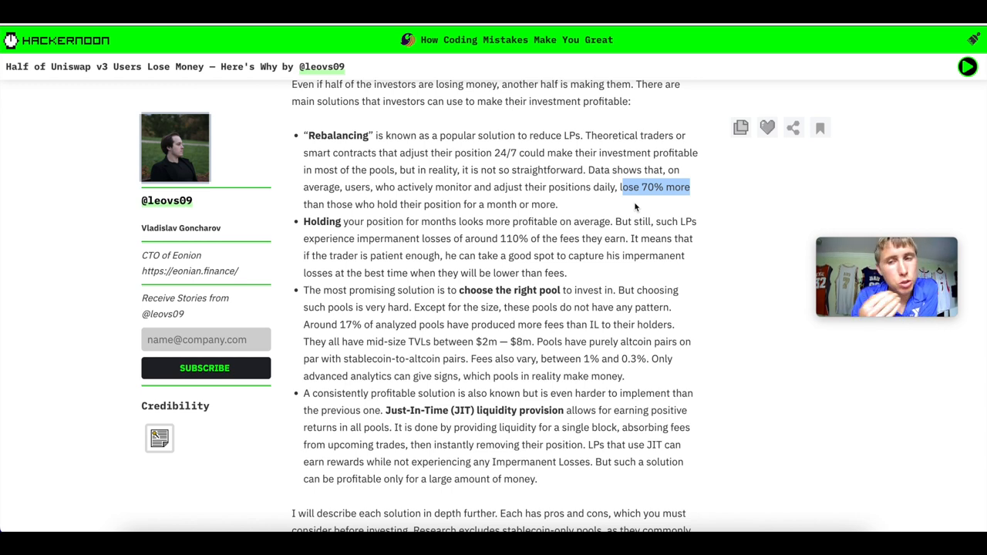
Scroll down and highlight the passage about choosing the right pool.
scroll(down, 3)
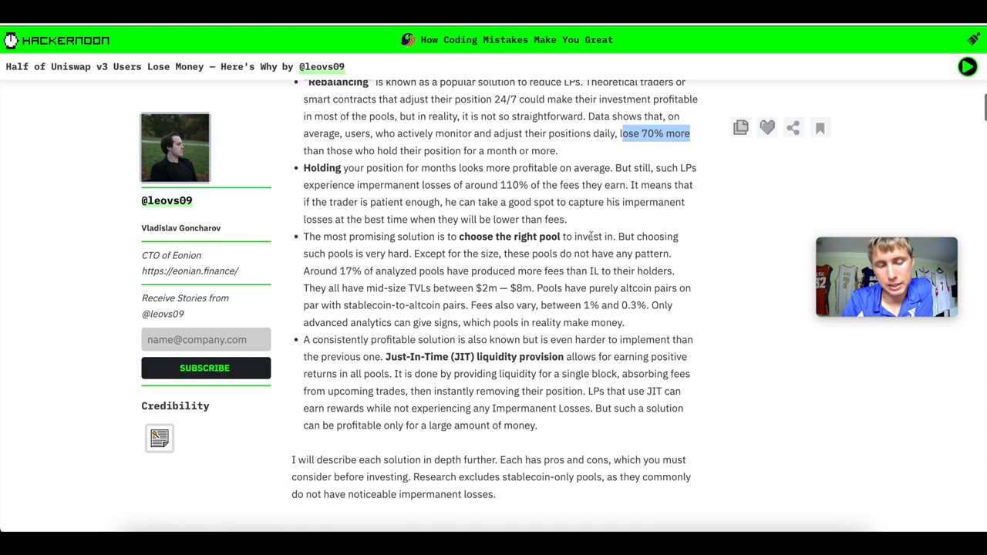
scroll(down, 3)
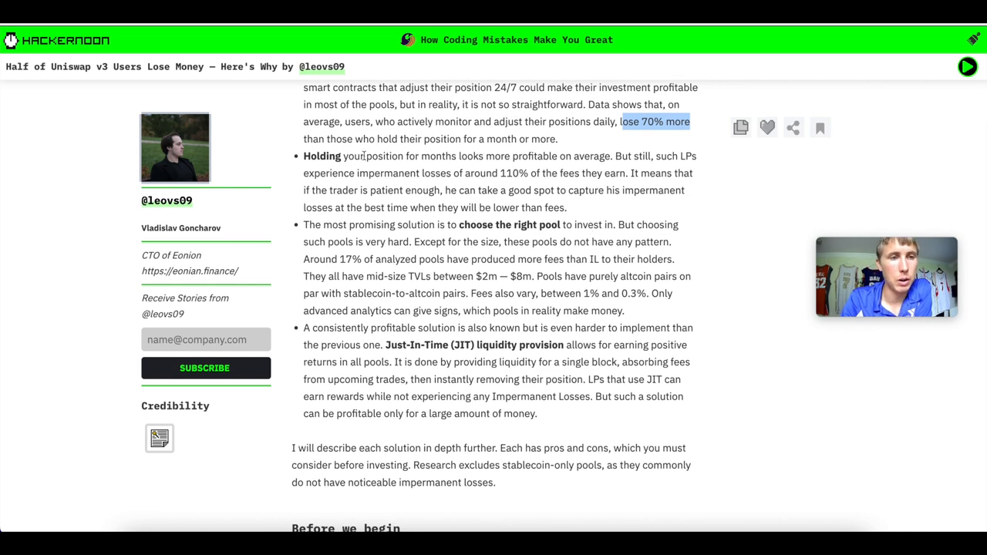
scroll(down, 3)
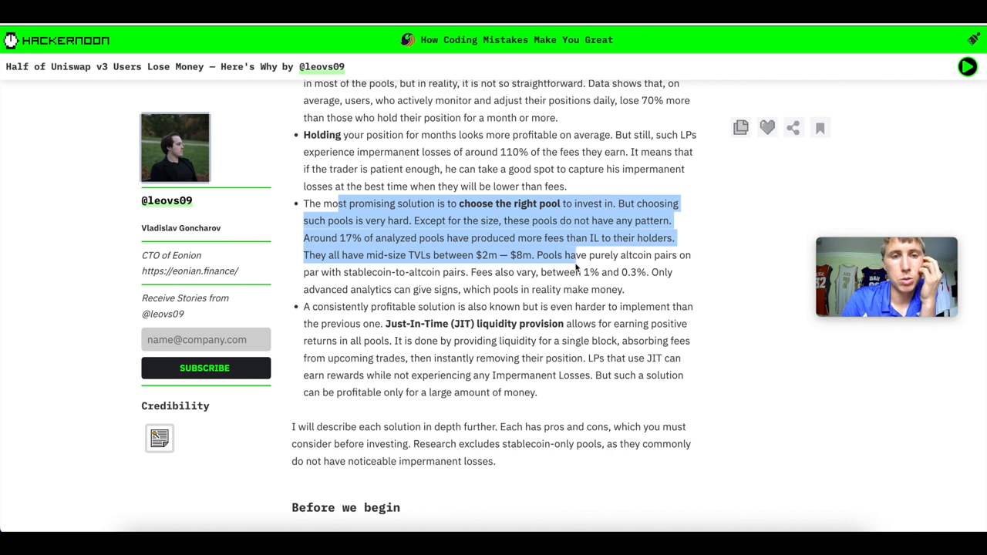
drag(574, 255, 617, 290)
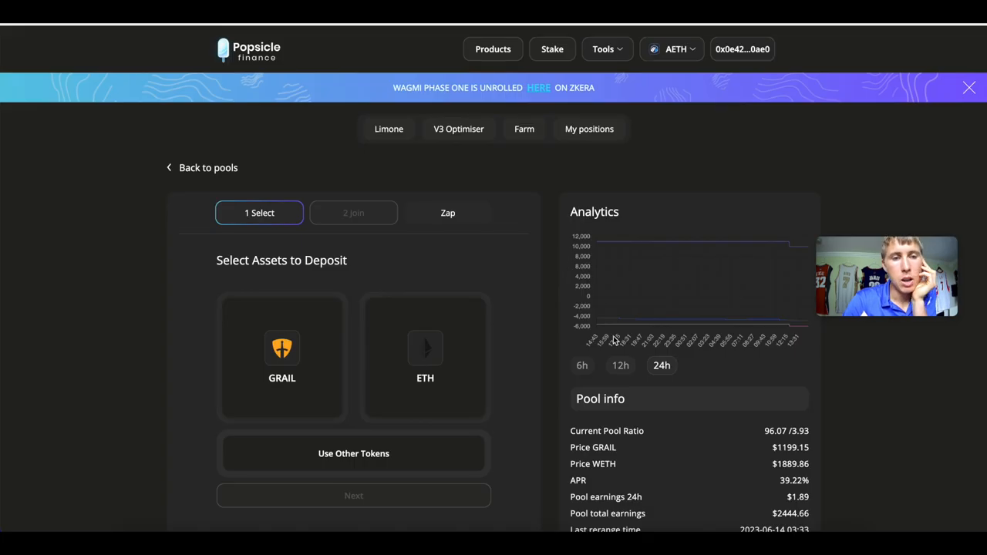
scroll(down, 3)
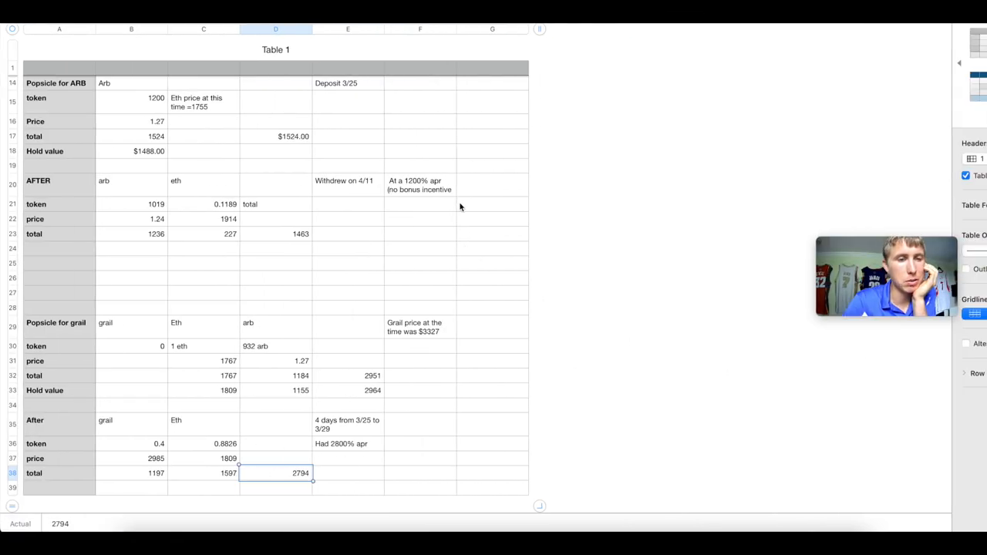
Review the GRAIL position's ETH token amount, 1767 price and ETH total in rows 30–32.
scroll(down, 3)
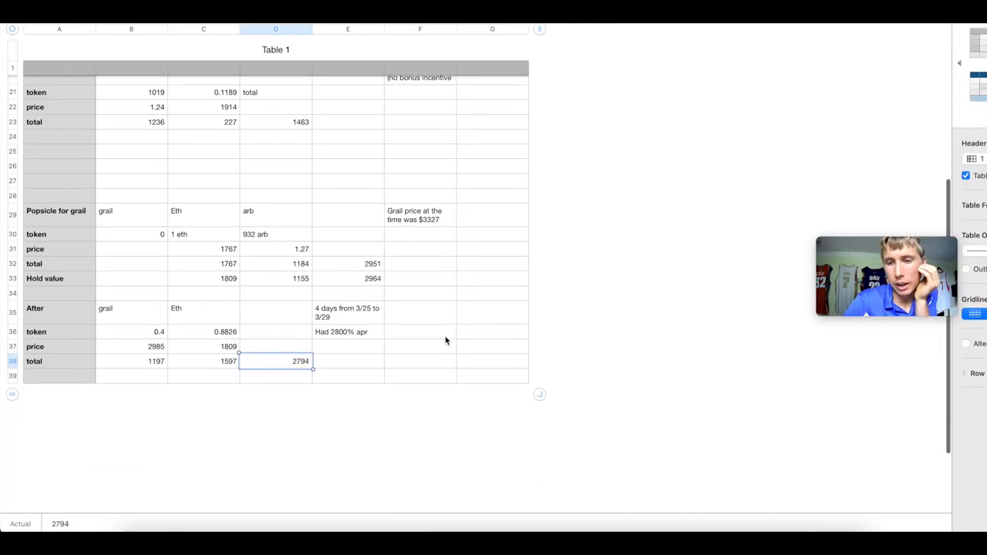
mouse_move(347, 332)
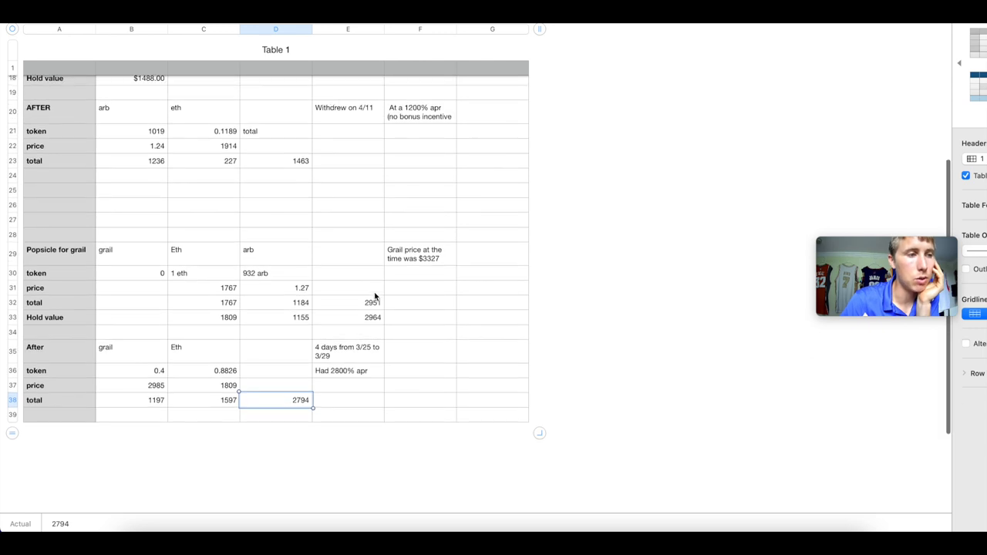
click(203, 171)
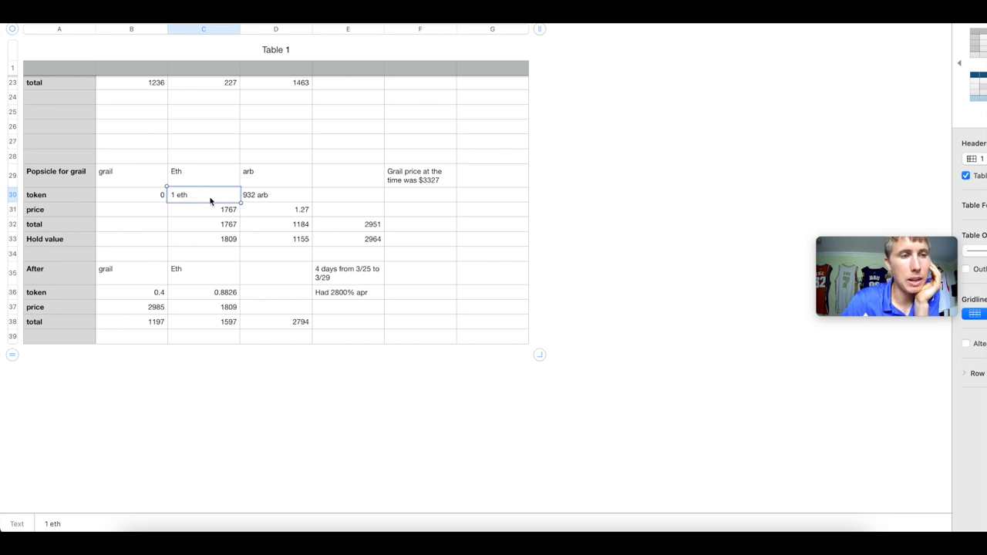
mouse_move(331, 226)
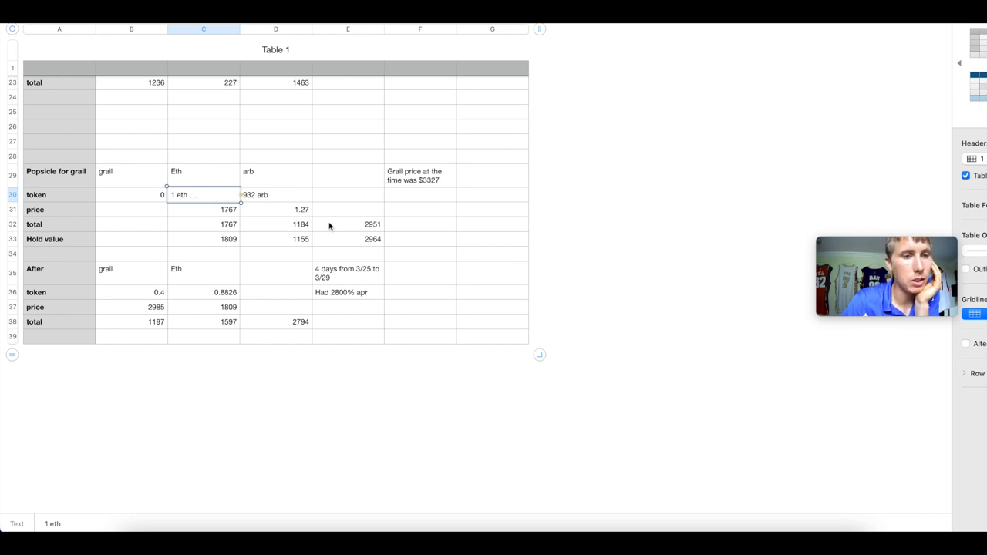
mouse_move(354, 230)
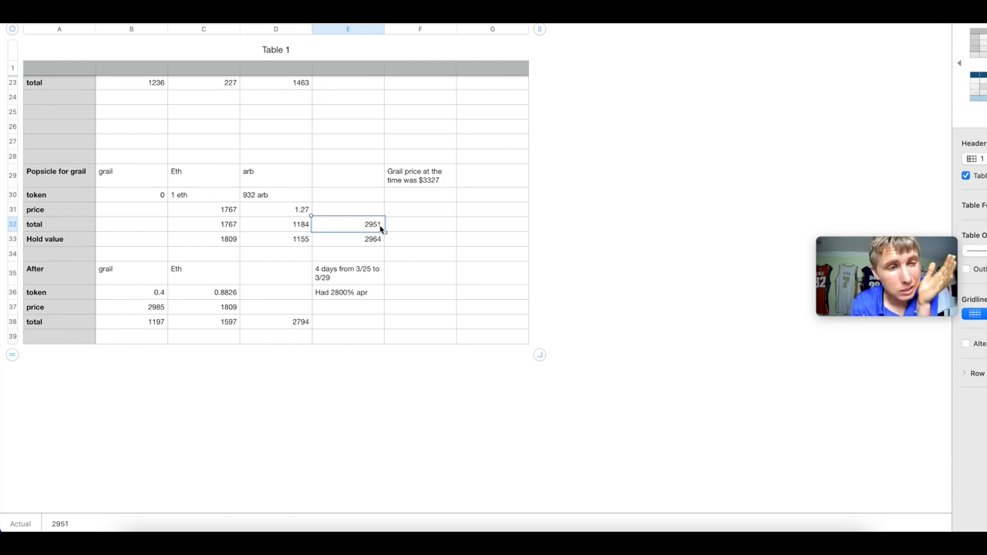
mouse_move(203, 202)
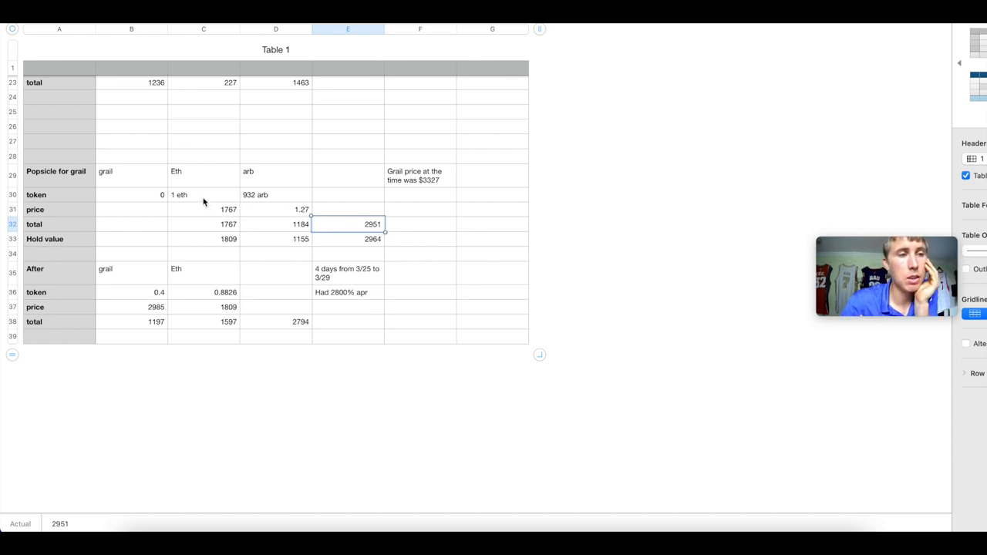
click(203, 210)
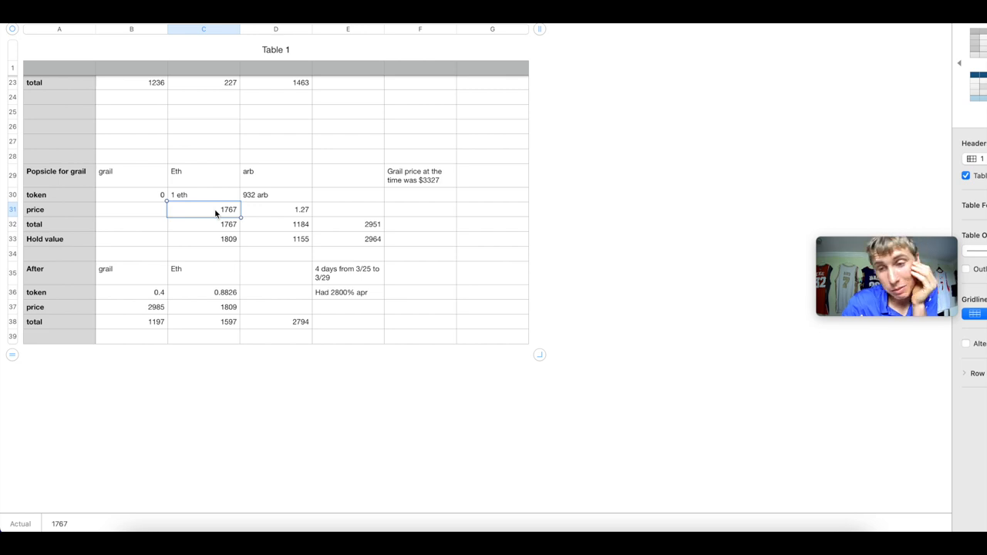
click(203, 224)
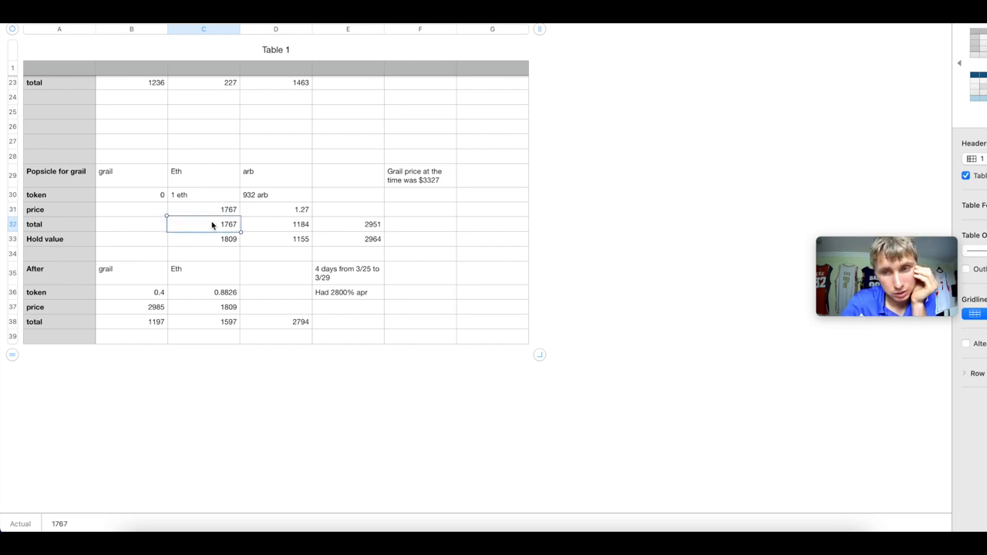
Review the 932 ARB tokens, 1184 ARB total, 2951 combined total, 2964 hold value and 3/25–3/29 note.
click(275, 194)
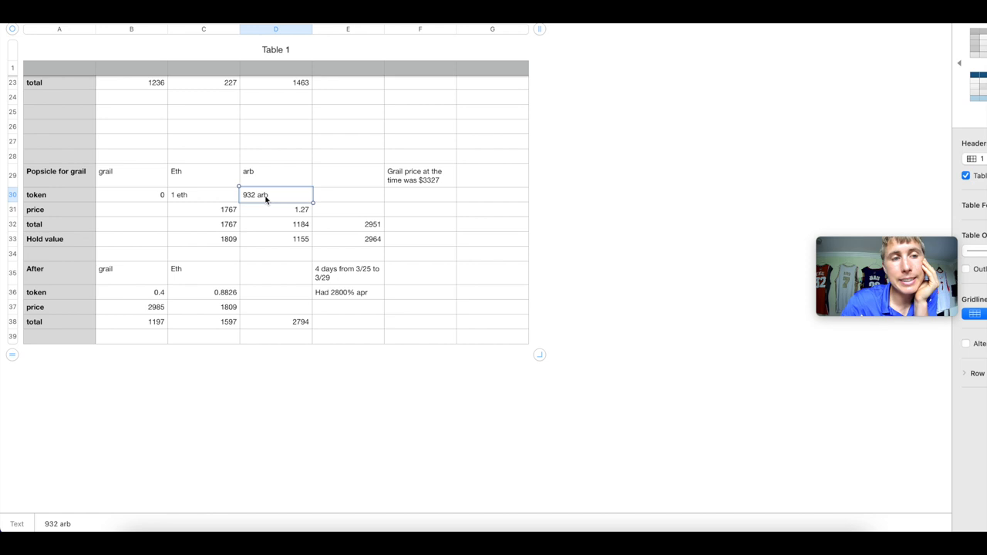
mouse_move(279, 216)
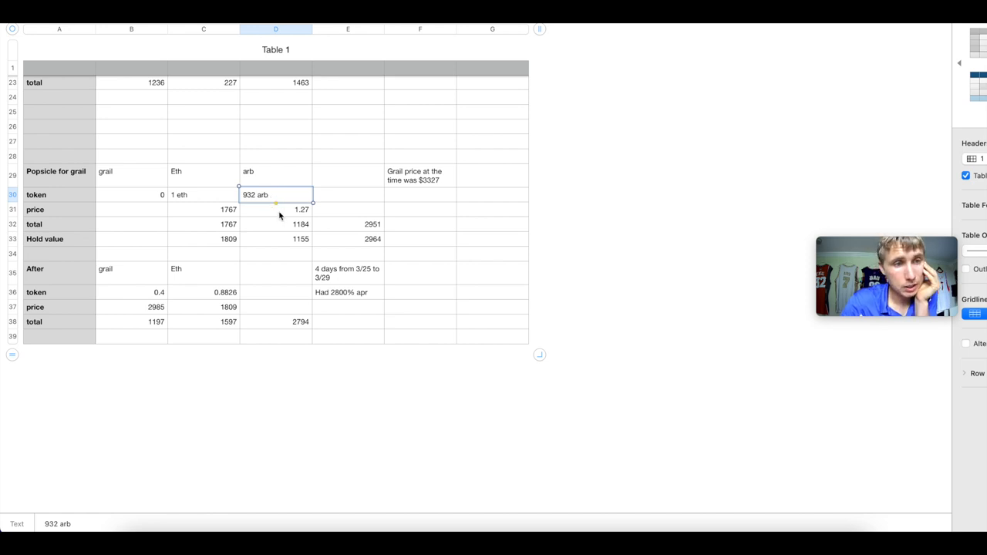
click(275, 223)
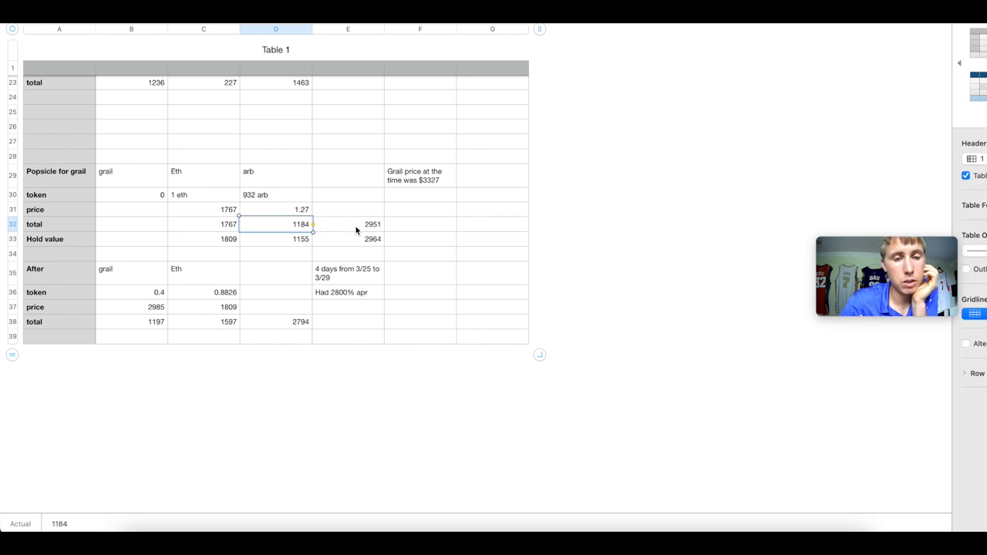
click(349, 224)
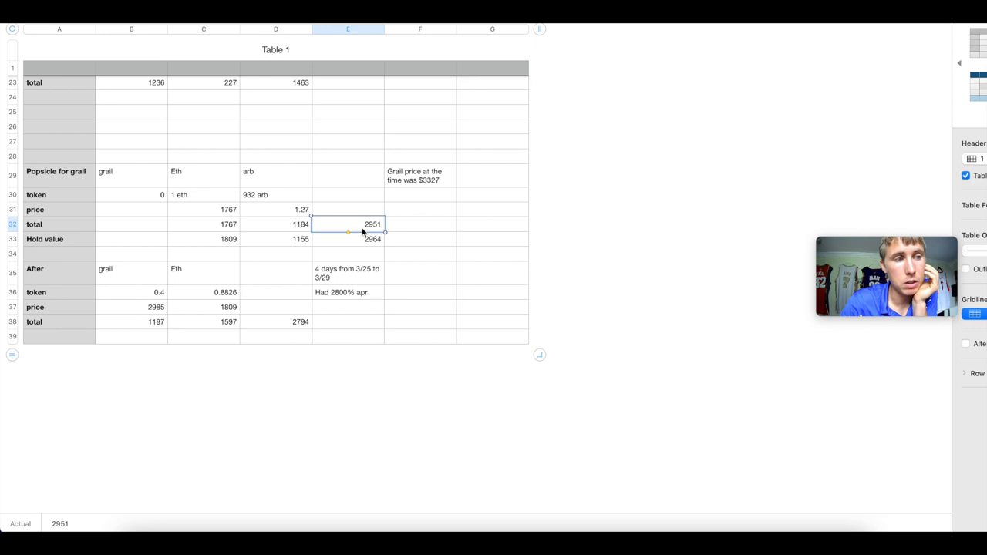
click(349, 238)
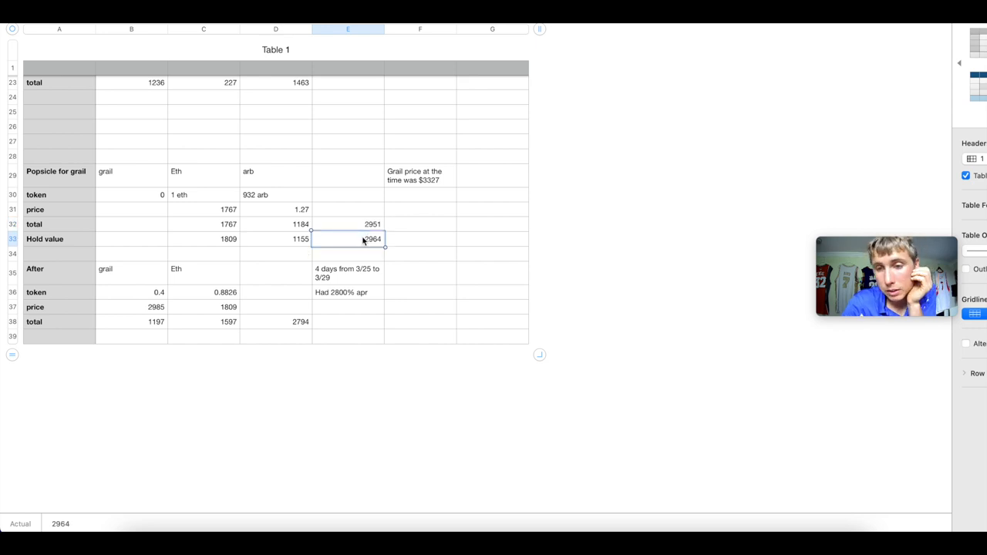
click(347, 273)
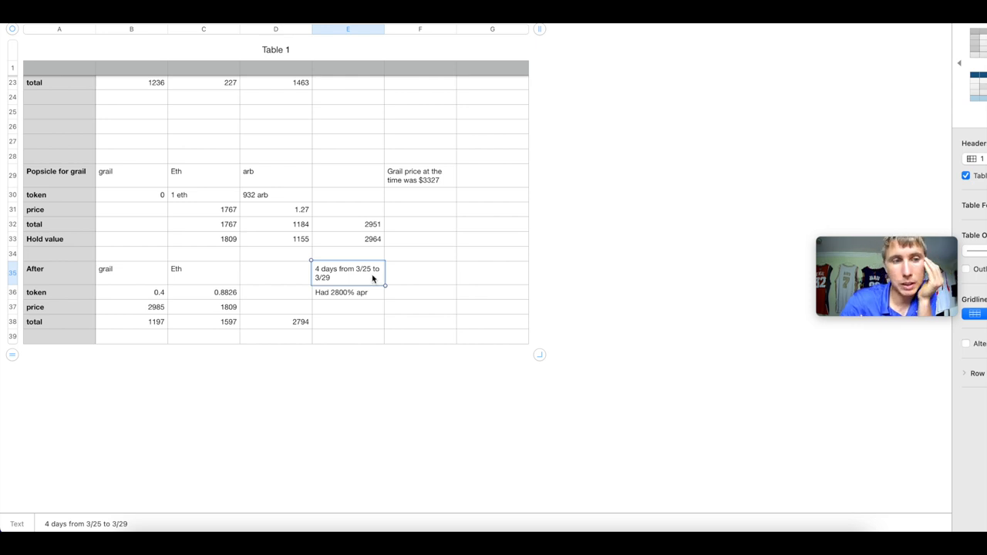
mouse_move(370, 254)
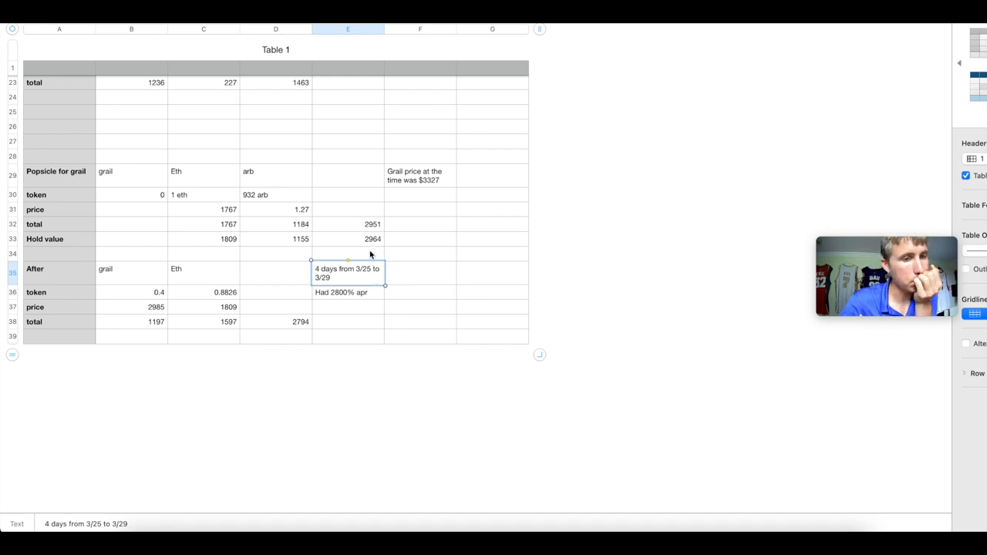
click(349, 238)
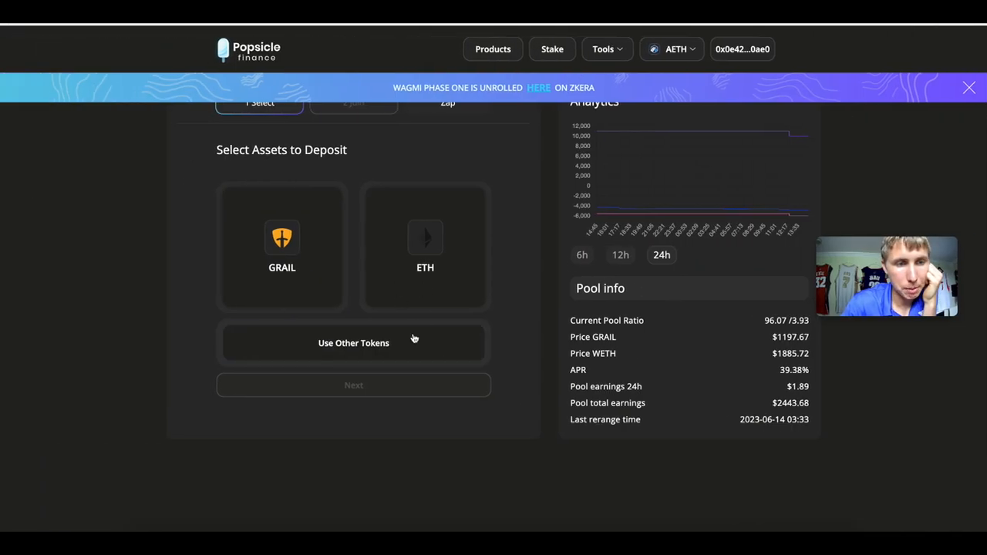
click(447, 102)
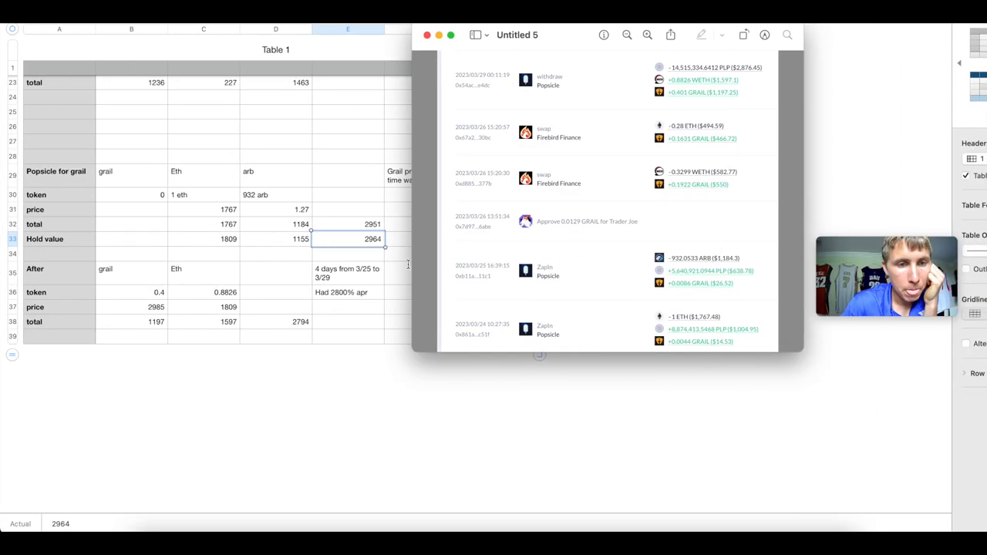
click(425, 34)
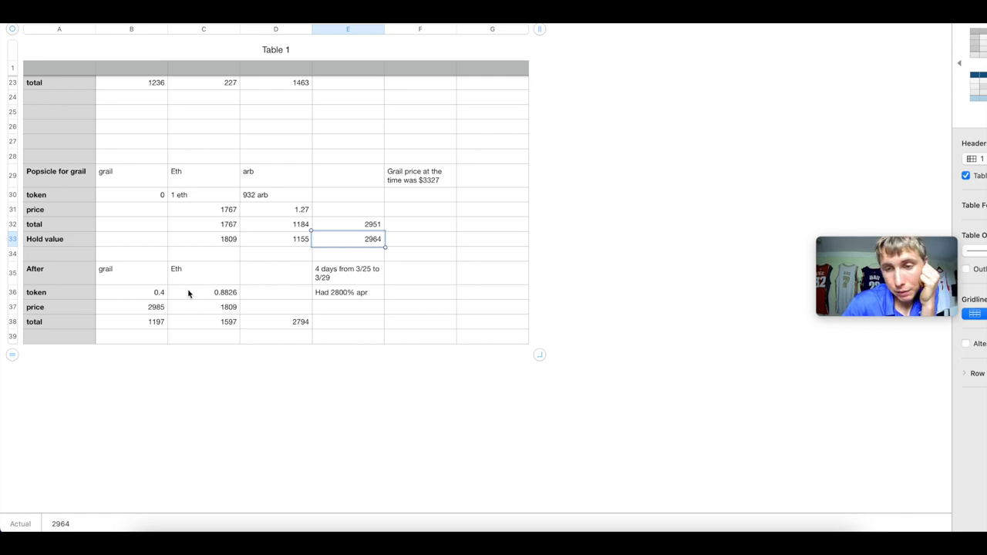
mouse_move(333, 301)
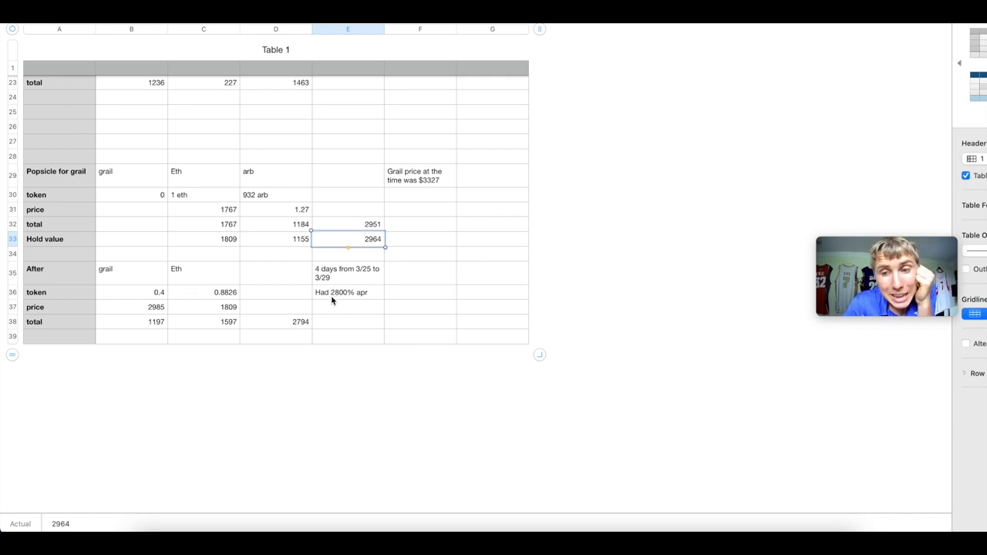
click(347, 293)
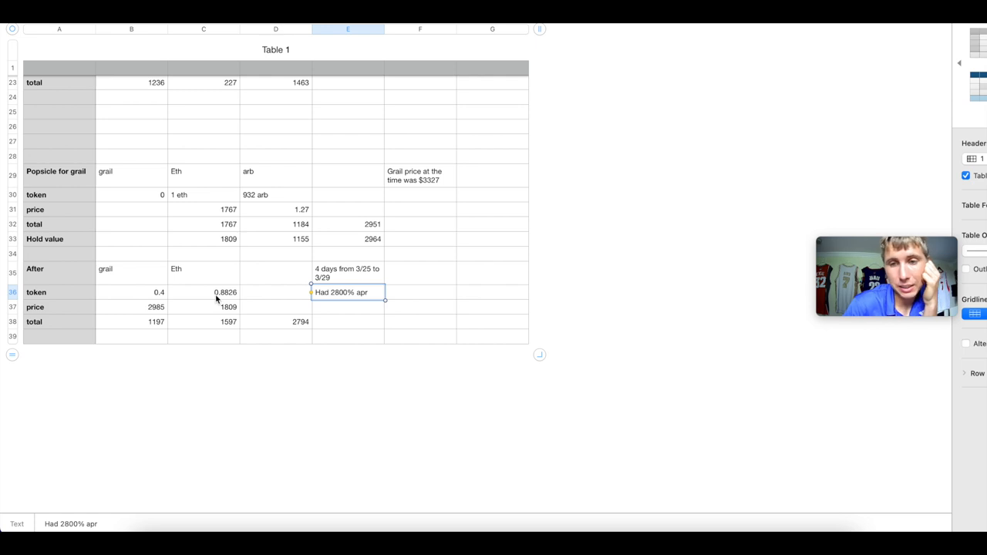
click(156, 307)
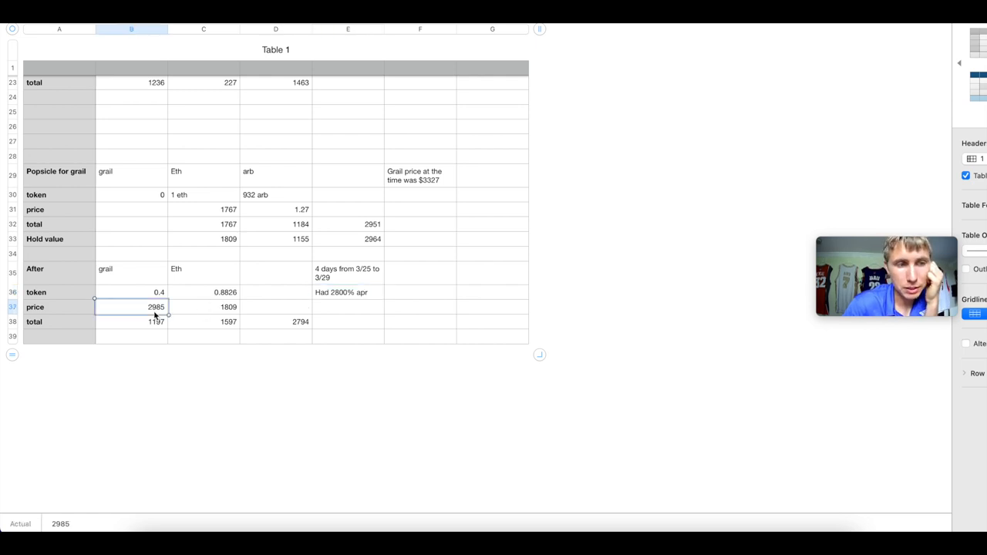
click(203, 307)
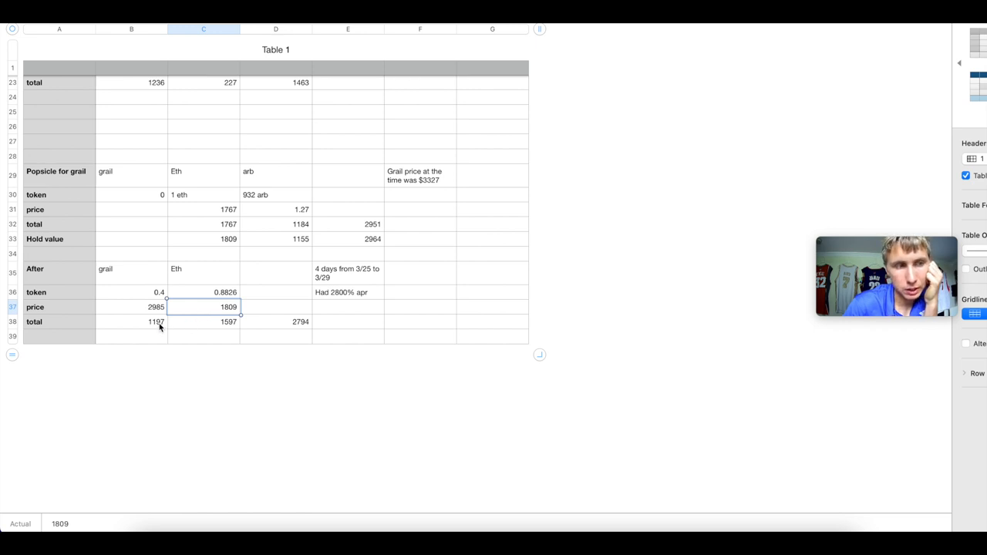
click(156, 322)
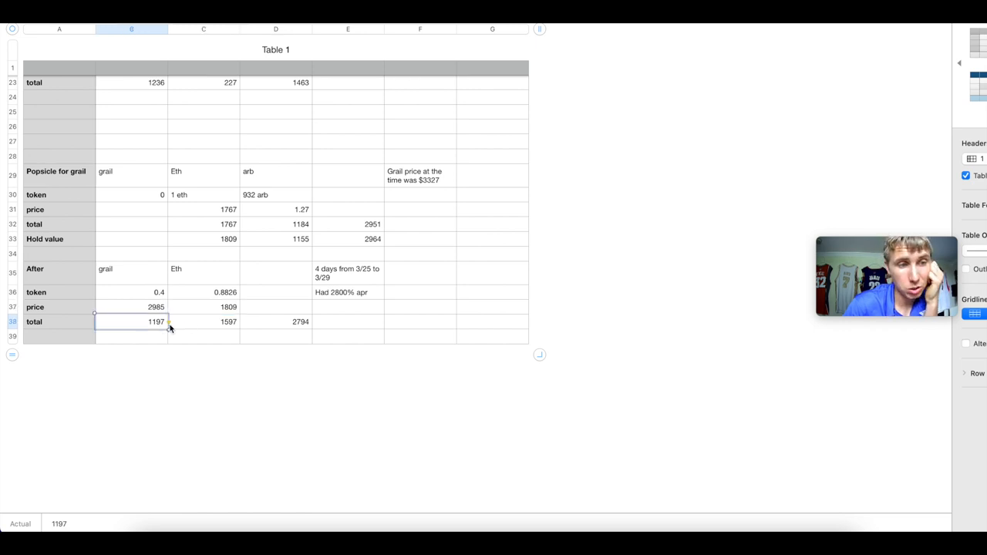
click(203, 322)
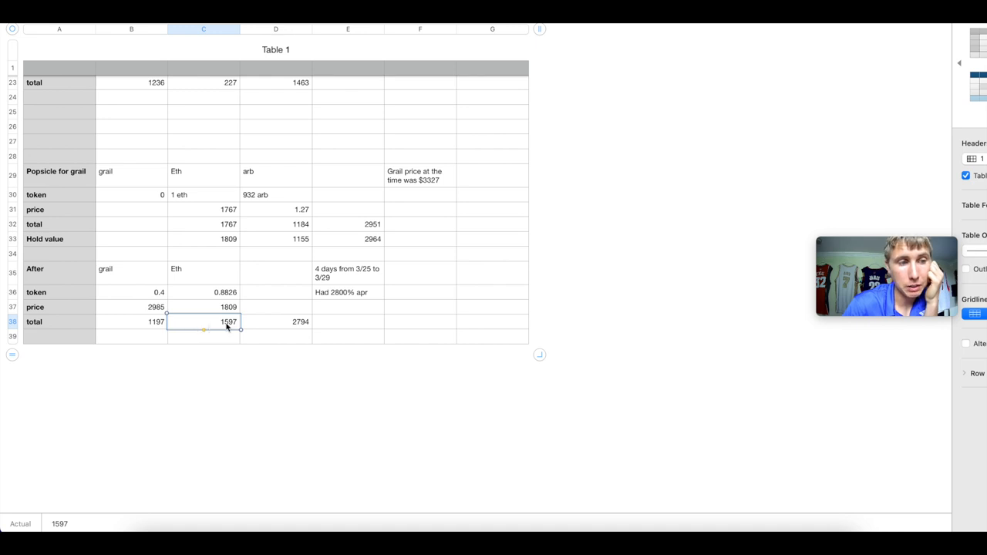
click(275, 322)
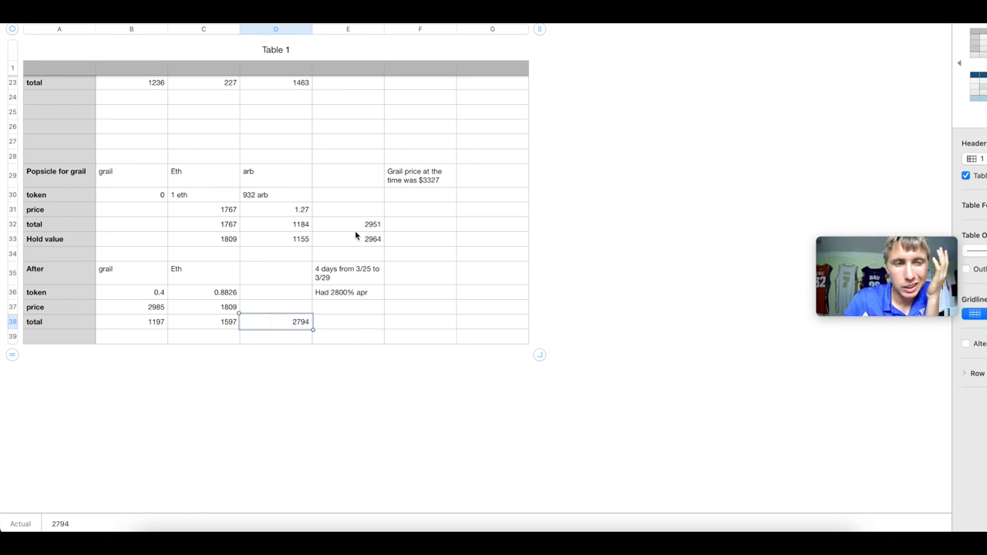
click(374, 224)
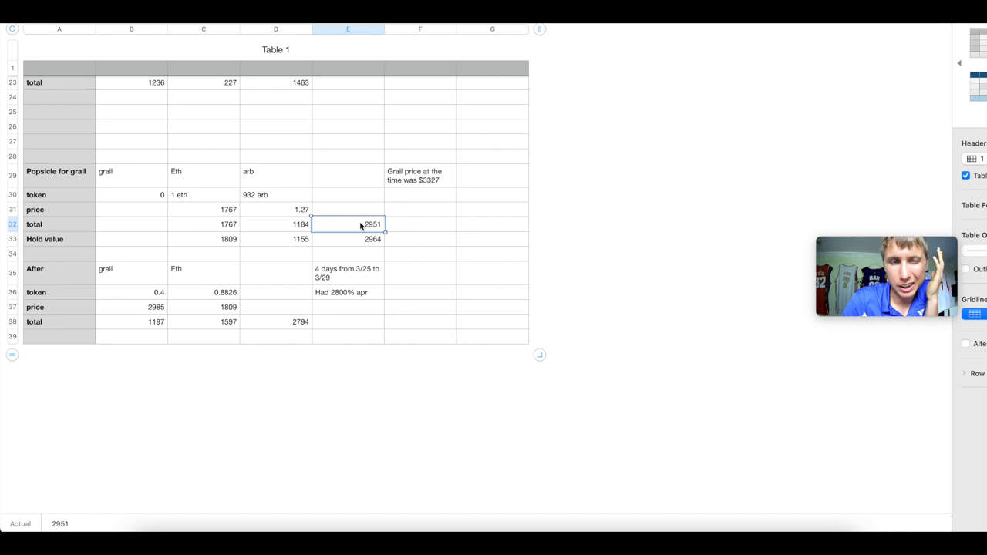
mouse_move(339, 287)
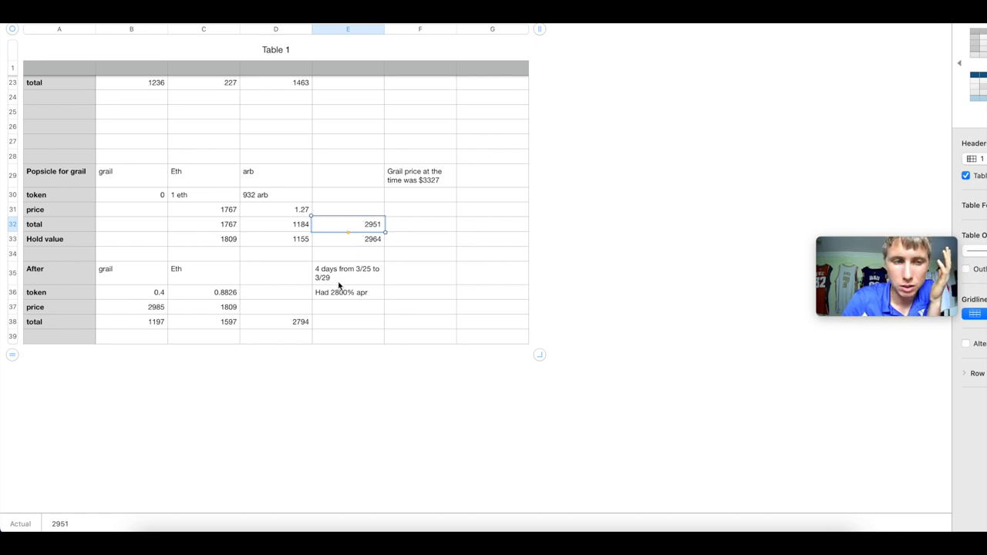
click(275, 322)
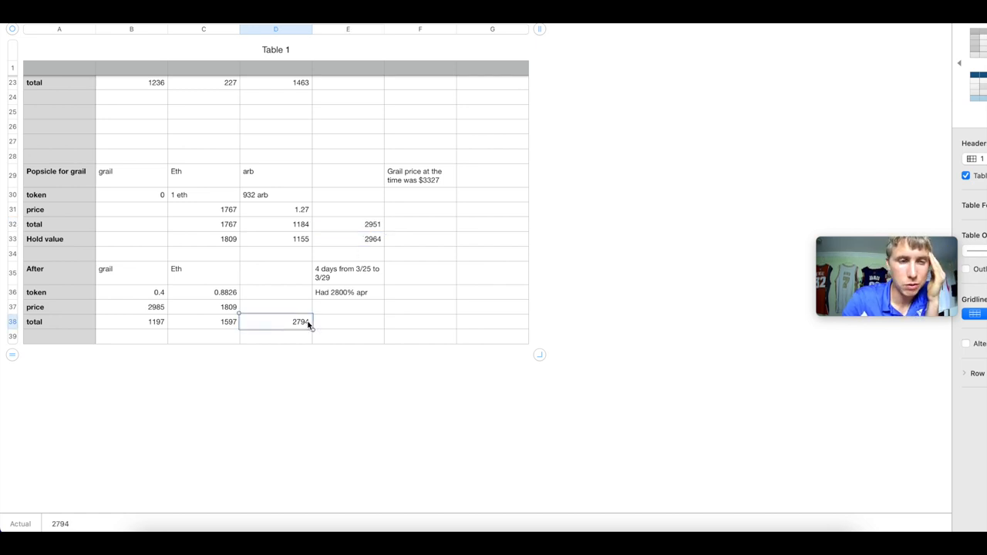
mouse_move(450, 268)
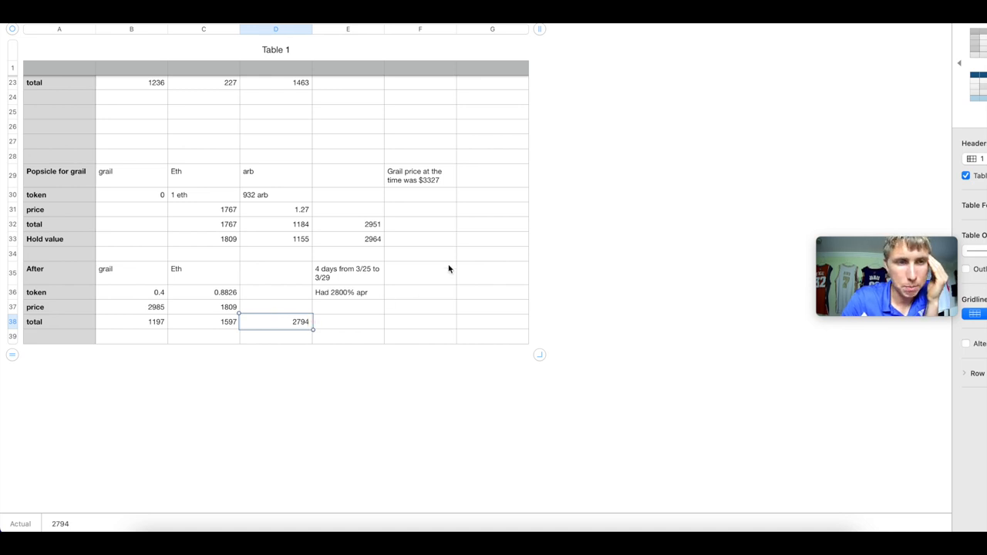
click(420, 176)
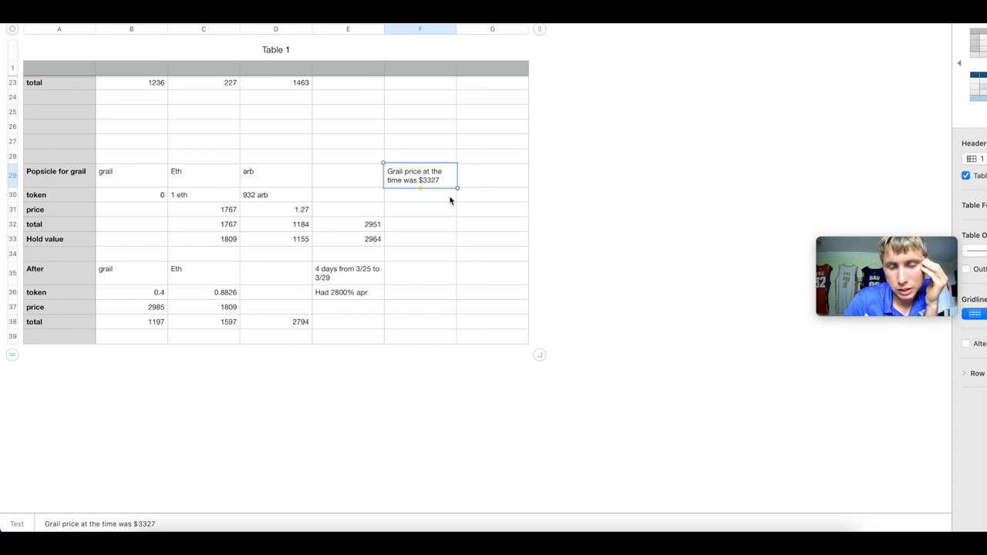
mouse_move(414, 281)
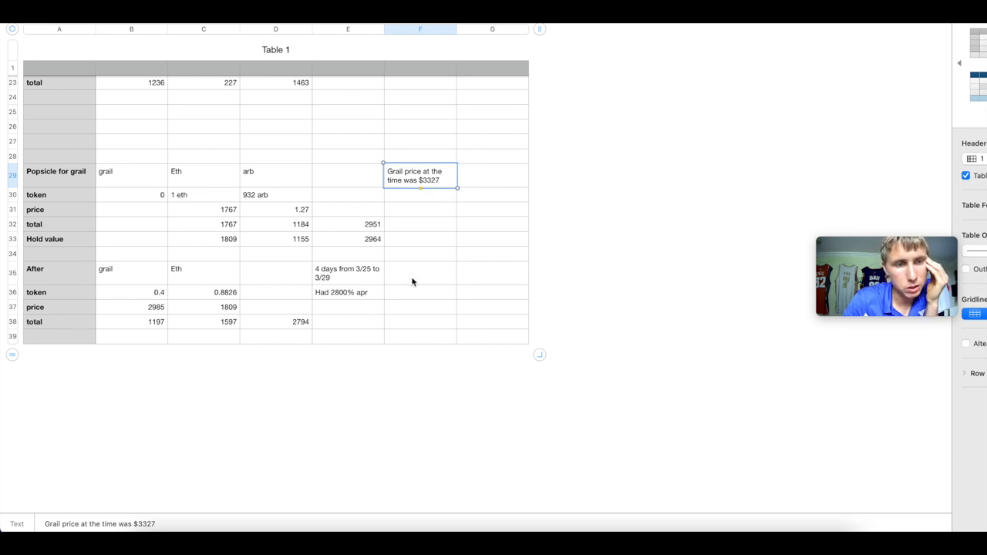
mouse_move(419, 281)
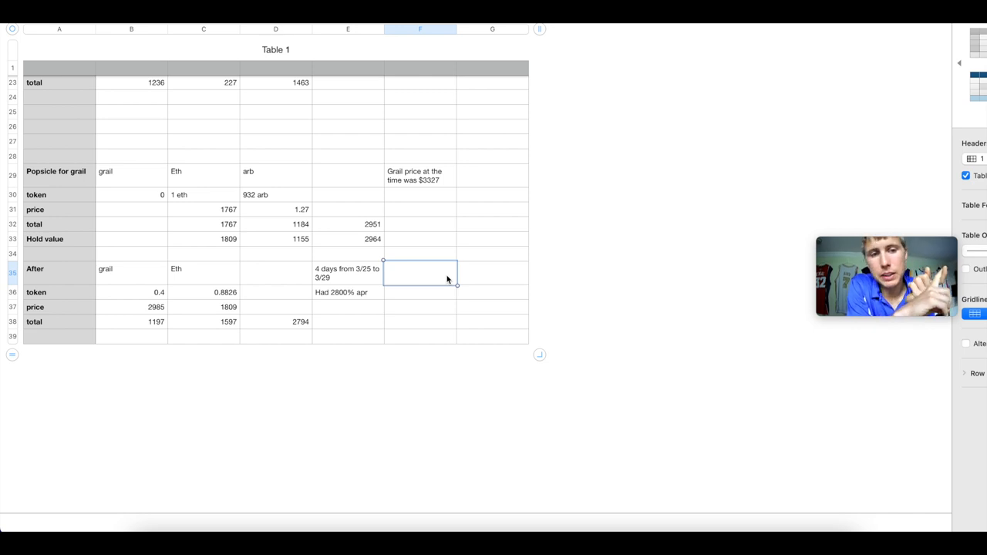
click(347, 293)
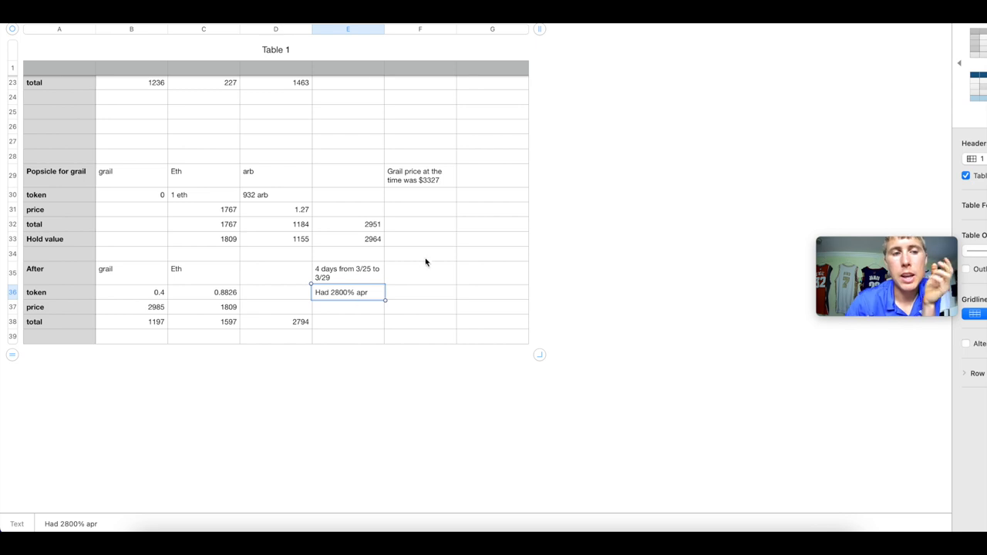
mouse_move(443, 290)
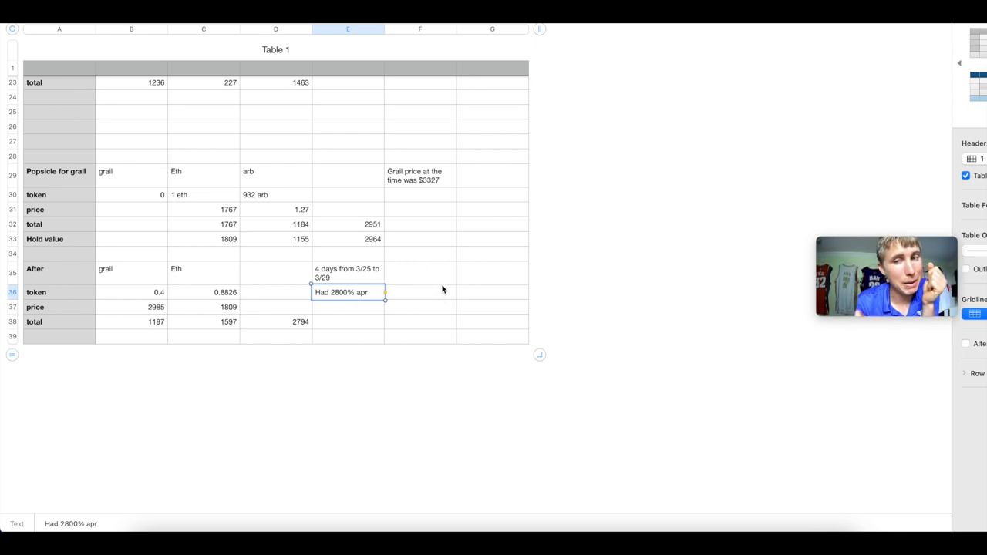
mouse_move(358, 237)
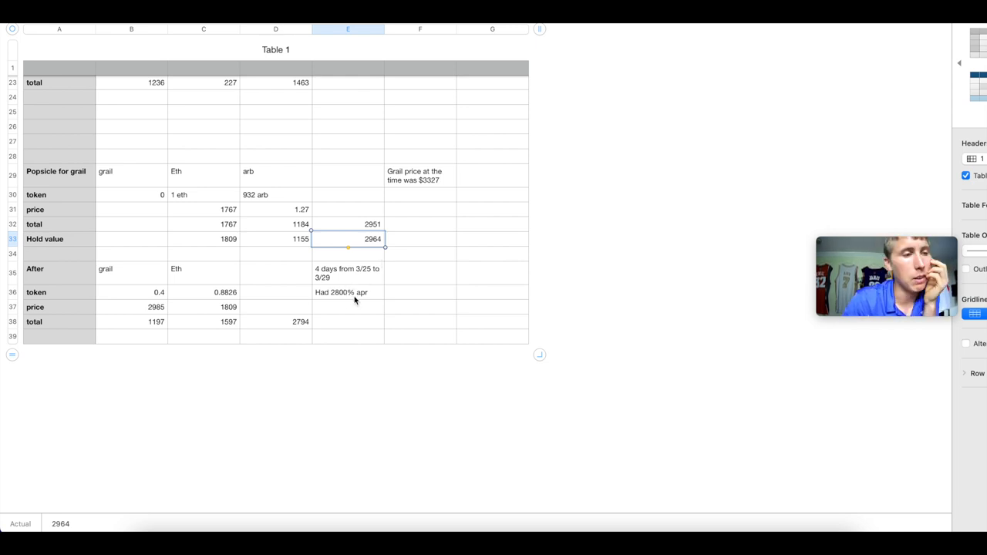
mouse_move(321, 347)
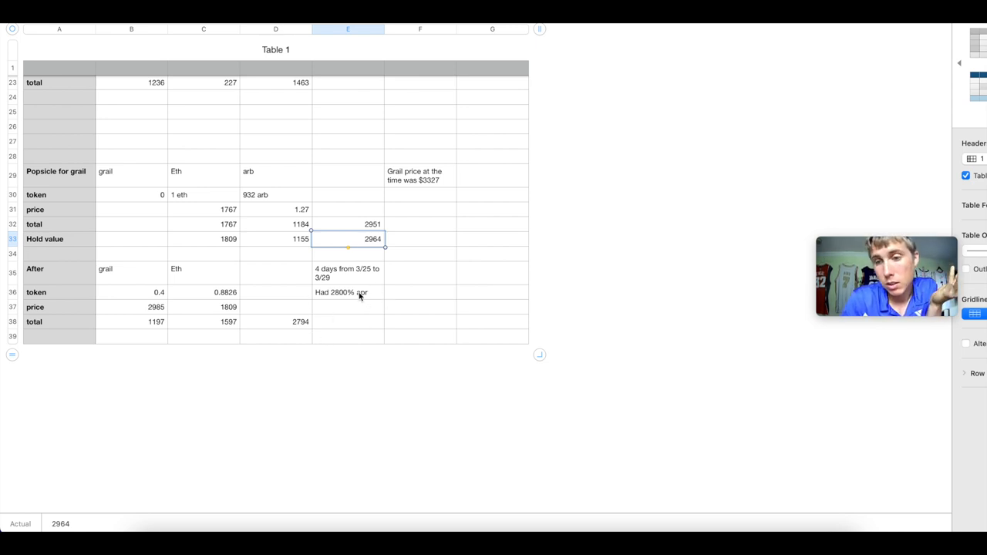
mouse_move(353, 301)
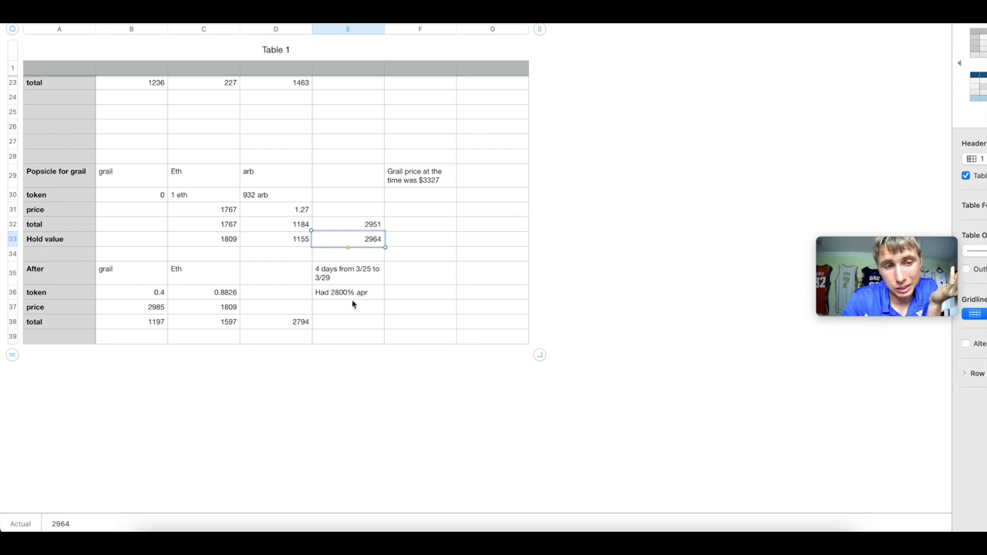
click(300, 323)
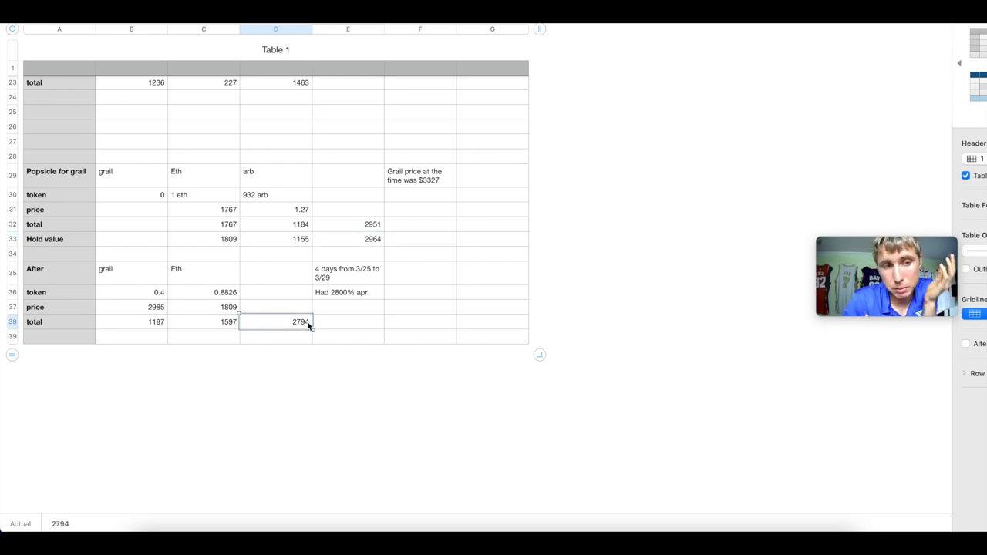
mouse_move(363, 322)
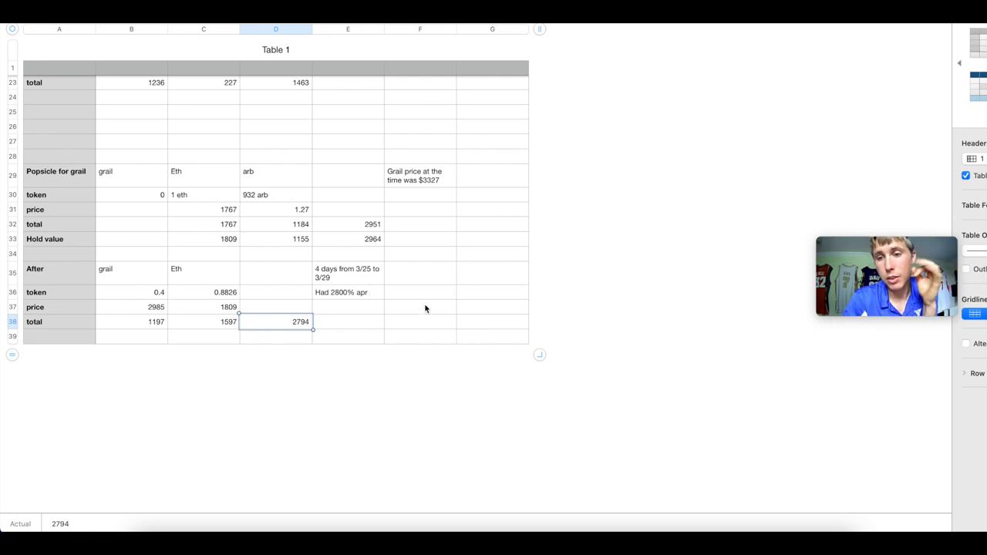
mouse_move(422, 312)
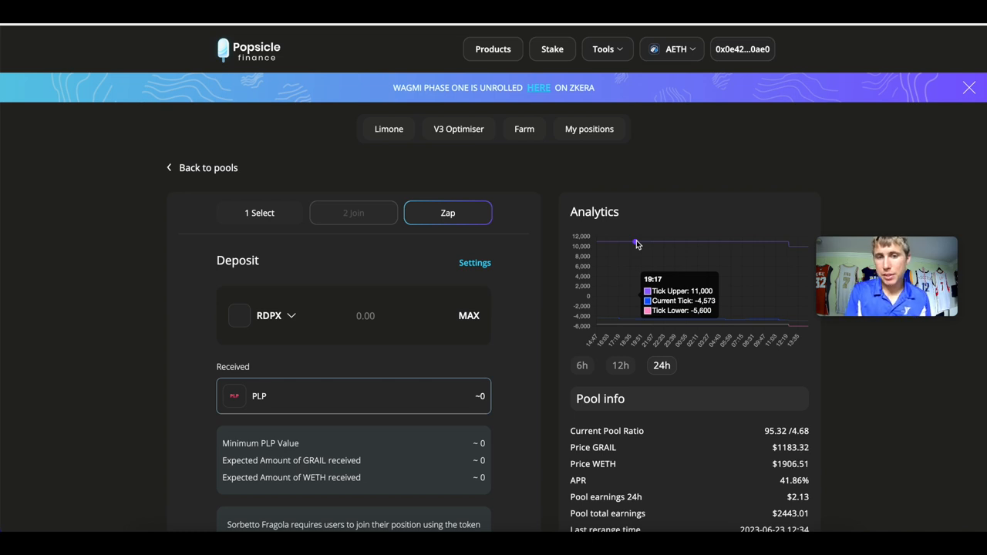
mouse_move(639, 319)
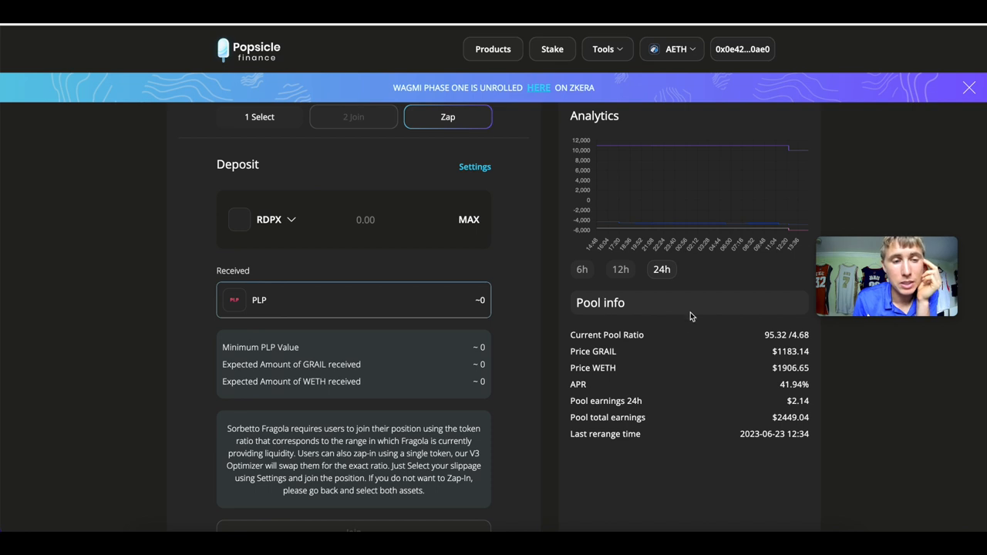
Scroll the Popsicle pool page down to the Pool info panel with 41.94% APR.
scroll(down, 3)
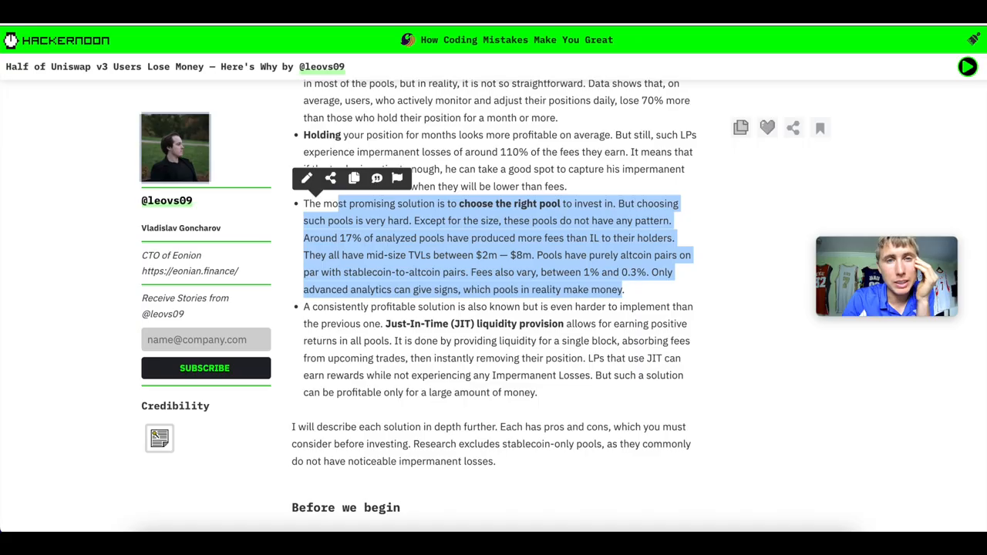
Scroll the HackerNoon article back up to the 'How to be in plus' section.
scroll(up, 3)
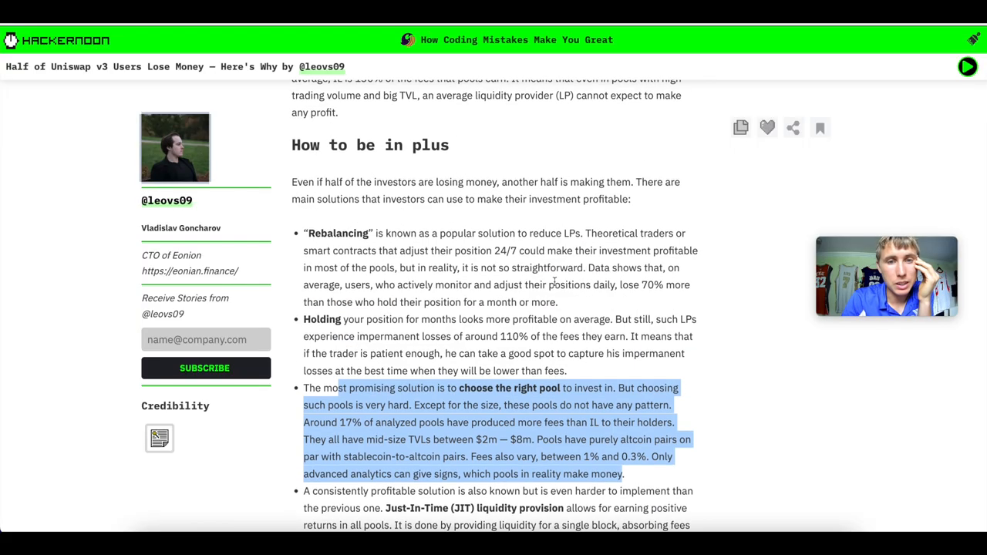
scroll(up, 3)
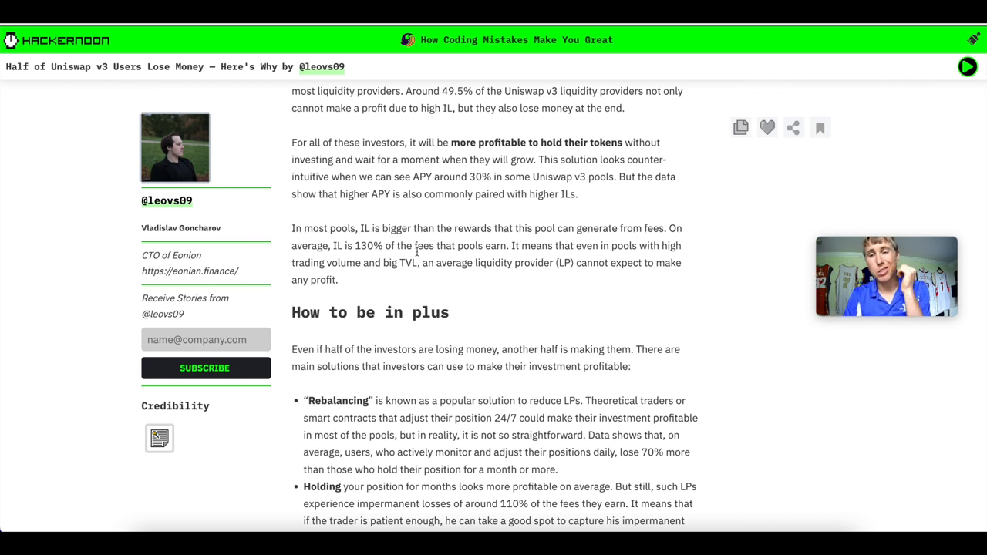
mouse_move(583, 225)
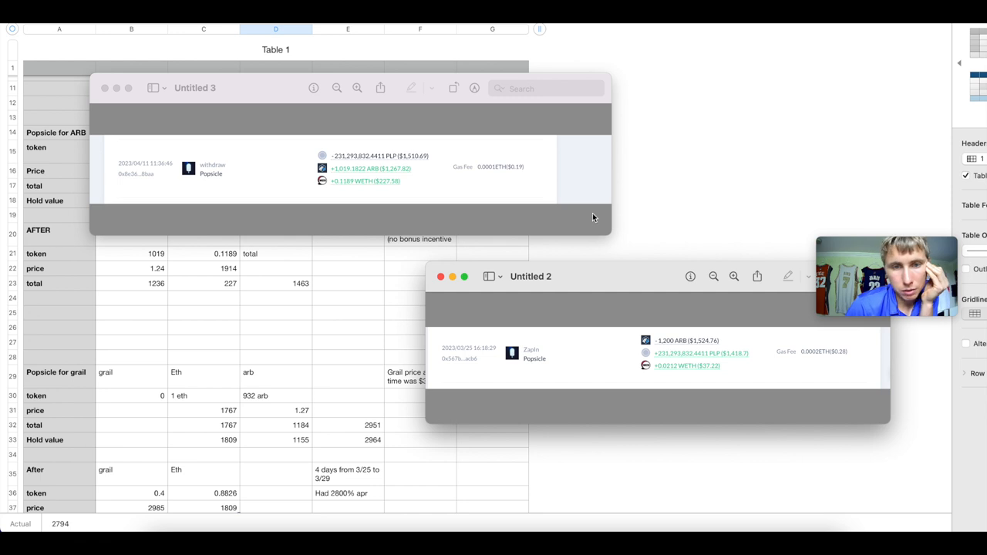
Reposition the deposit screenshot, highlight the 1,200 ARB amount, and close the Preview windows.
drag(531, 276, 240, 105)
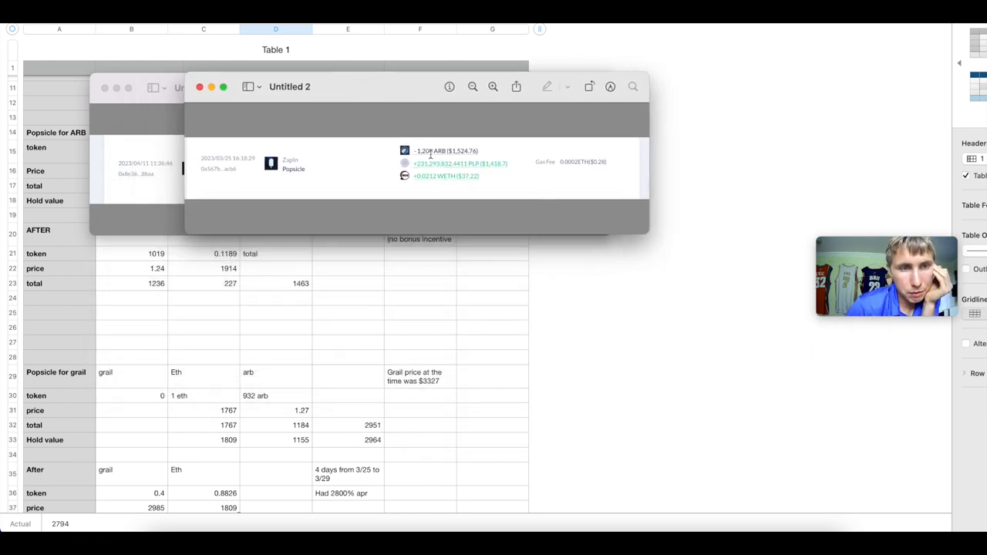
double_click(445, 151)
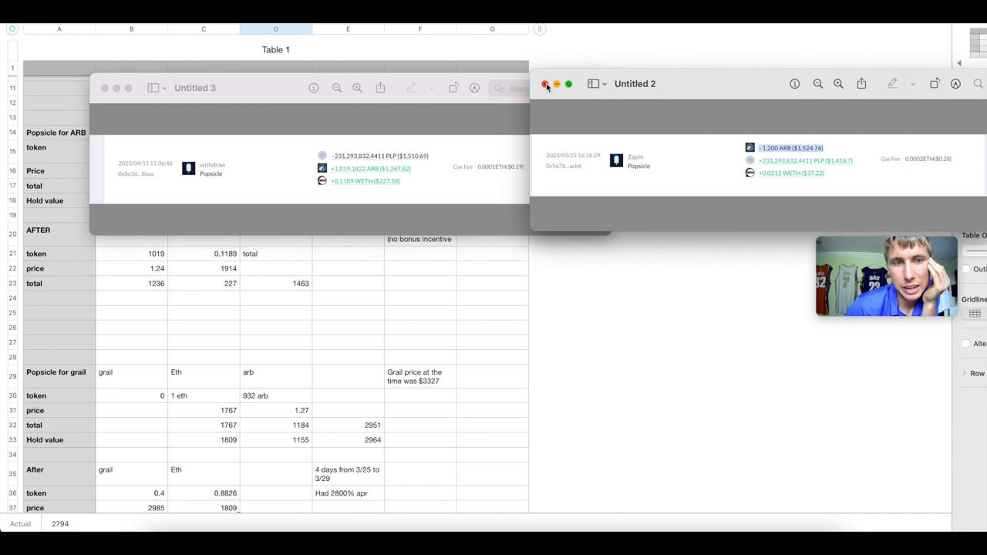
click(546, 83)
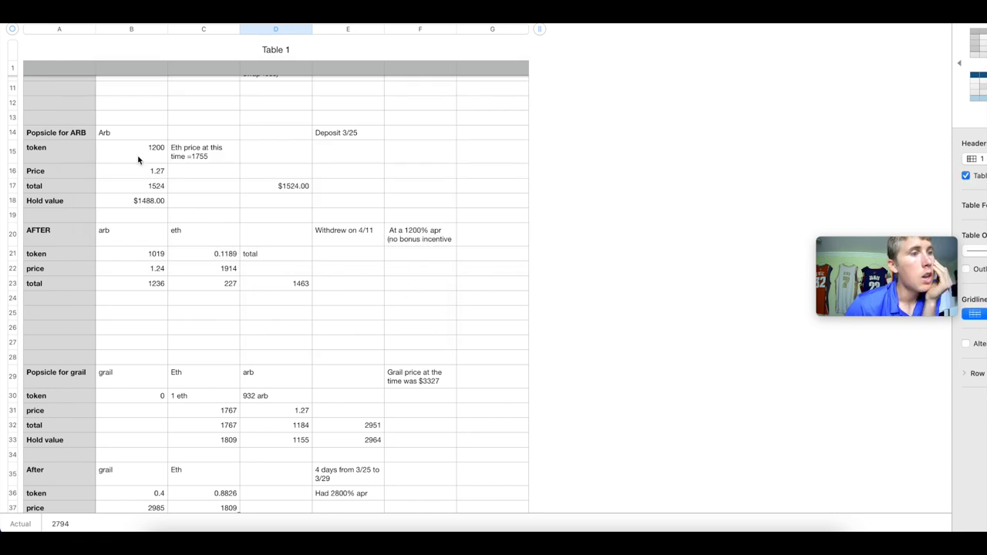
mouse_move(87, 142)
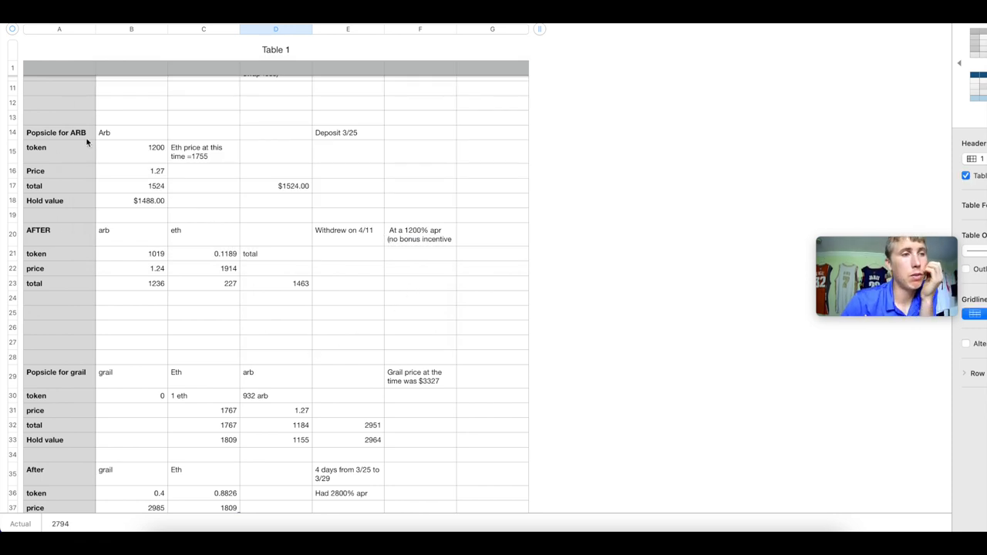
click(131, 148)
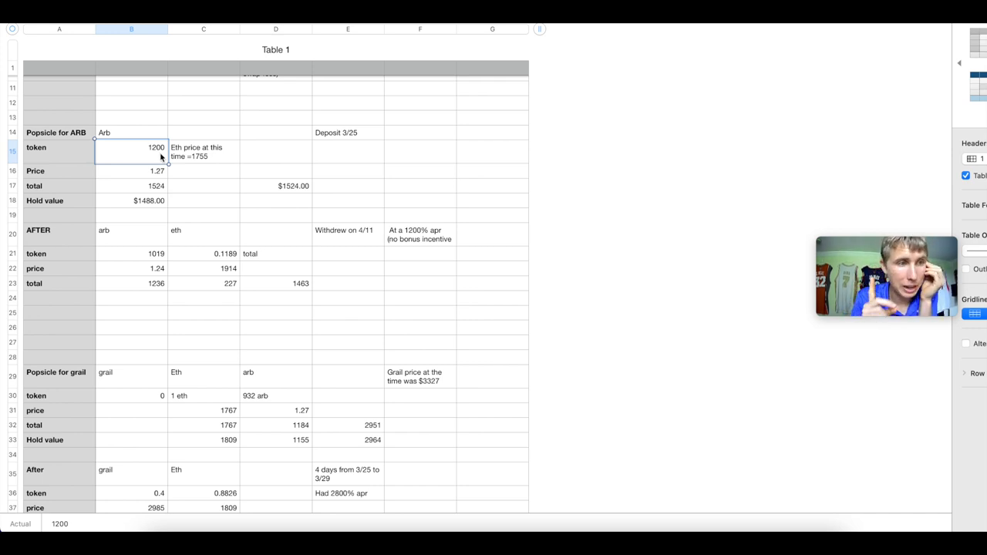
click(131, 169)
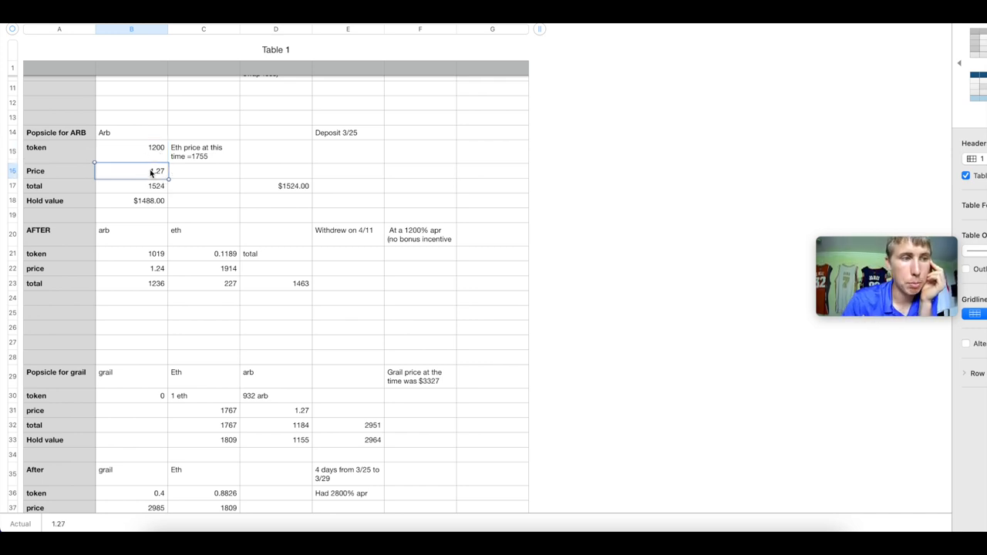
click(156, 185)
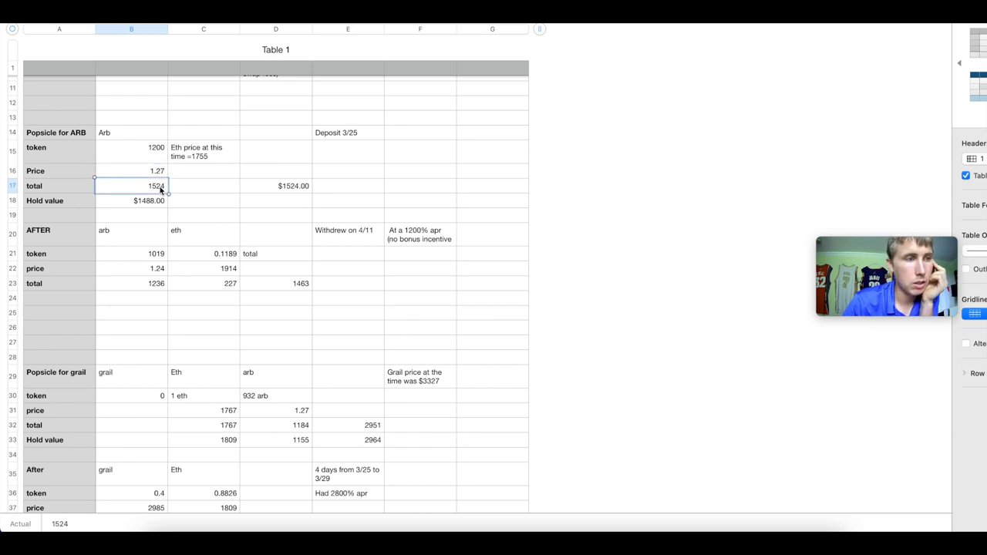
mouse_move(177, 200)
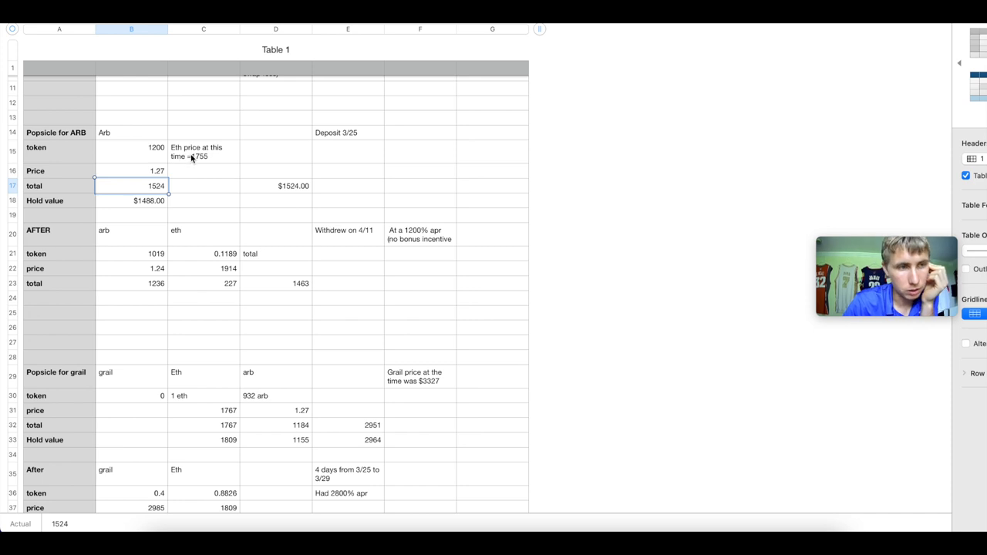
click(204, 151)
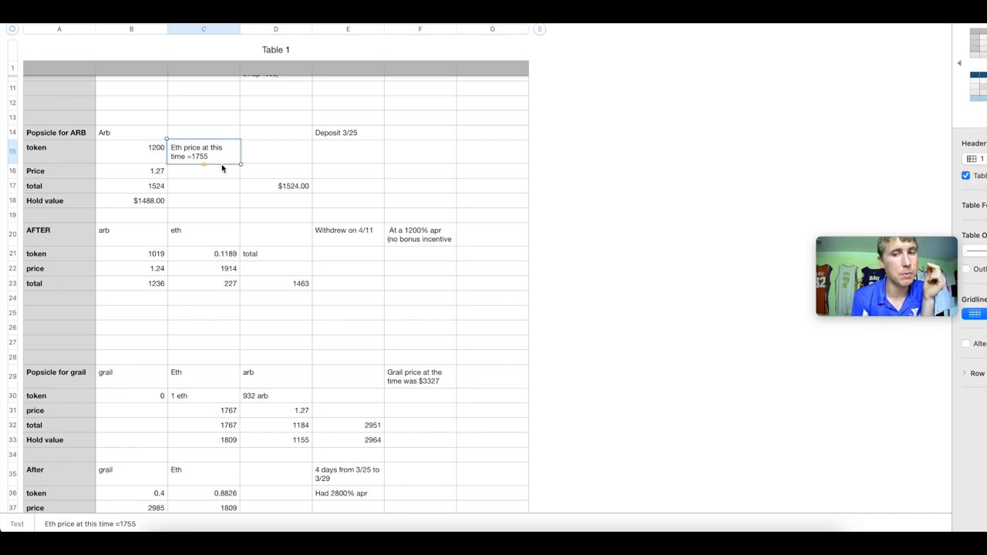
mouse_move(201, 169)
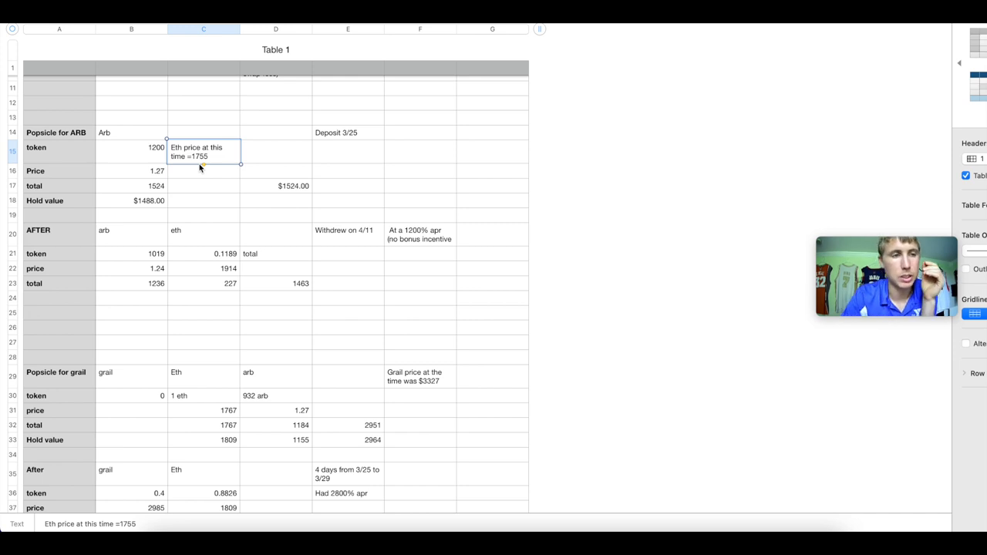
scroll(down, 3)
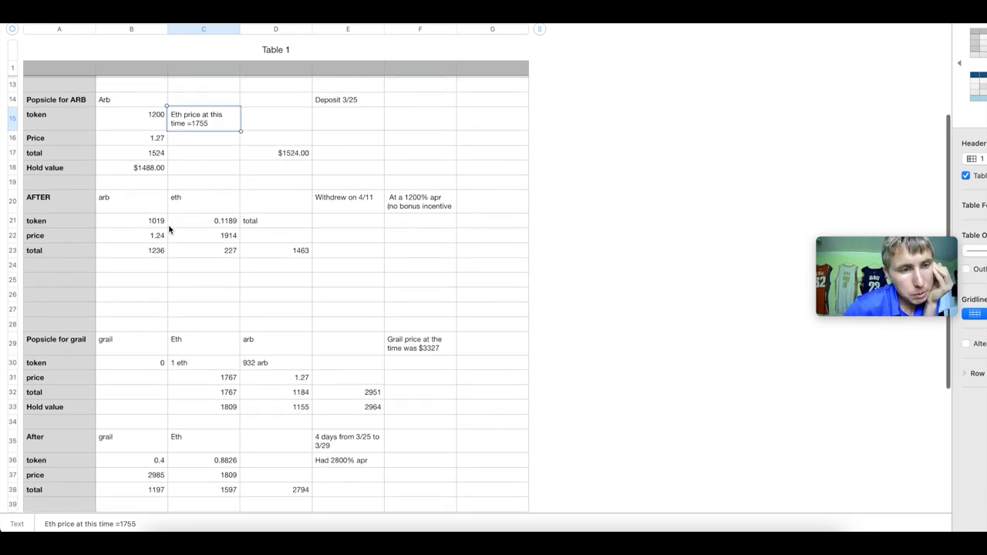
mouse_move(438, 209)
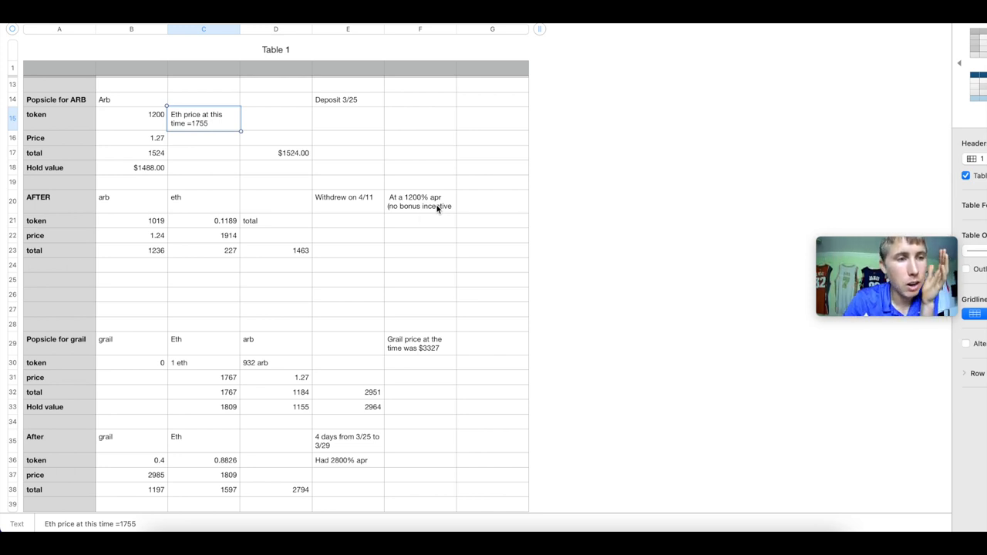
click(275, 250)
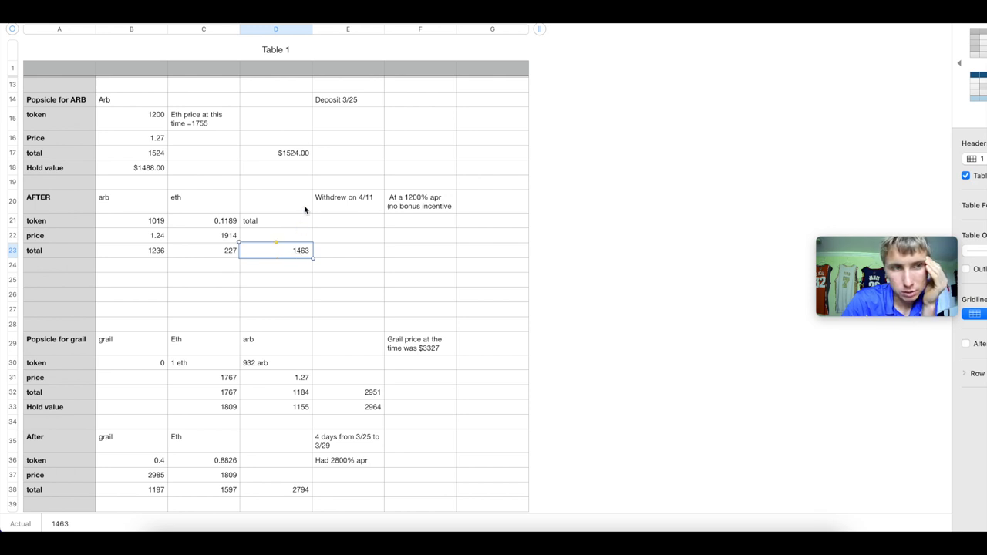
click(293, 153)
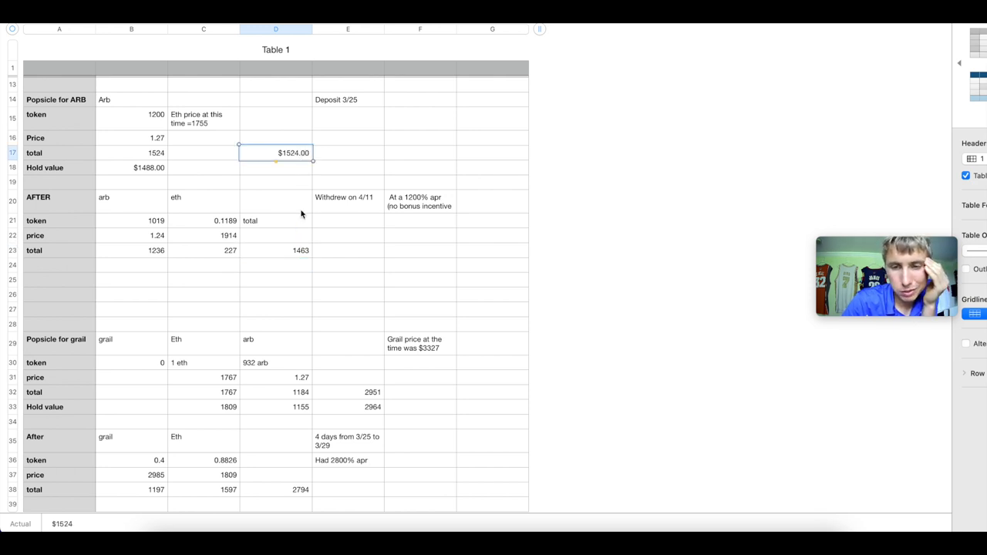
click(274, 250)
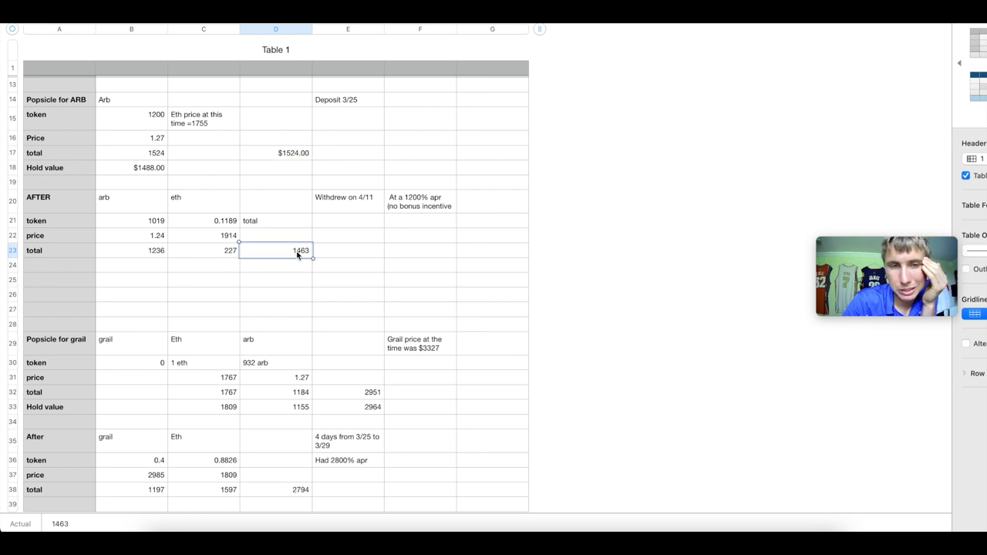
mouse_move(430, 206)
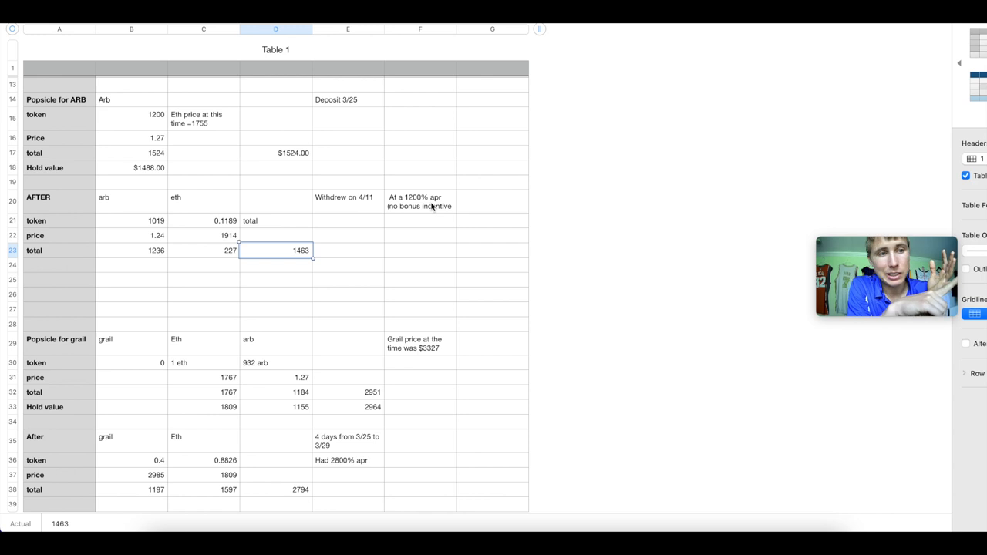
mouse_move(92, 224)
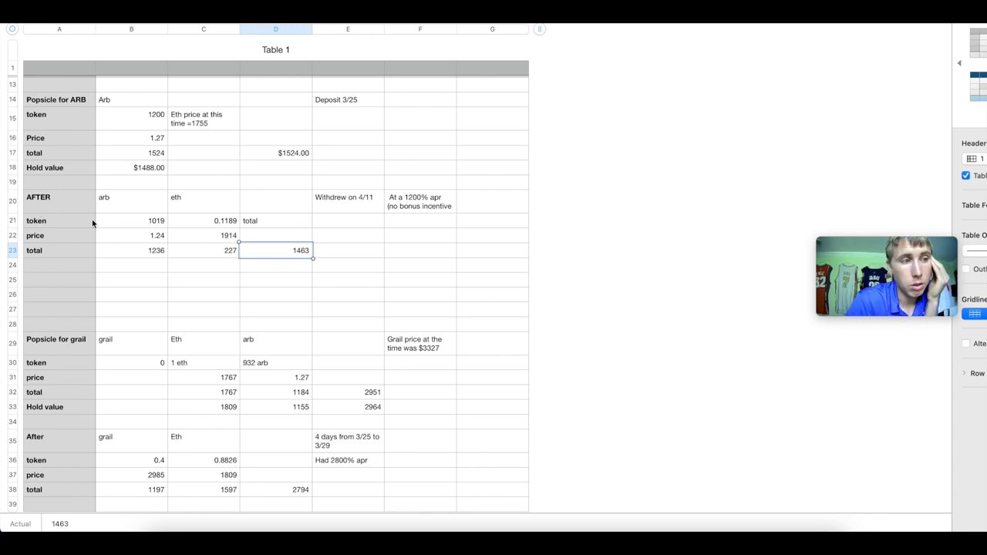
click(133, 221)
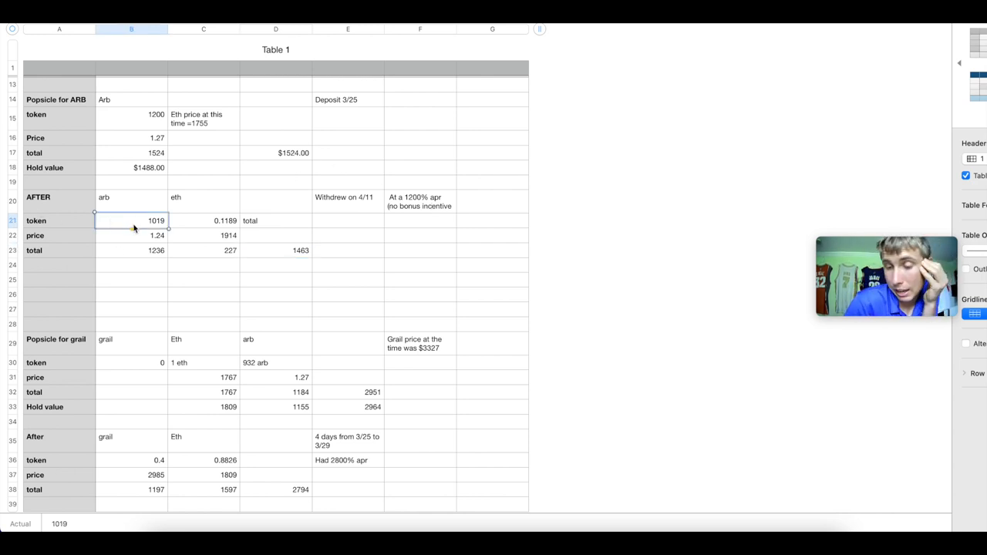
click(203, 220)
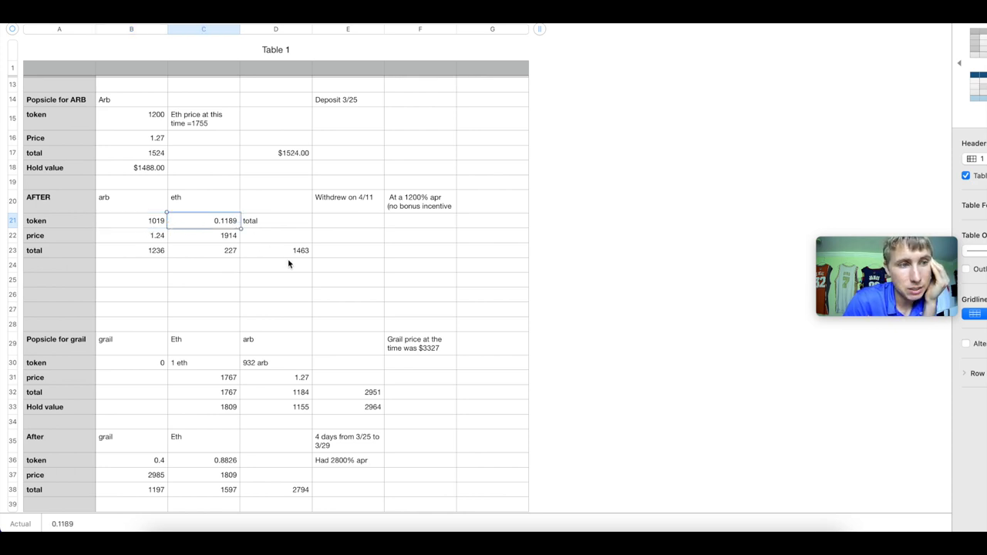
click(204, 234)
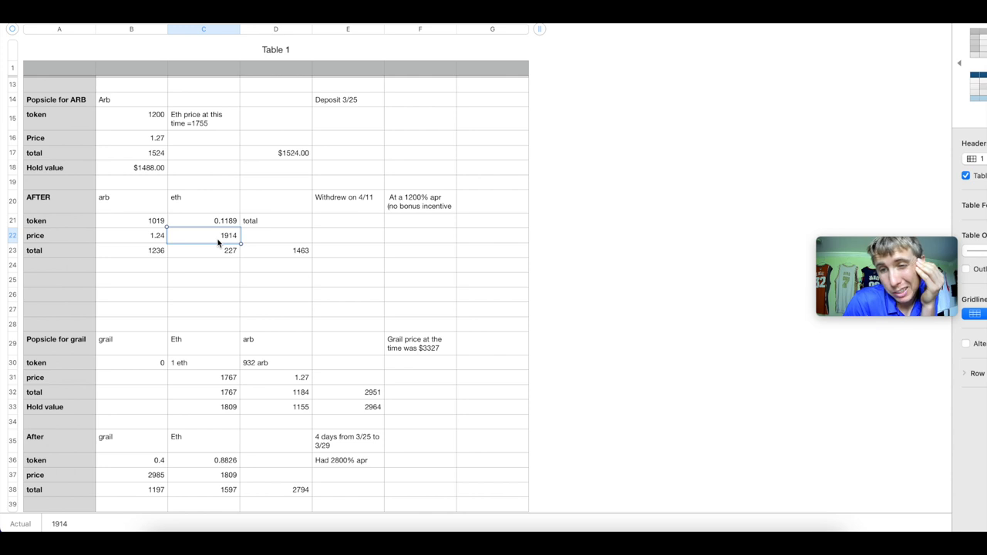
mouse_move(171, 252)
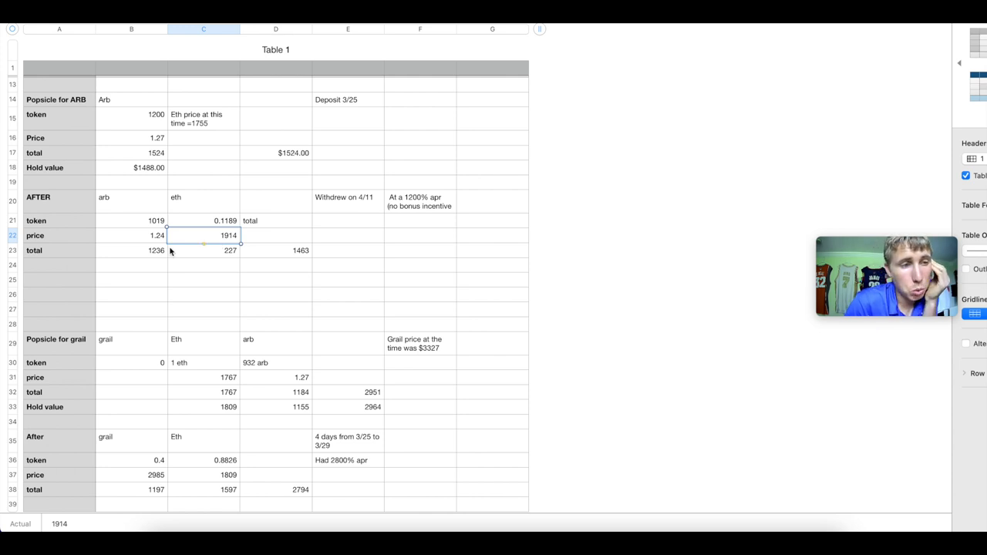
click(132, 234)
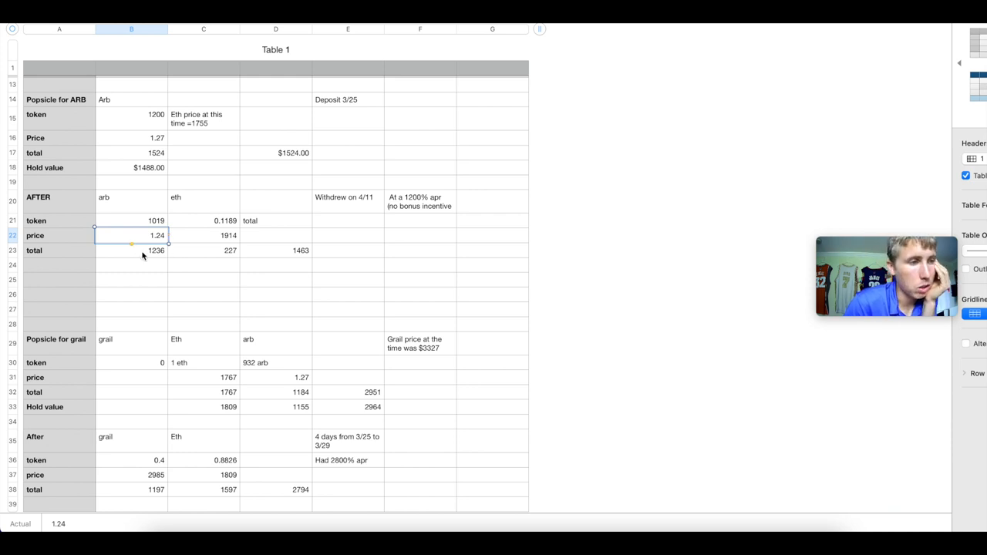
click(154, 250)
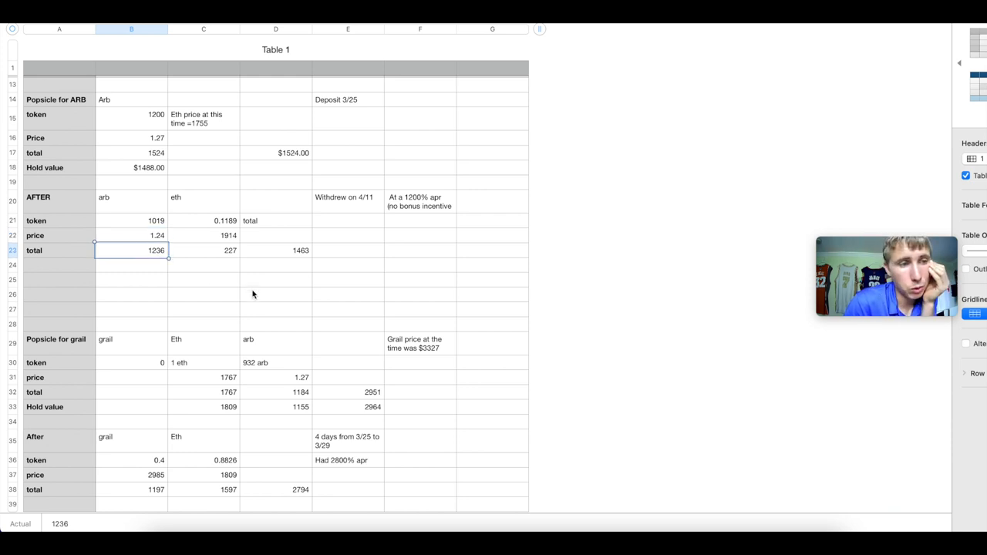
click(204, 250)
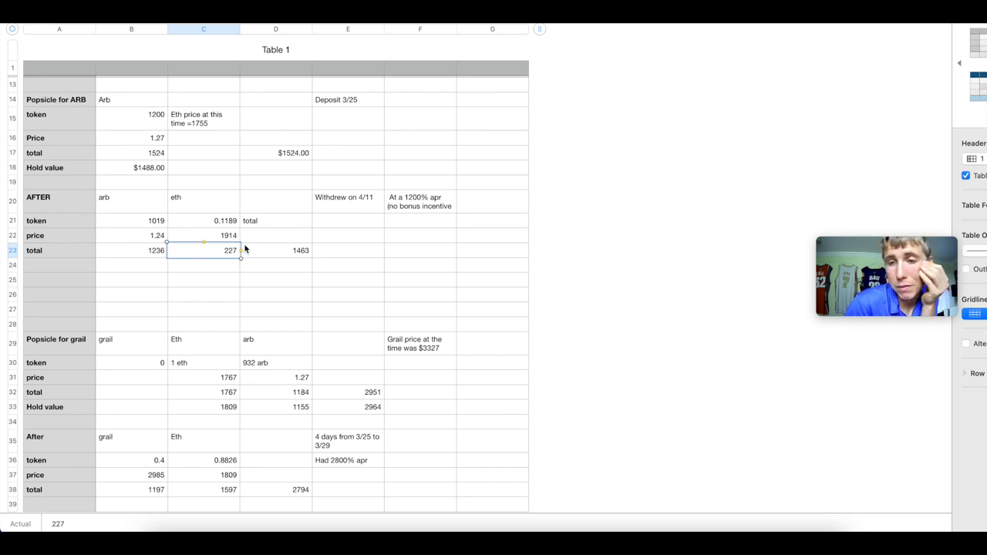
click(274, 249)
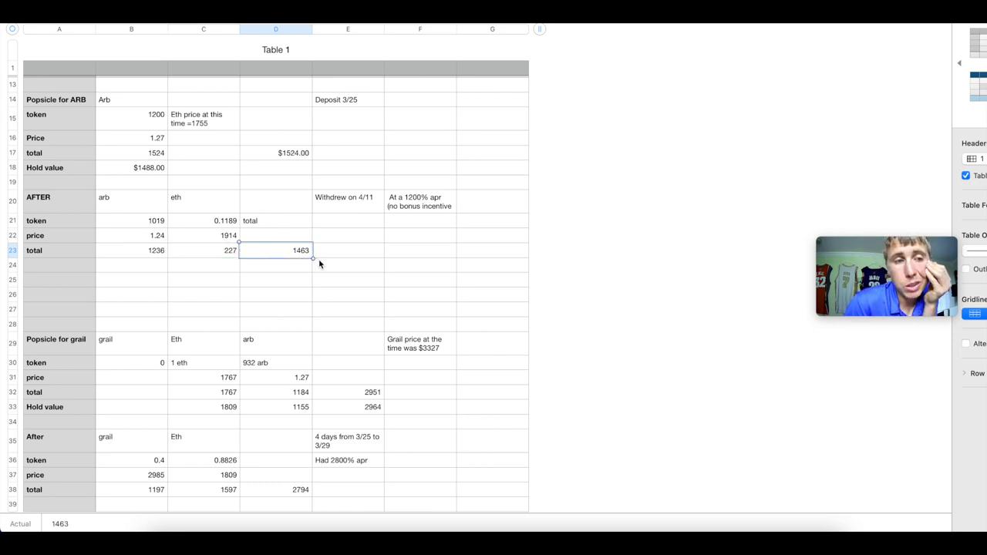
click(131, 167)
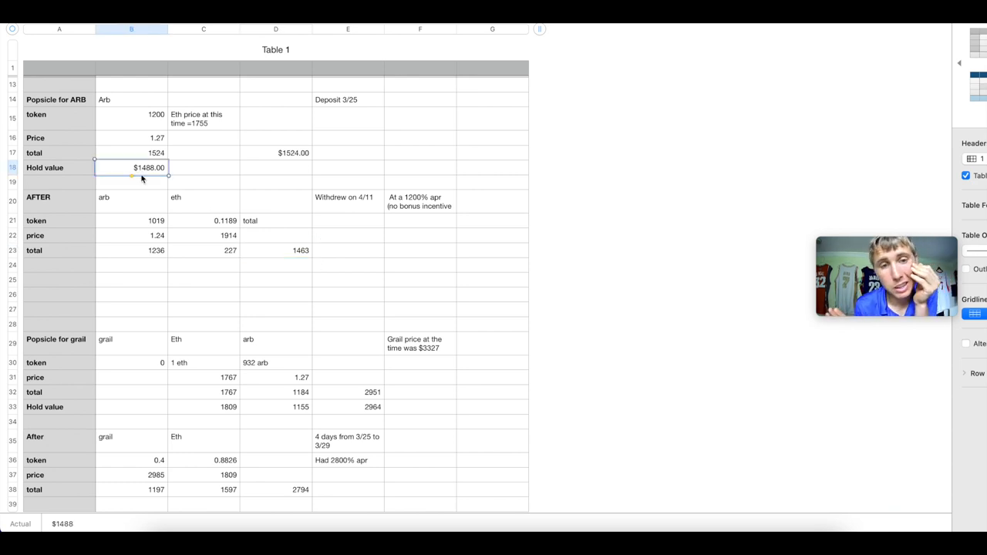
mouse_move(145, 191)
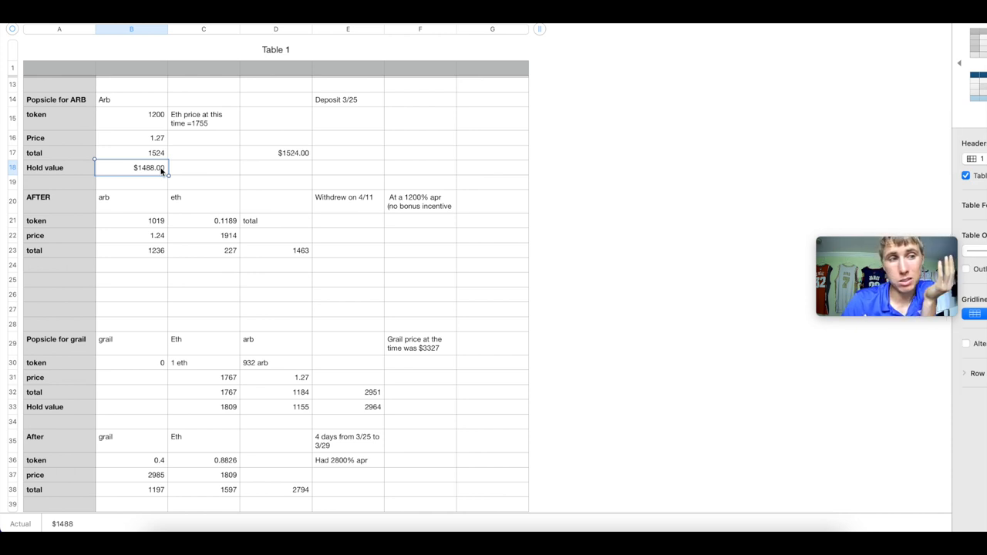
scroll(down, 3)
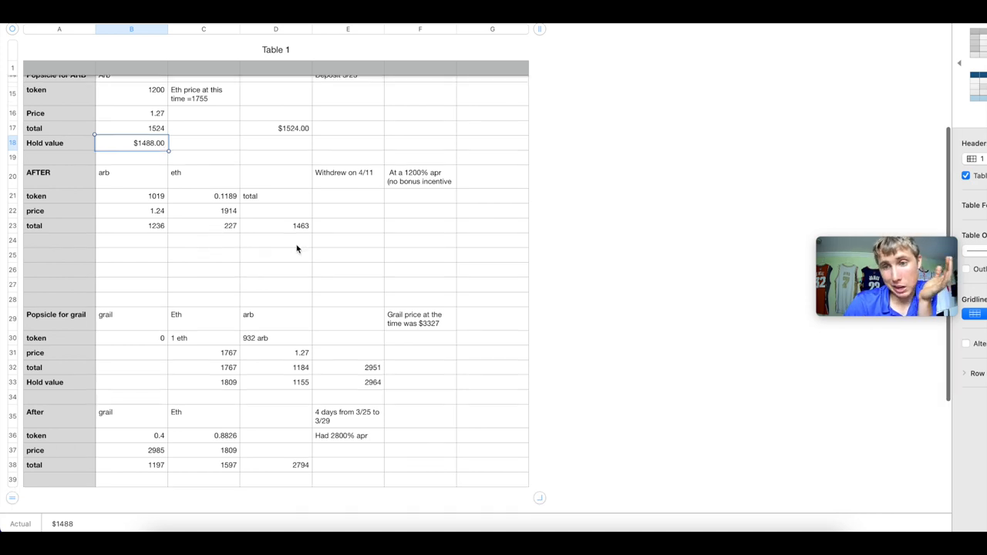
mouse_move(292, 234)
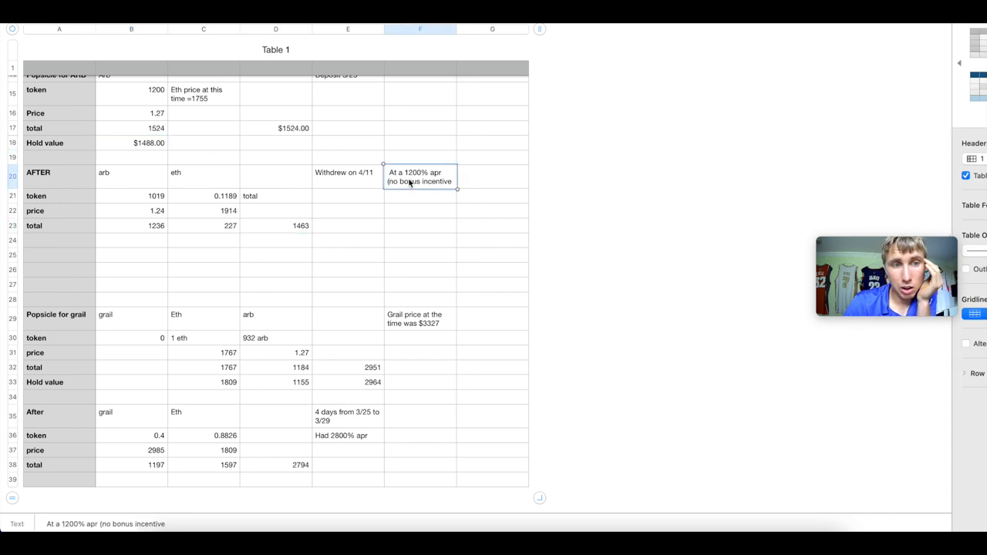
scroll(down, 3)
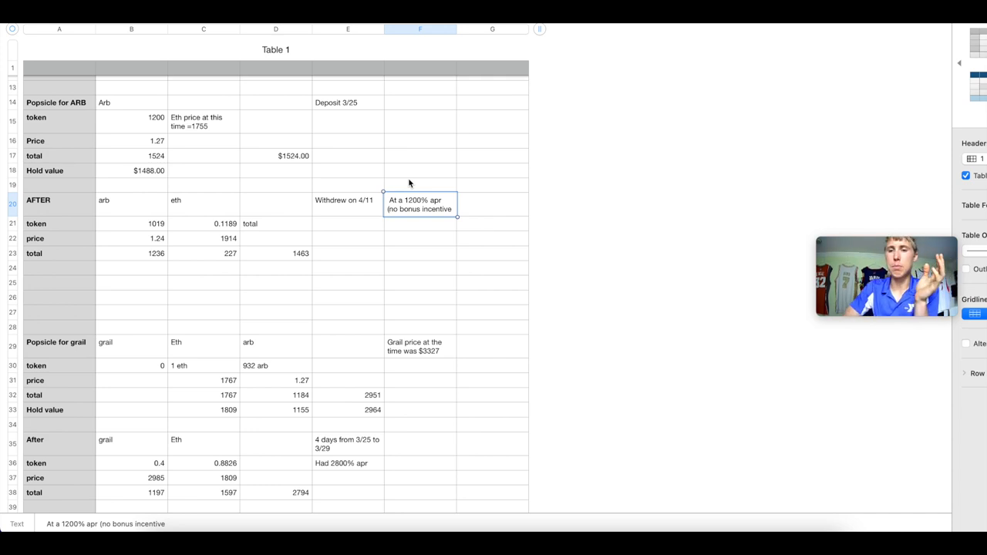
scroll(up, 3)
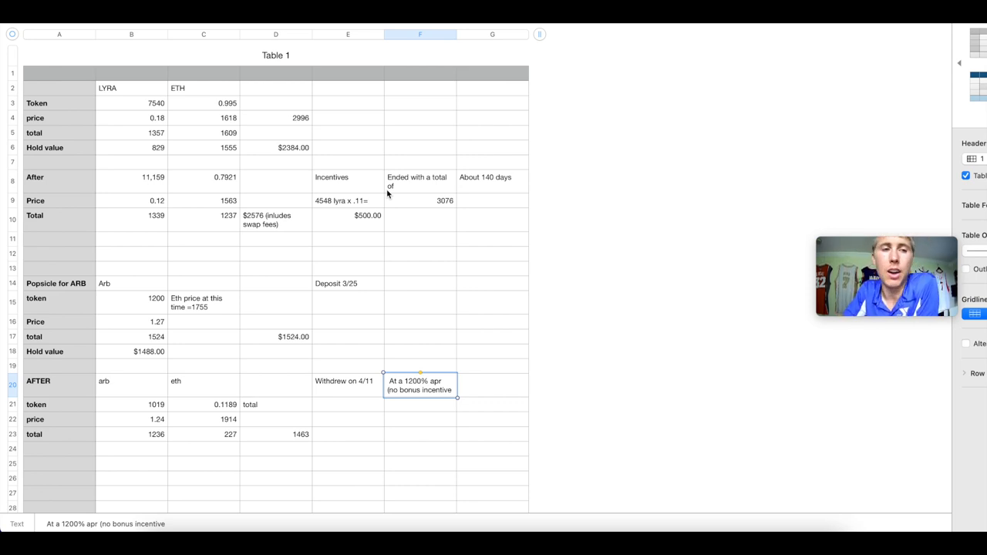
mouse_move(659, 469)
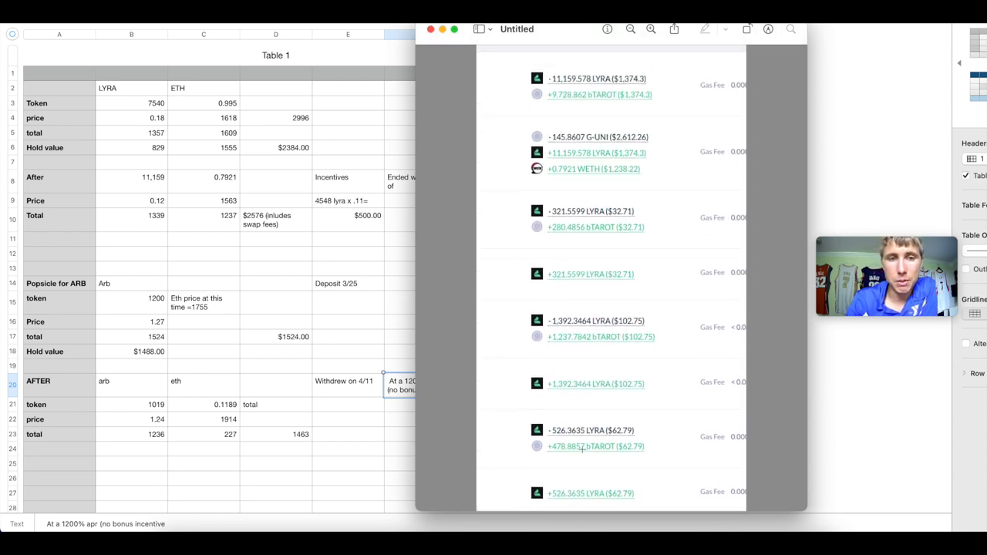
mouse_move(568, 155)
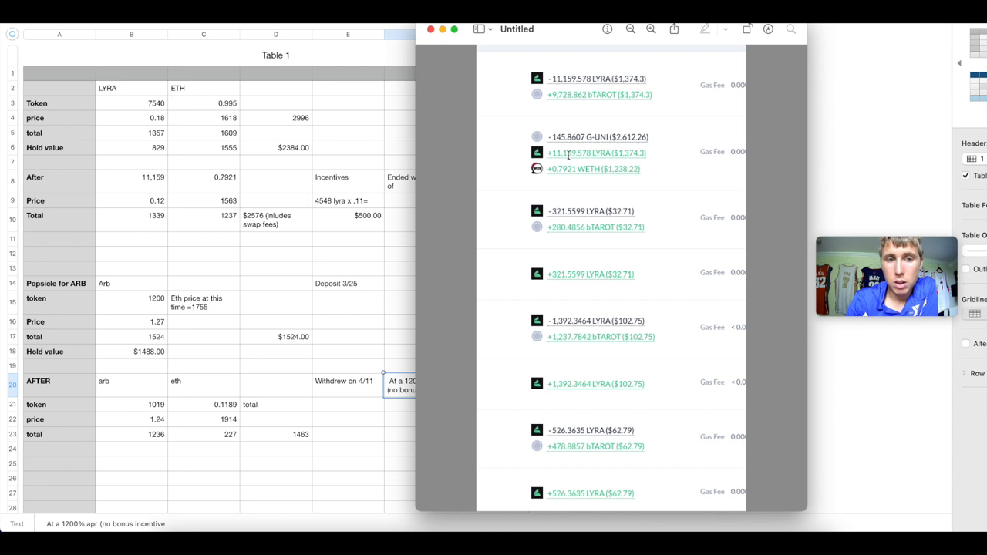
double_click(569, 152)
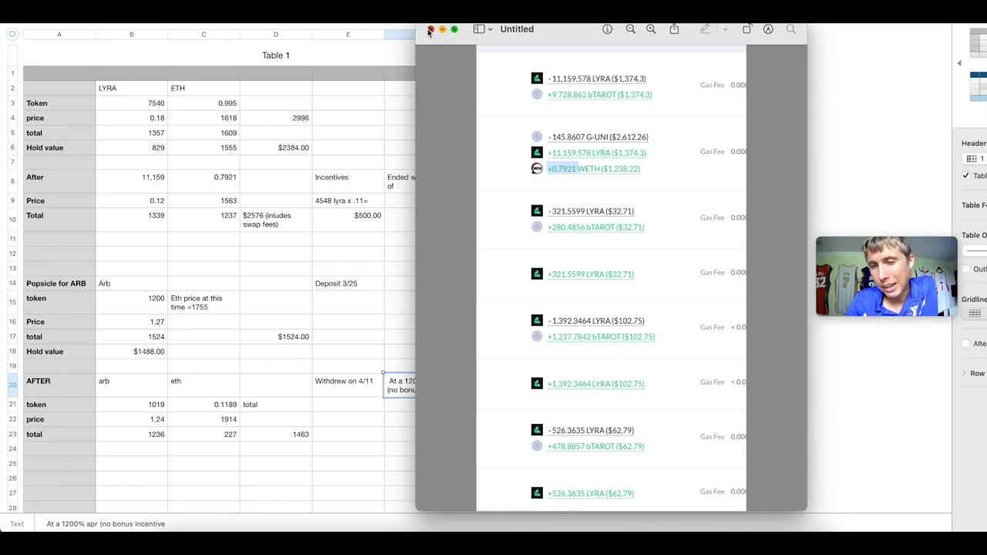
click(430, 29)
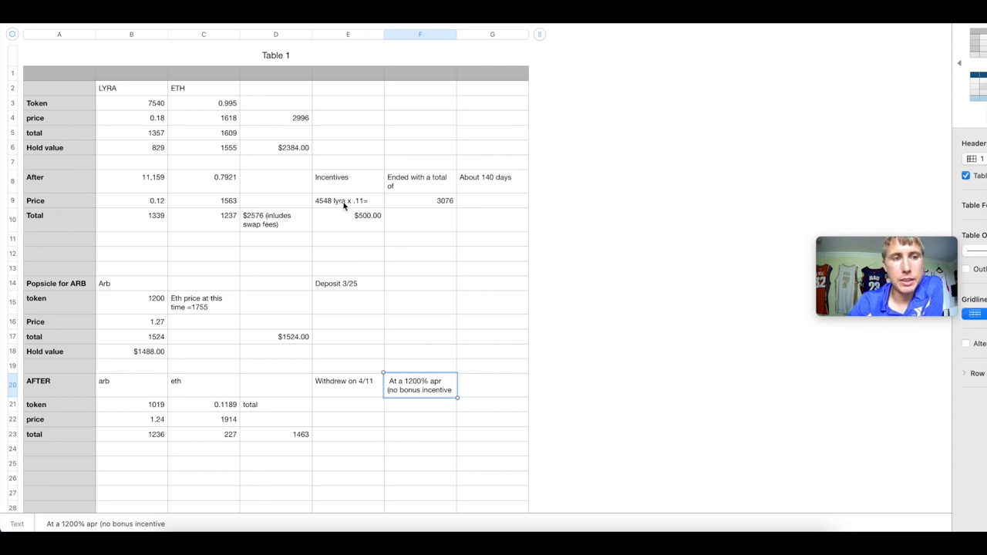
mouse_move(324, 216)
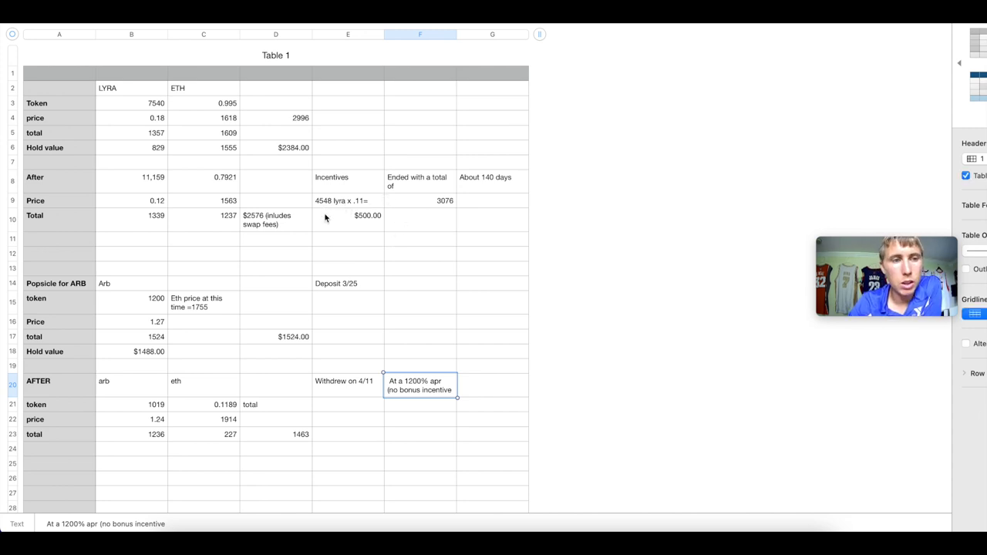
mouse_move(378, 216)
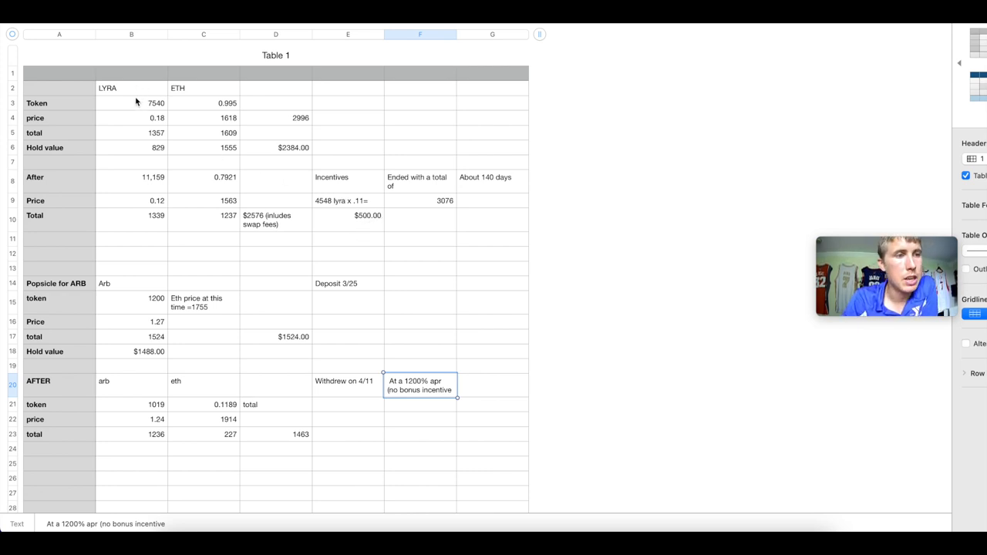
click(131, 102)
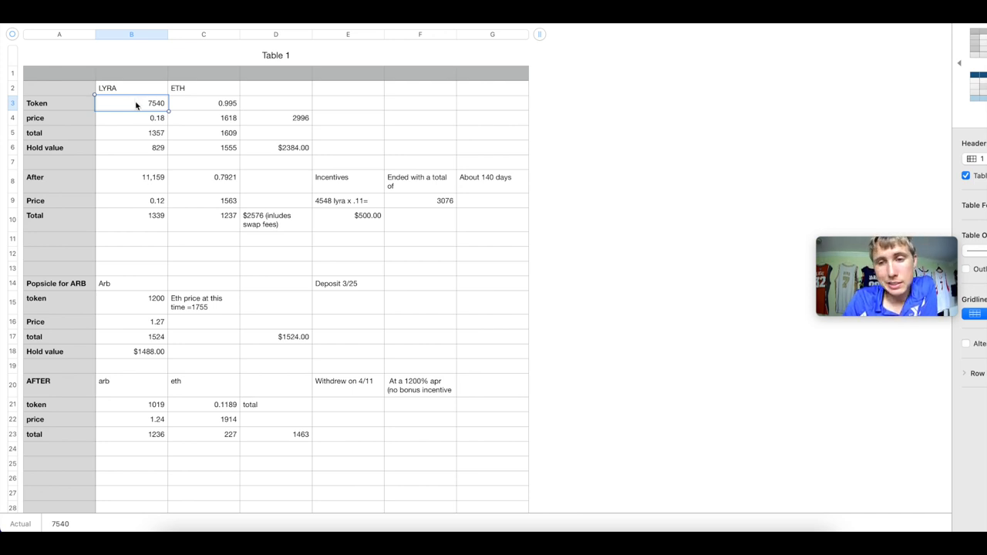
mouse_move(184, 117)
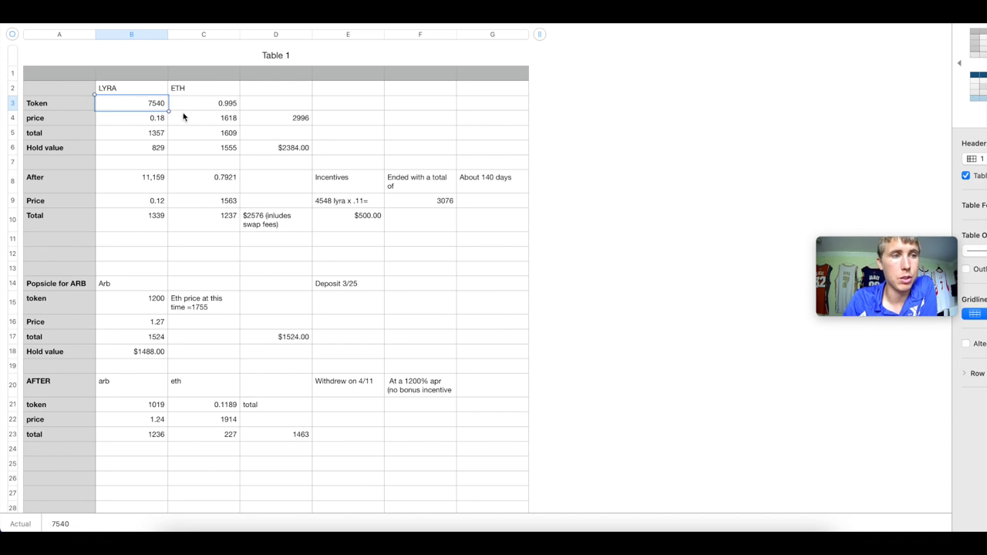
click(203, 102)
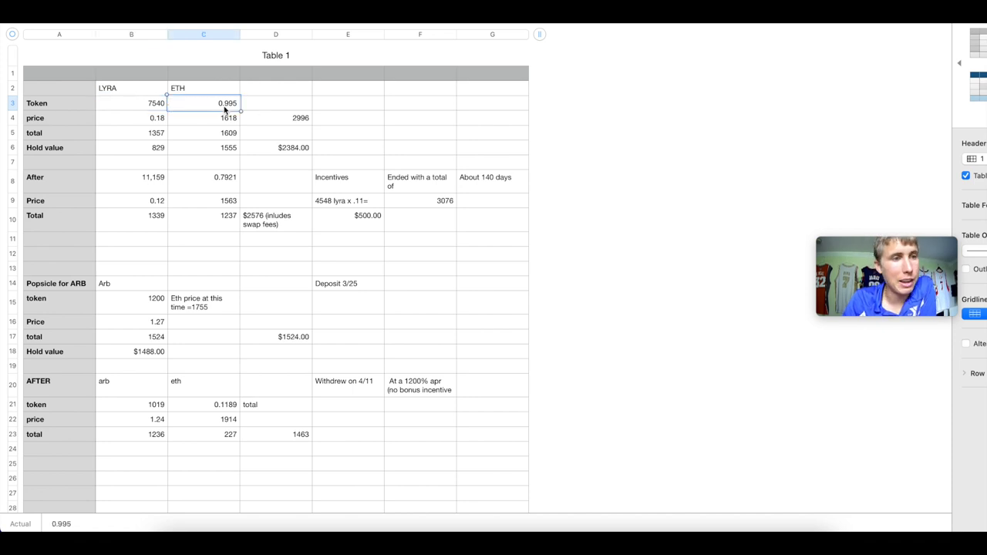
click(132, 117)
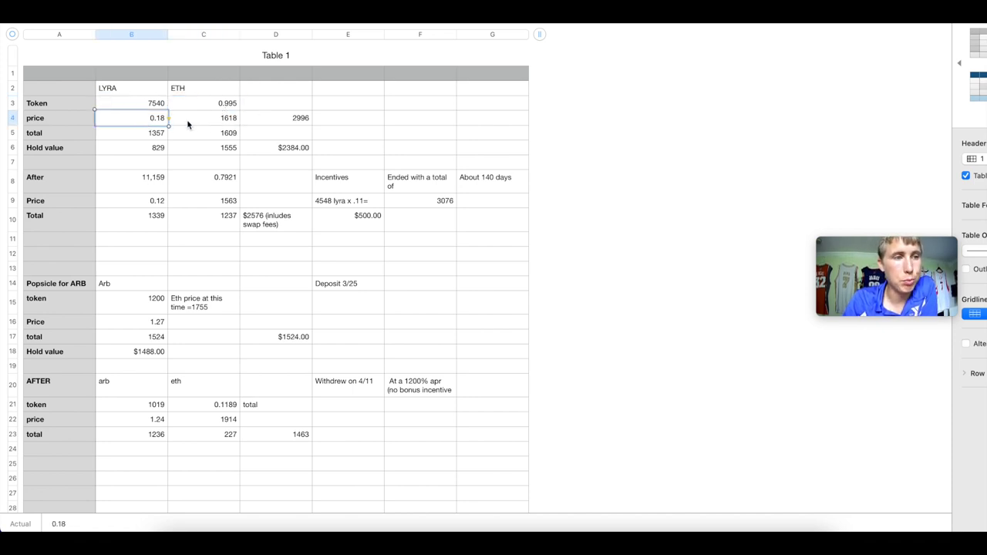
click(131, 133)
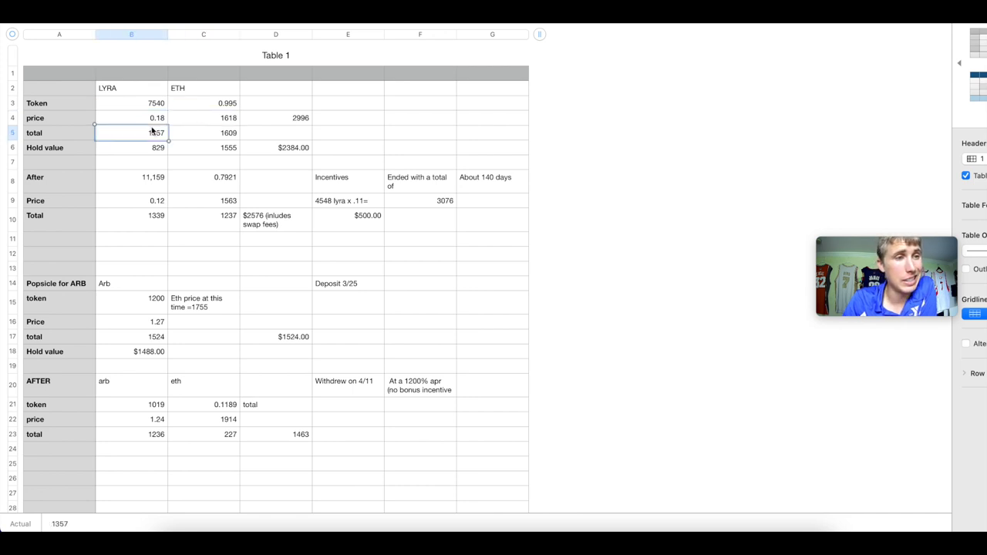
mouse_move(179, 148)
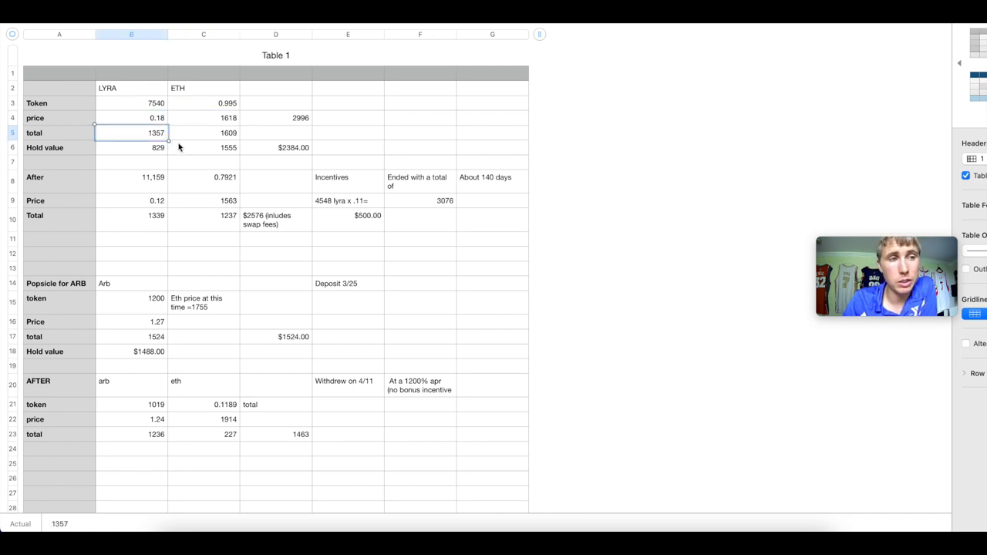
click(204, 133)
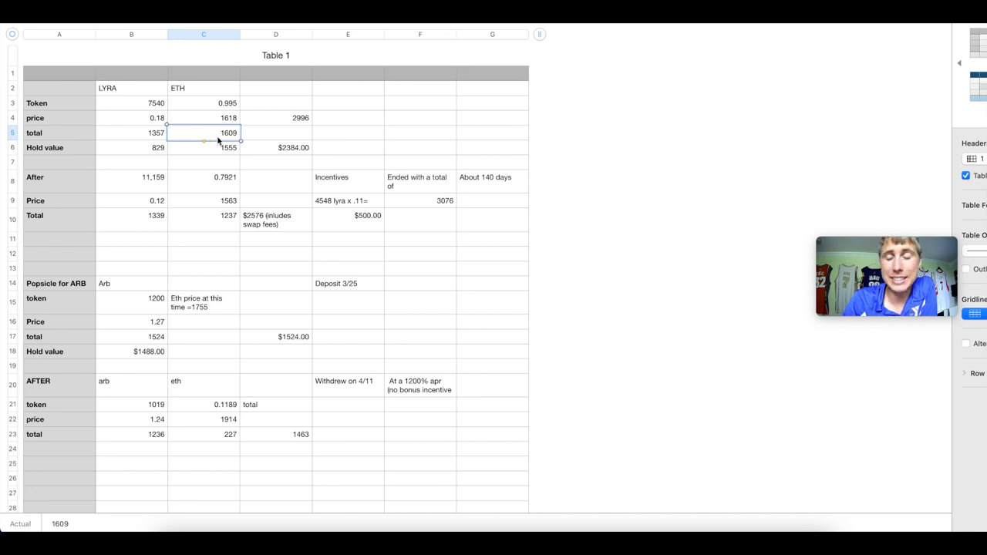
mouse_move(303, 130)
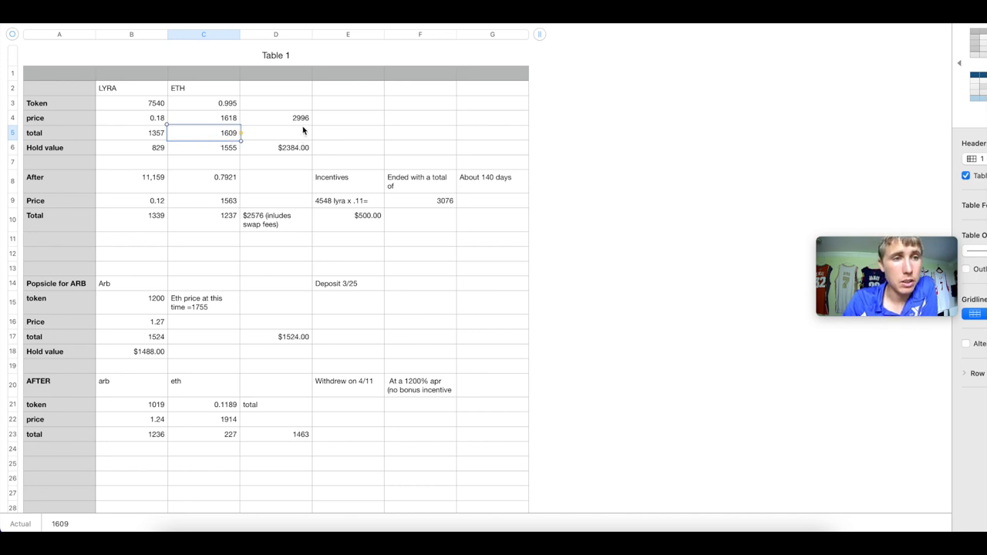
click(274, 117)
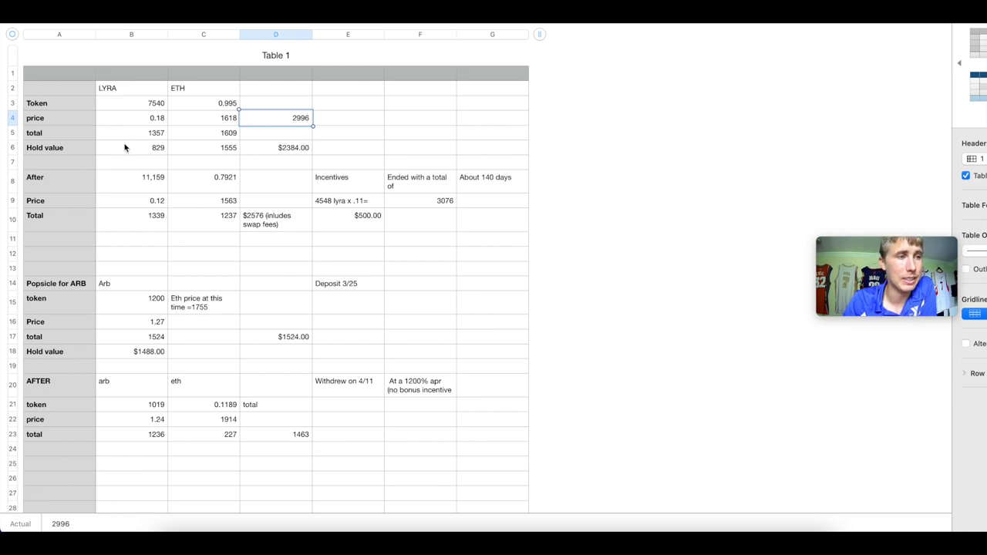
click(131, 148)
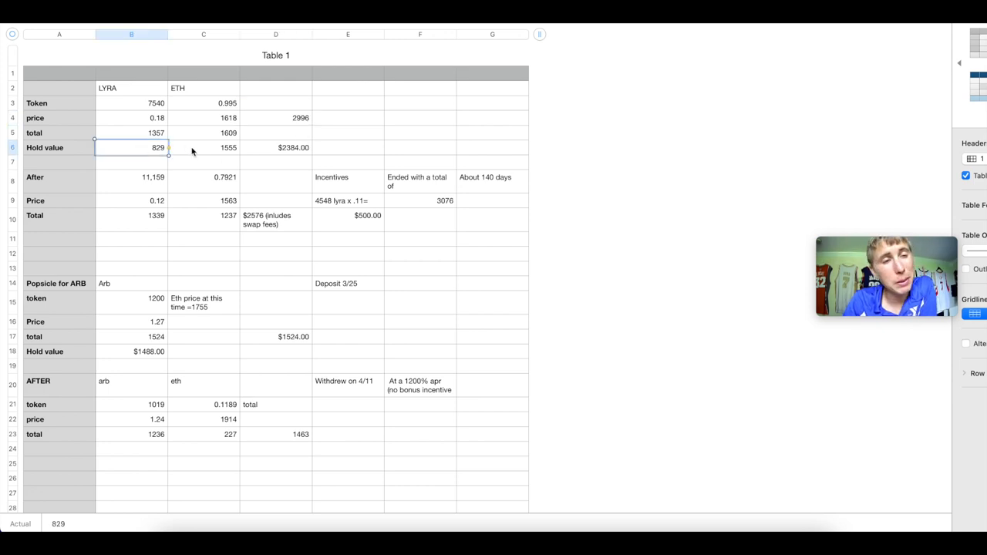
click(294, 148)
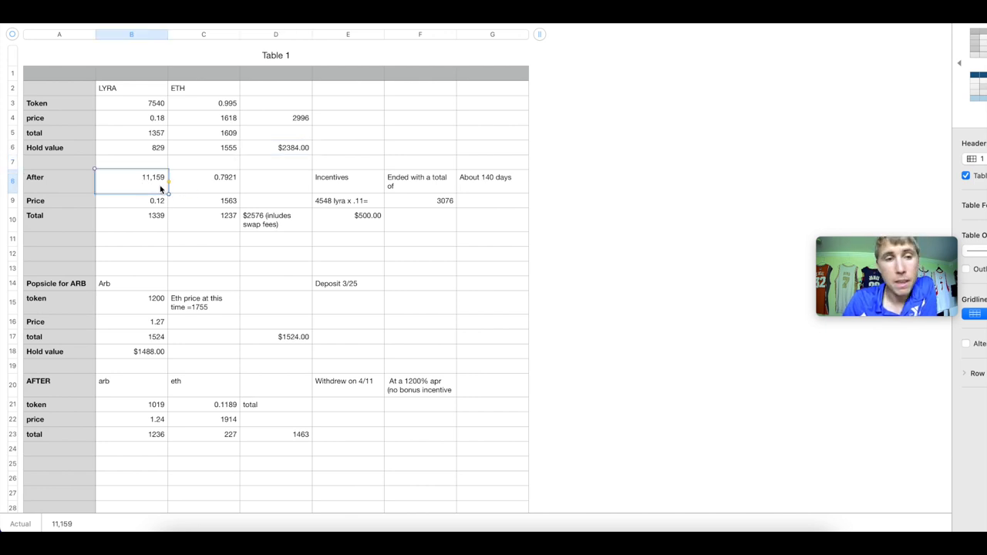
mouse_move(142, 188)
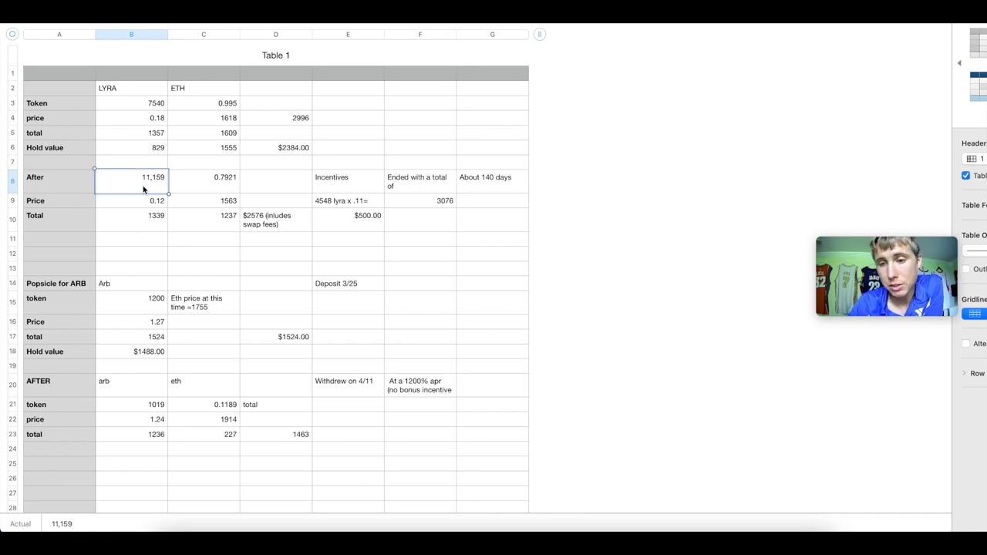
mouse_move(207, 177)
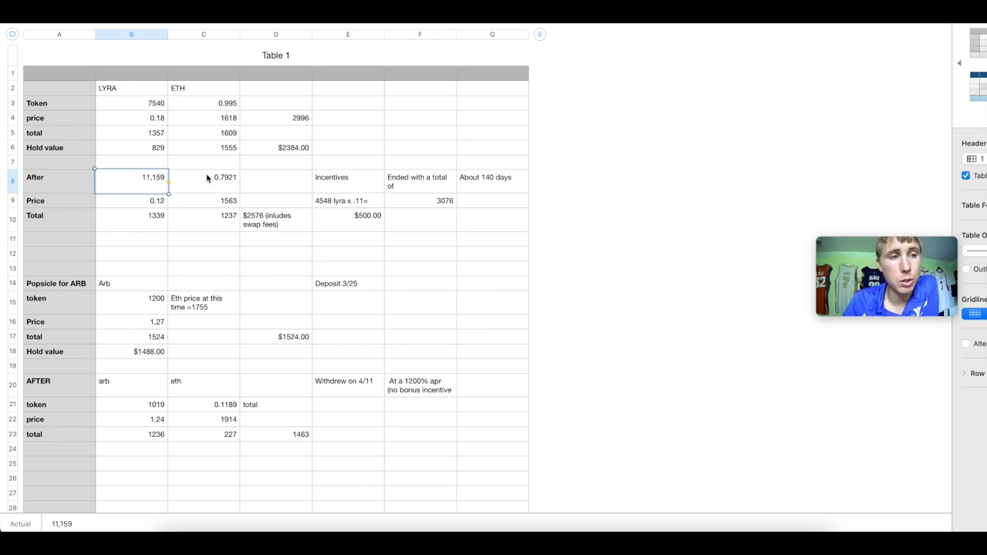
Point out the after-values: LYRA price 0.12, ETH total 1237 and $2576 total including swap fees.
click(225, 175)
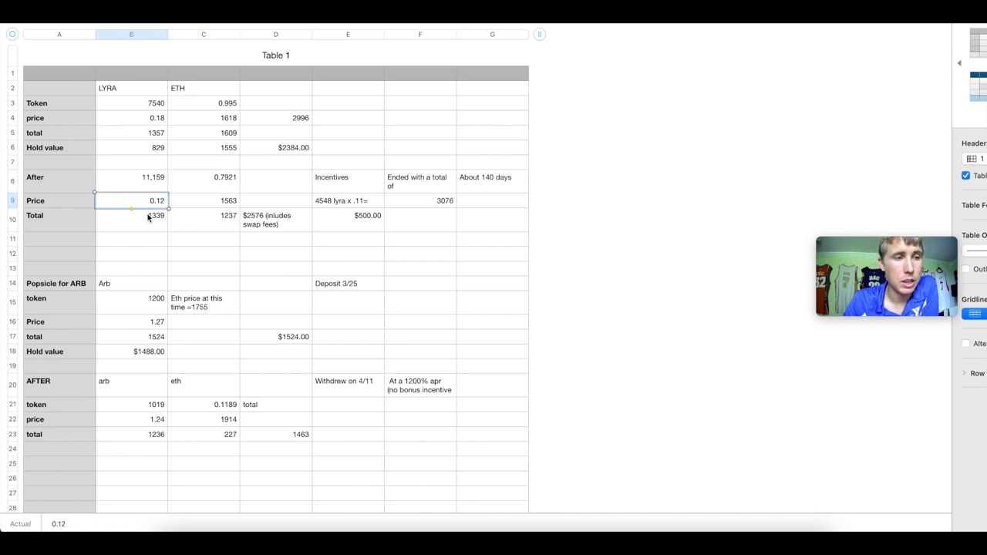
click(204, 216)
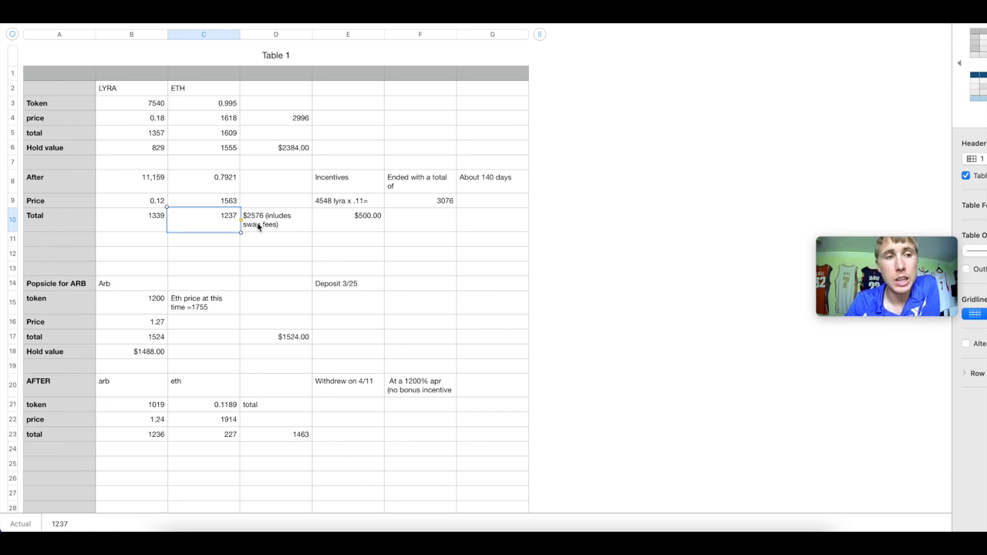
click(274, 219)
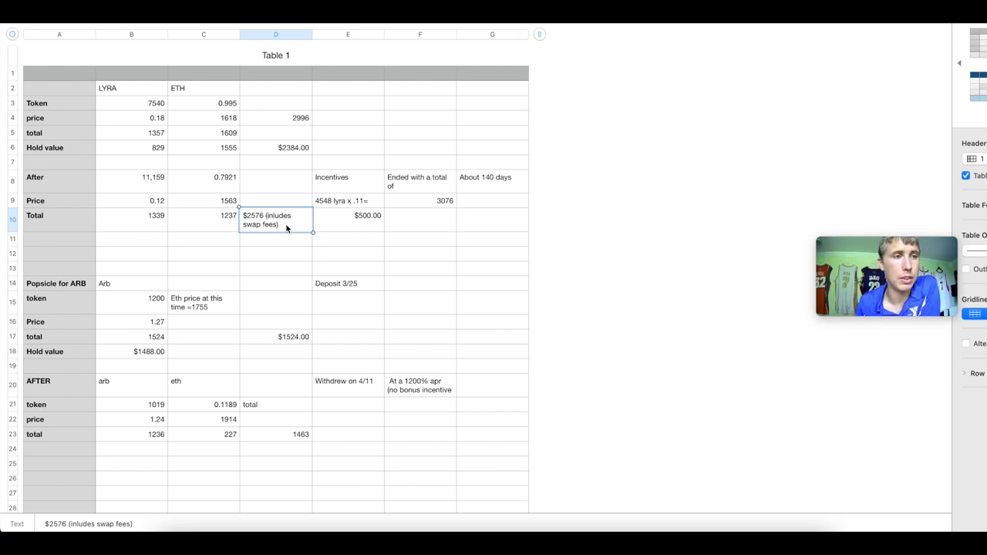
Compare the starting prices ETH 1618 and LYRA 0.18 against the ended-with total of 3076.
click(203, 117)
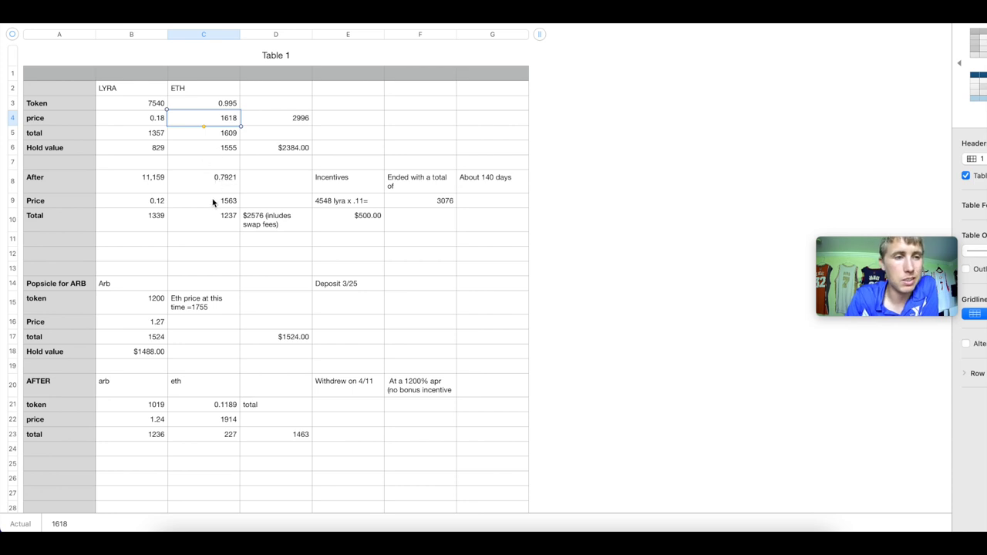
mouse_move(191, 204)
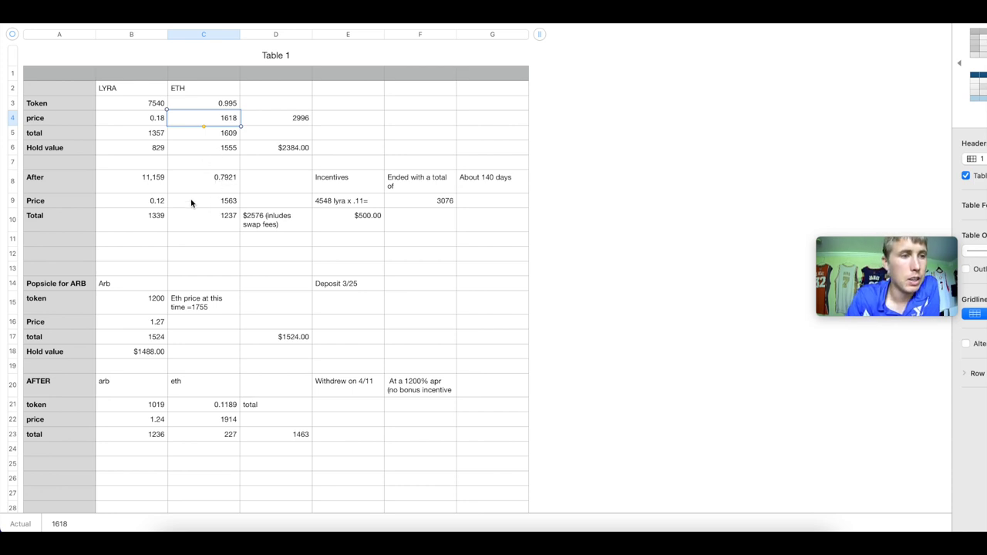
click(131, 118)
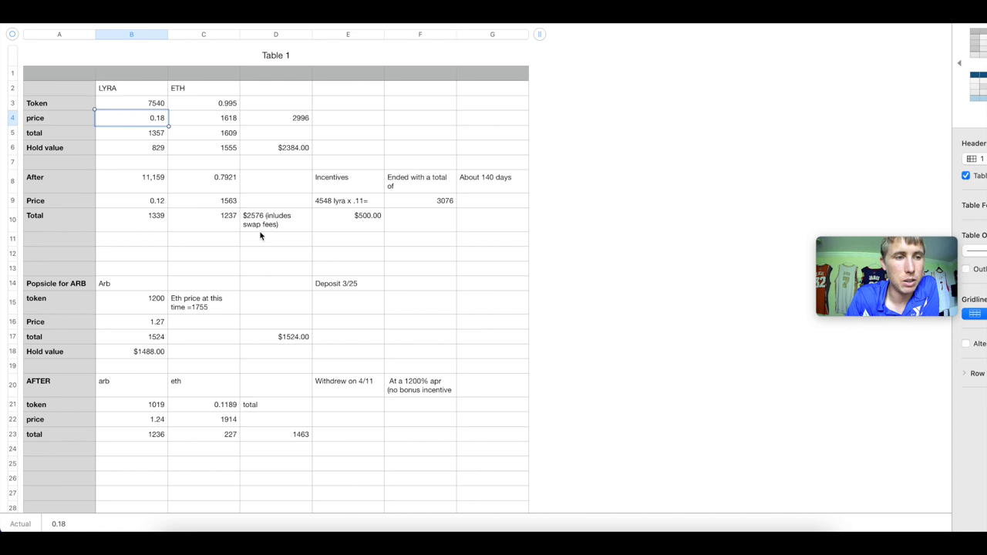
click(275, 219)
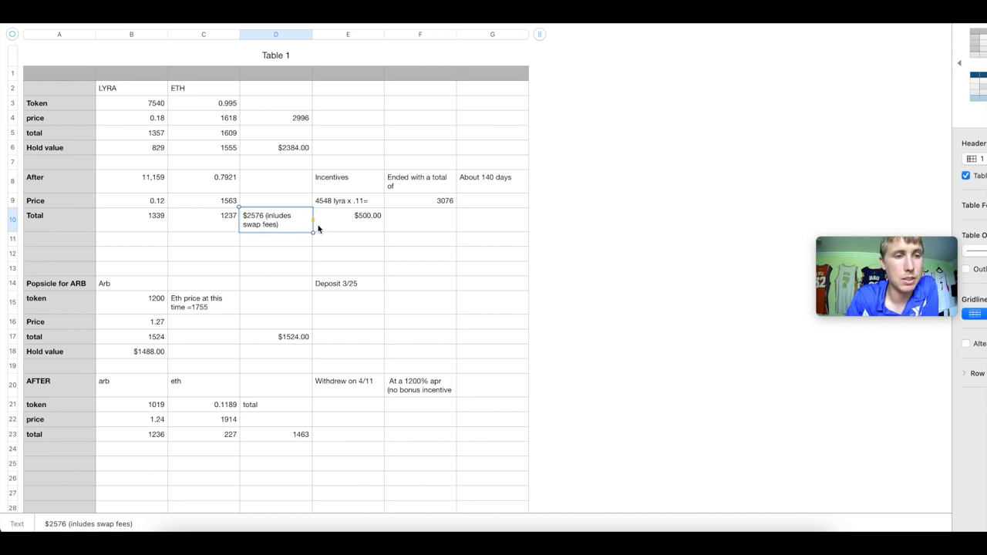
click(420, 200)
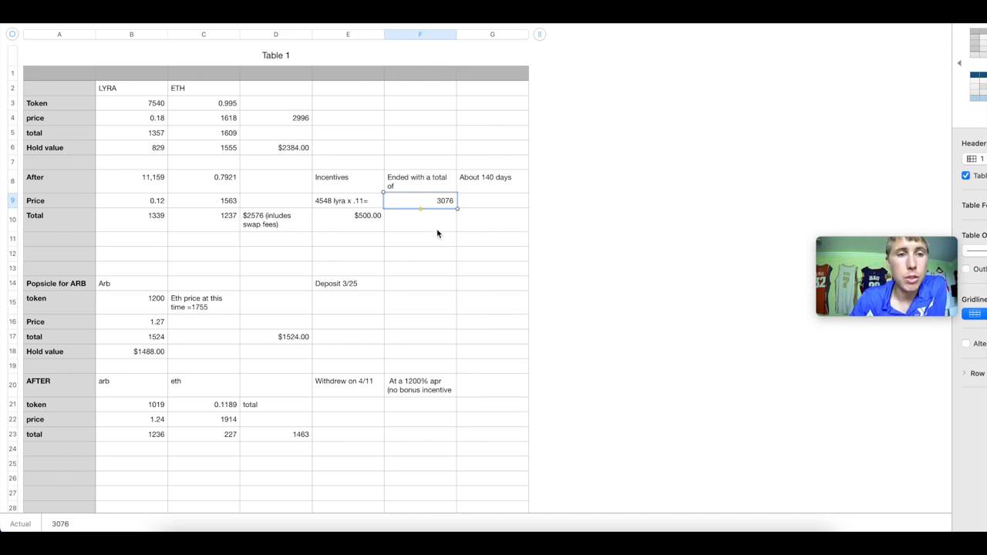
mouse_move(281, 120)
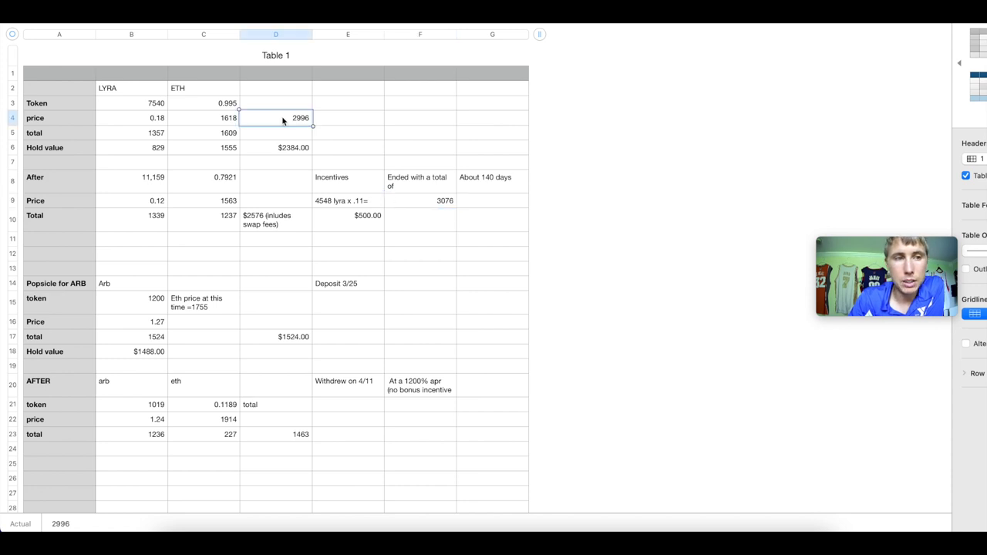
mouse_move(286, 136)
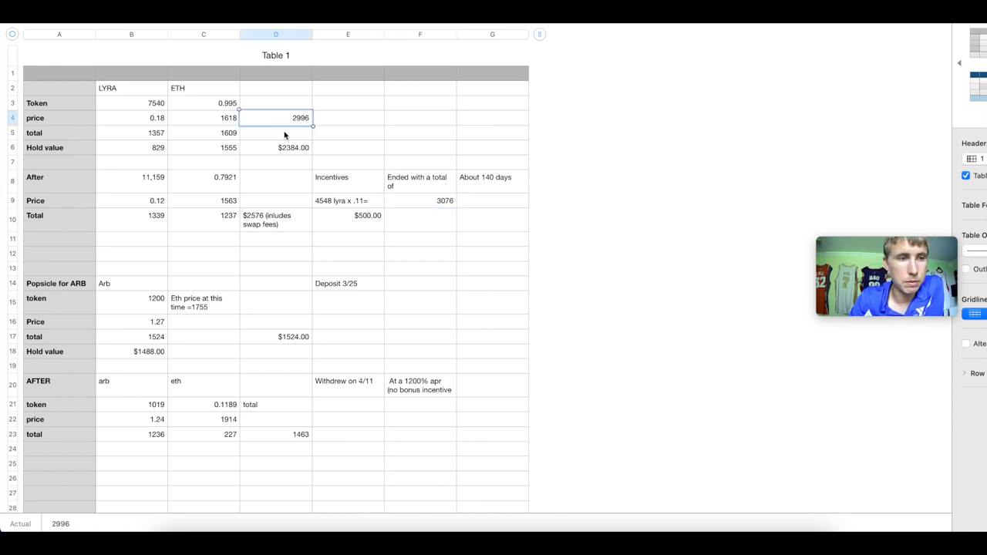
click(293, 148)
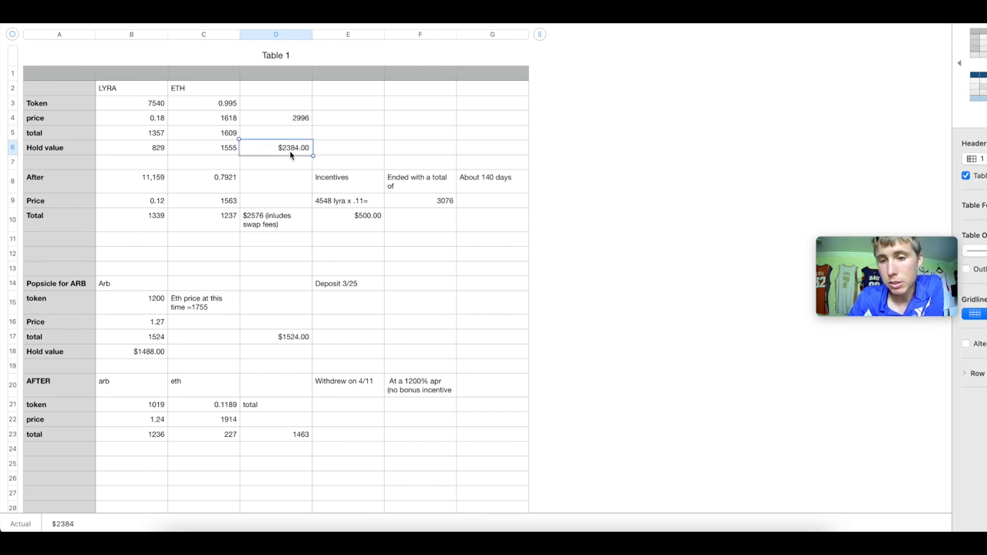
mouse_move(305, 162)
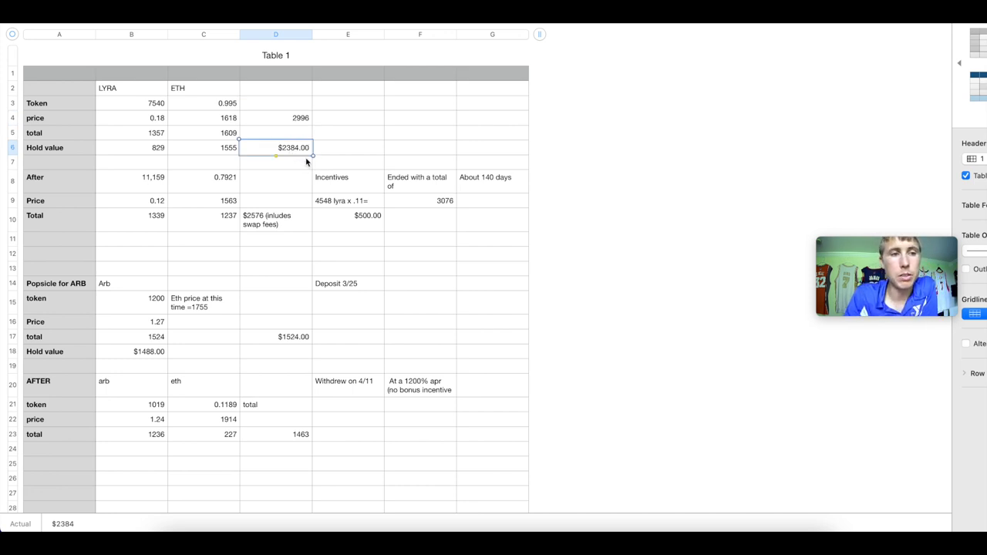
click(347, 219)
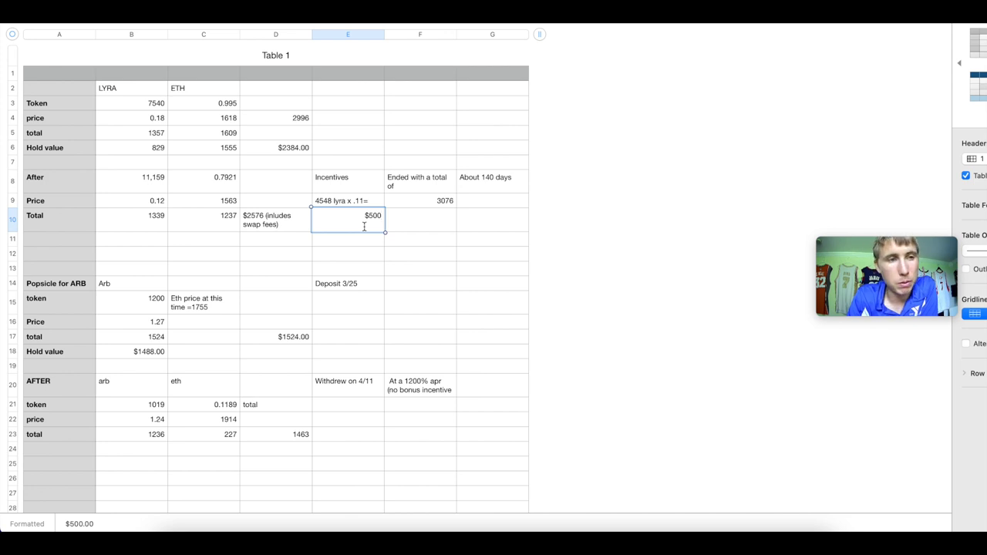
click(204, 132)
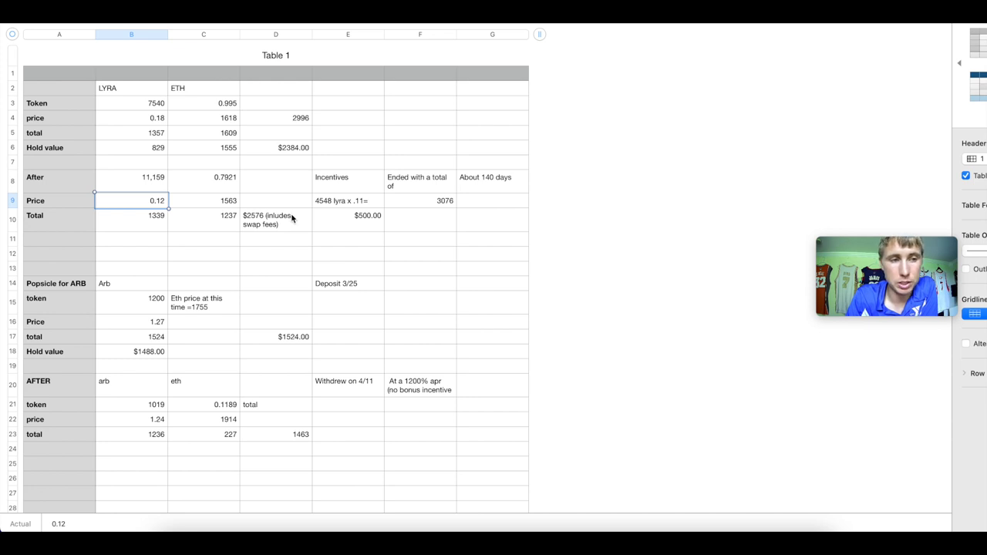
click(274, 219)
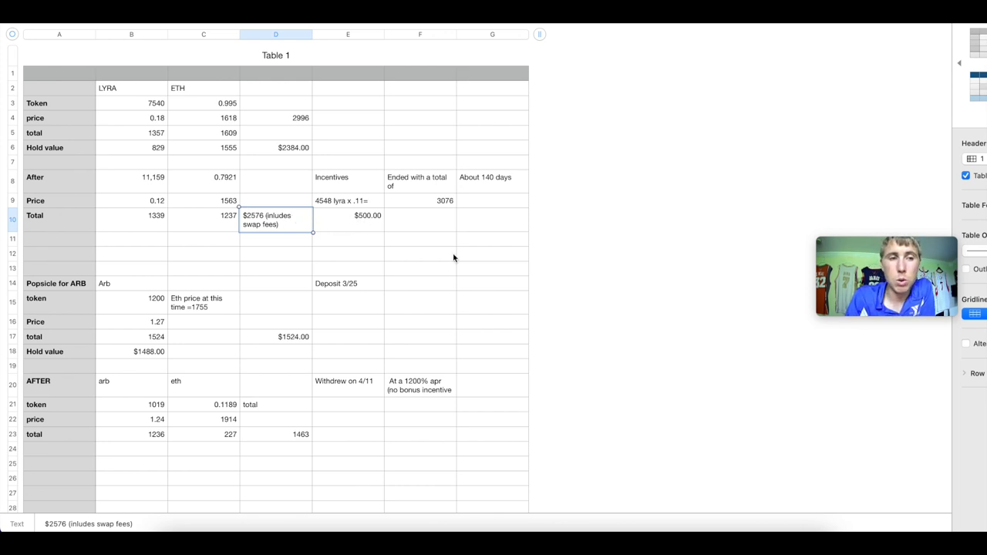
mouse_move(280, 223)
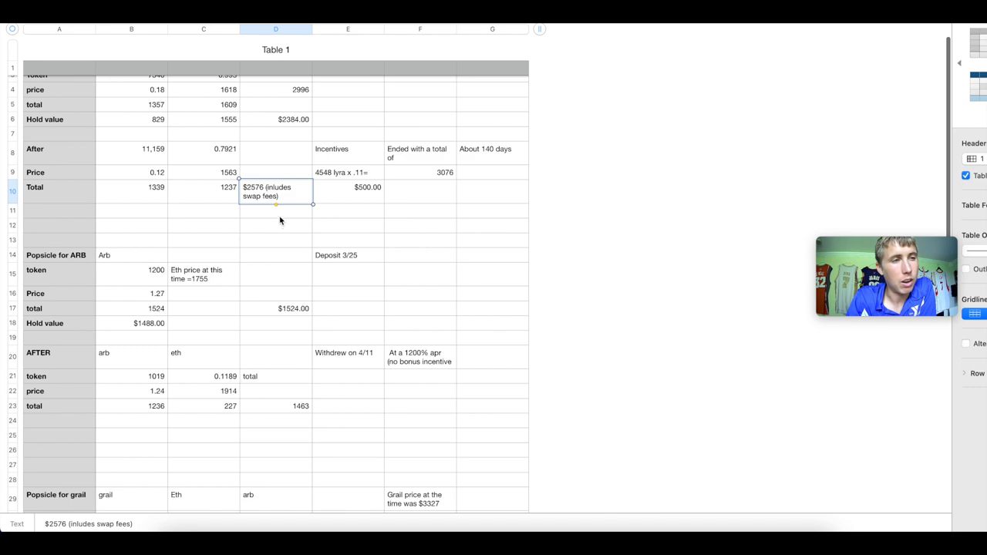
Review the $500.00 incentives total and the 2996 price figure in the LP table.
scroll(down, 3)
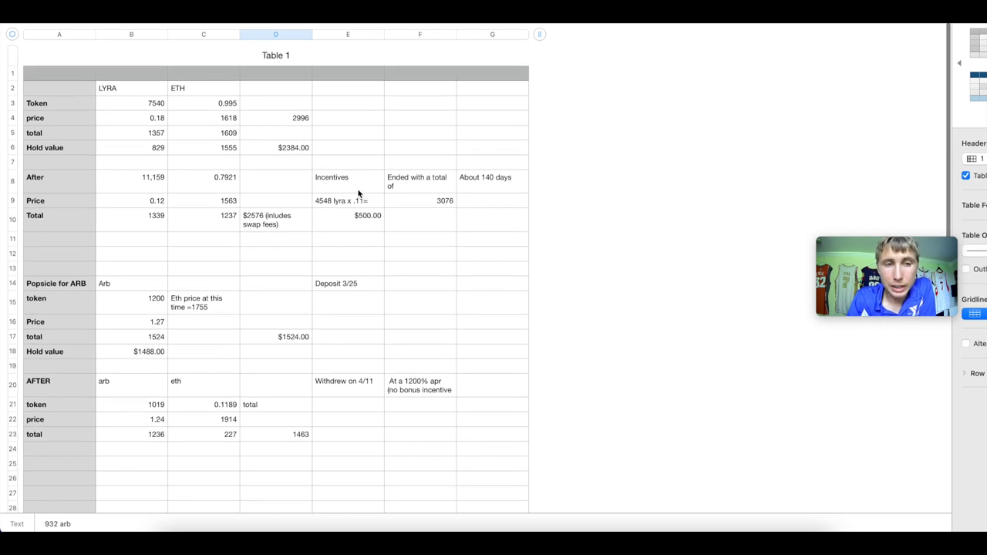
click(348, 148)
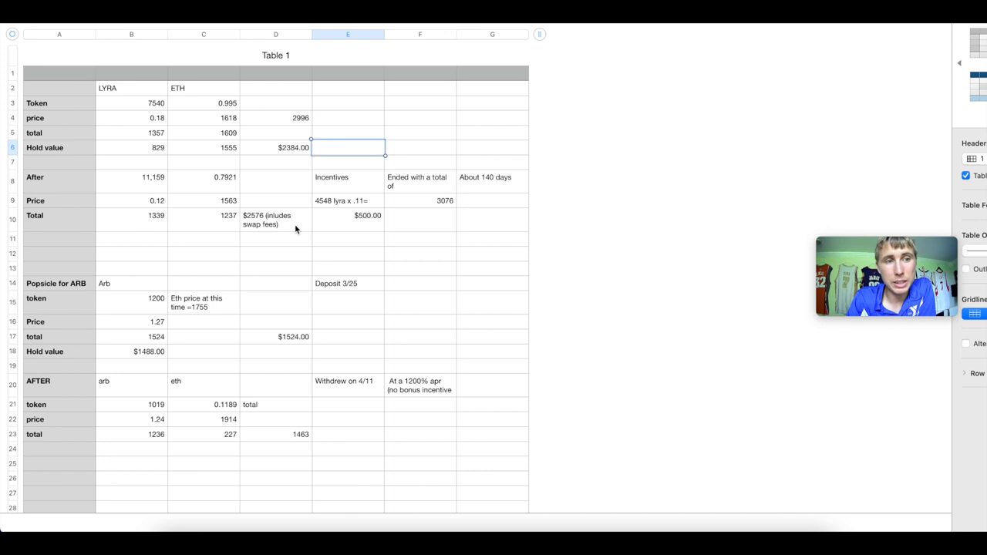
mouse_move(307, 225)
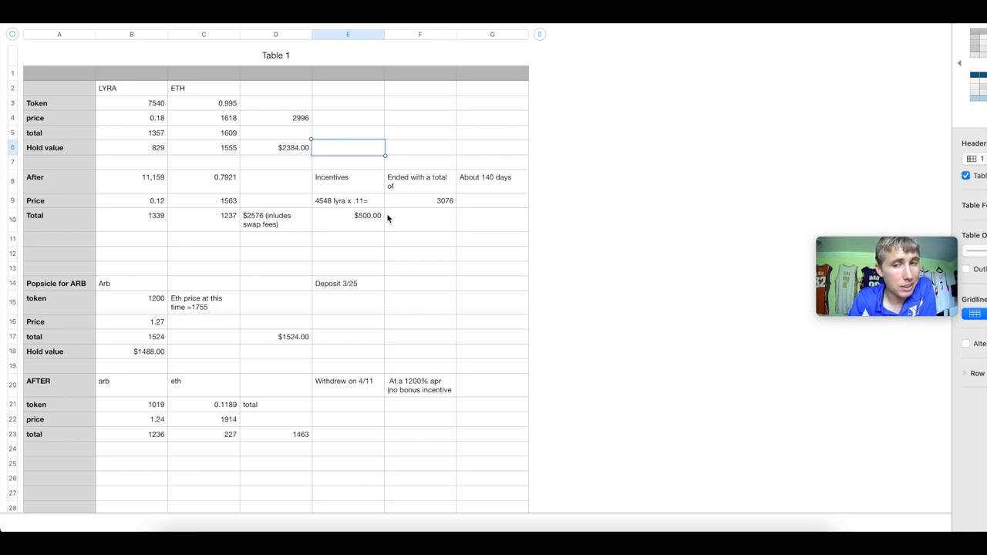
click(348, 219)
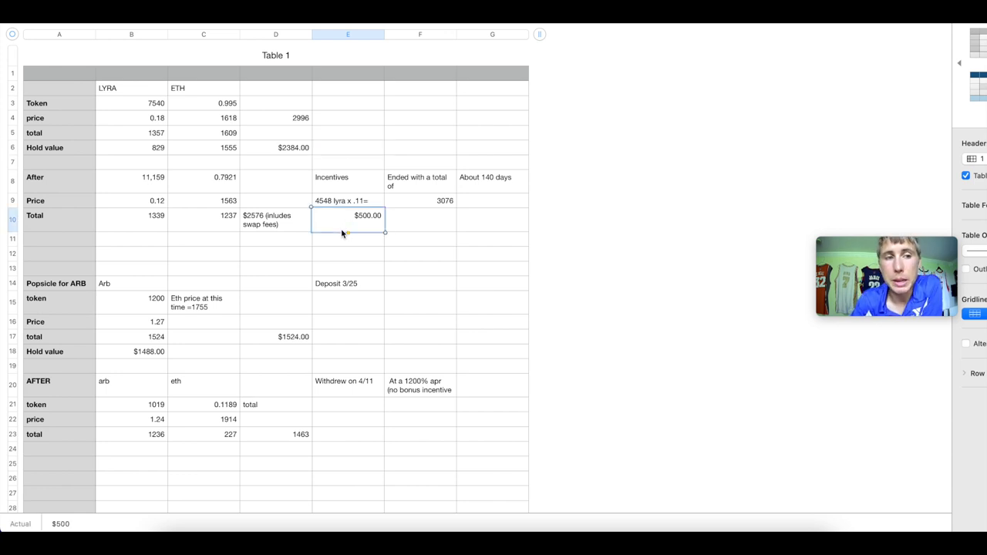
mouse_move(270, 95)
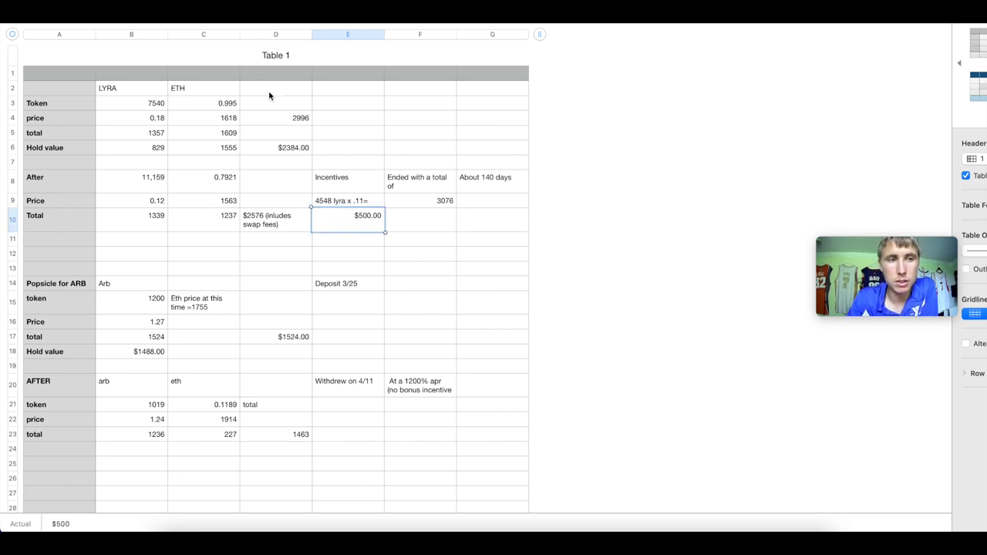
click(275, 117)
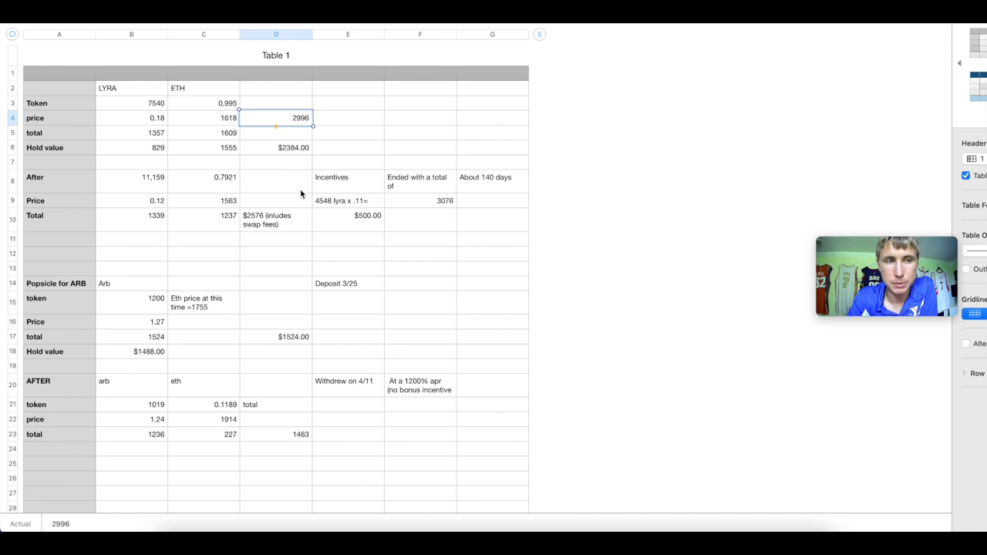
mouse_move(312, 234)
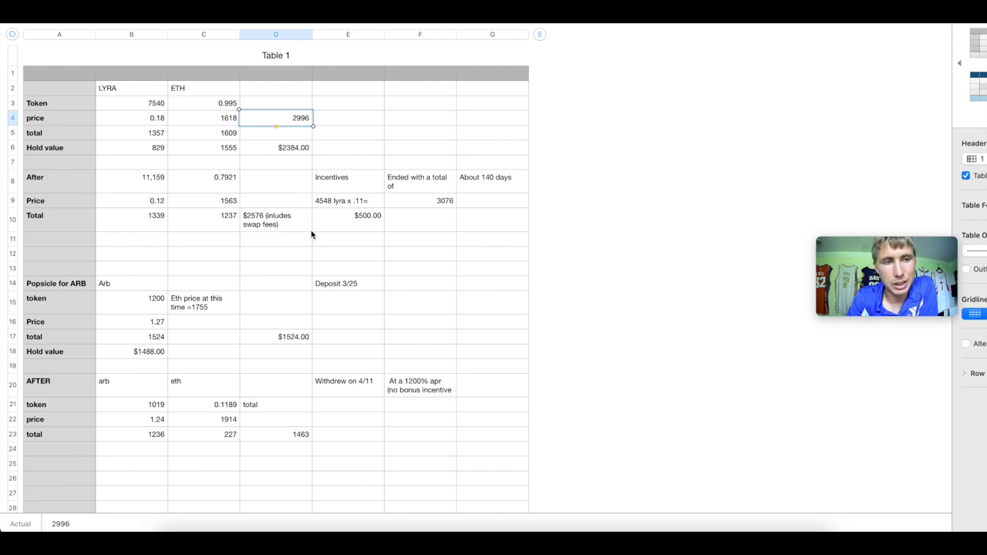
click(347, 216)
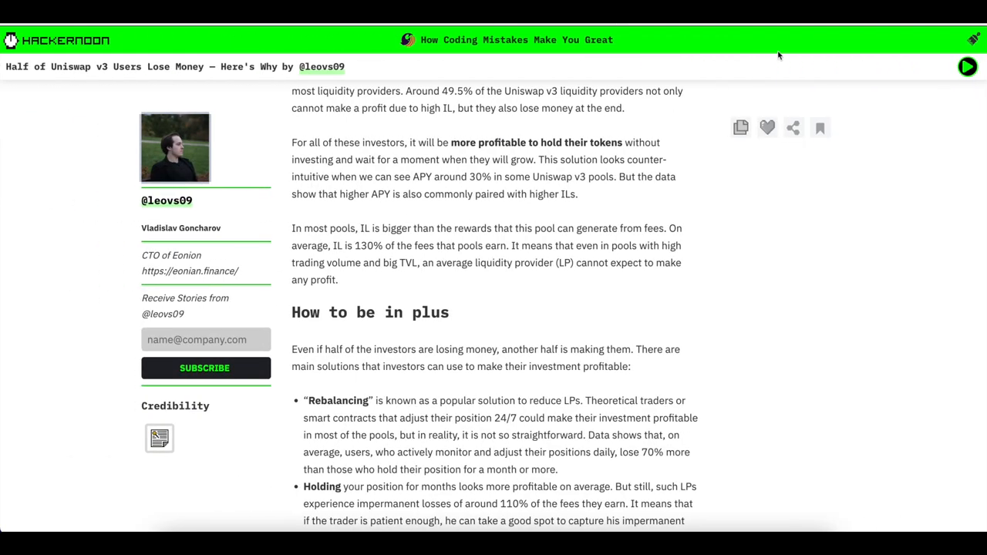
mouse_move(778, 56)
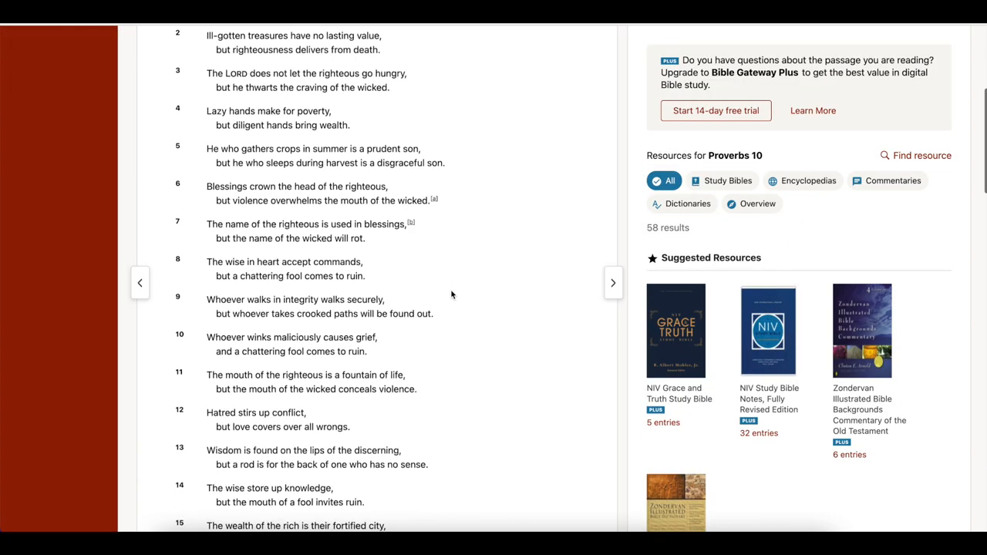
scroll(down, 3)
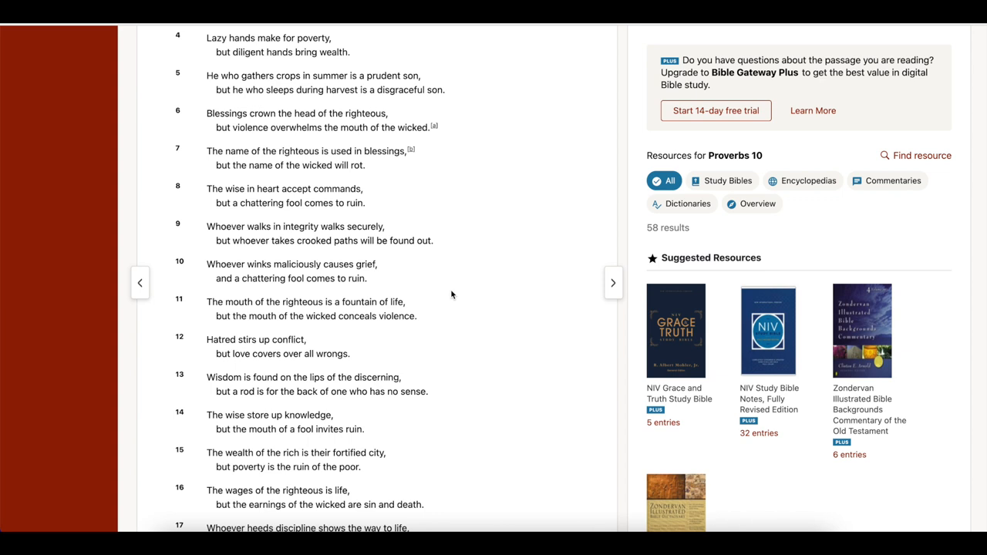
mouse_move(460, 300)
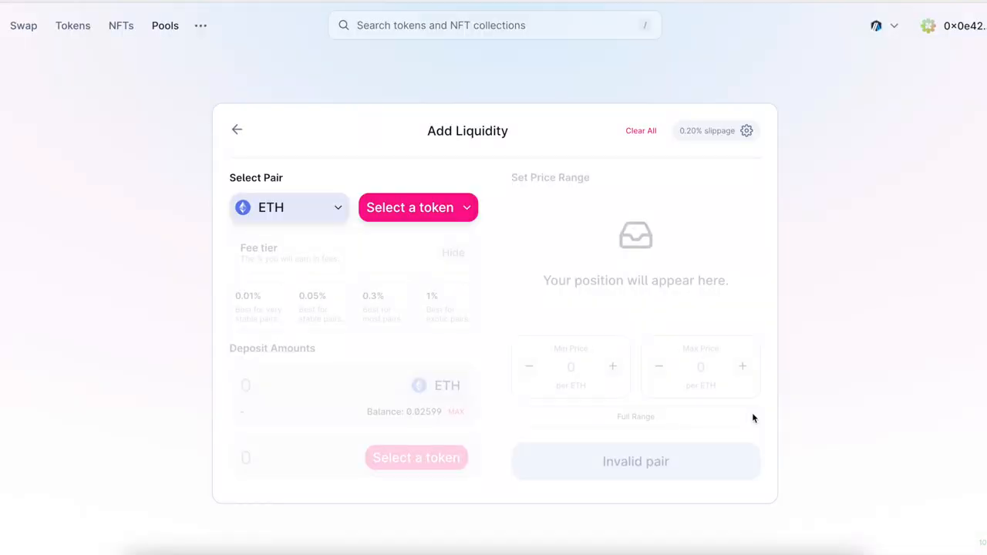
mouse_move(336, 290)
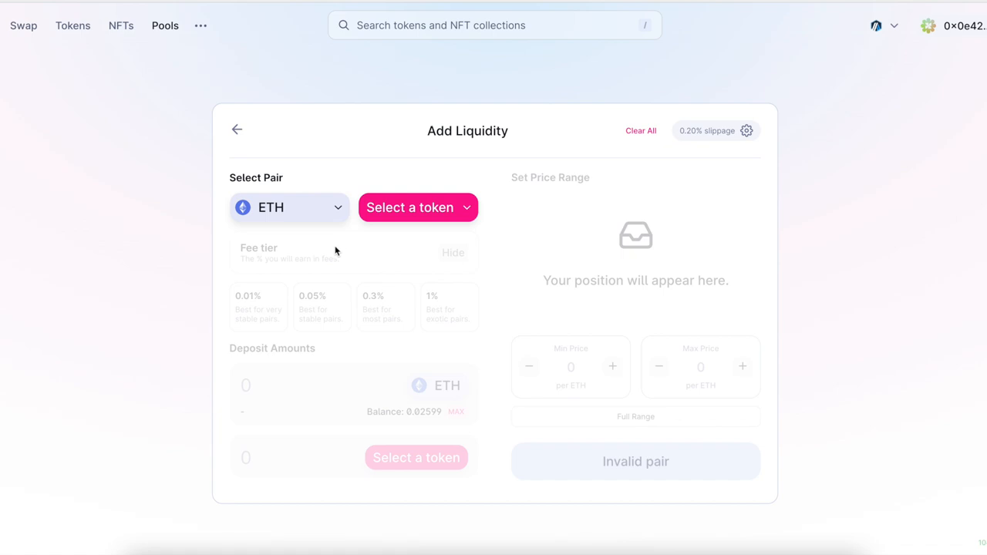
mouse_move(332, 230)
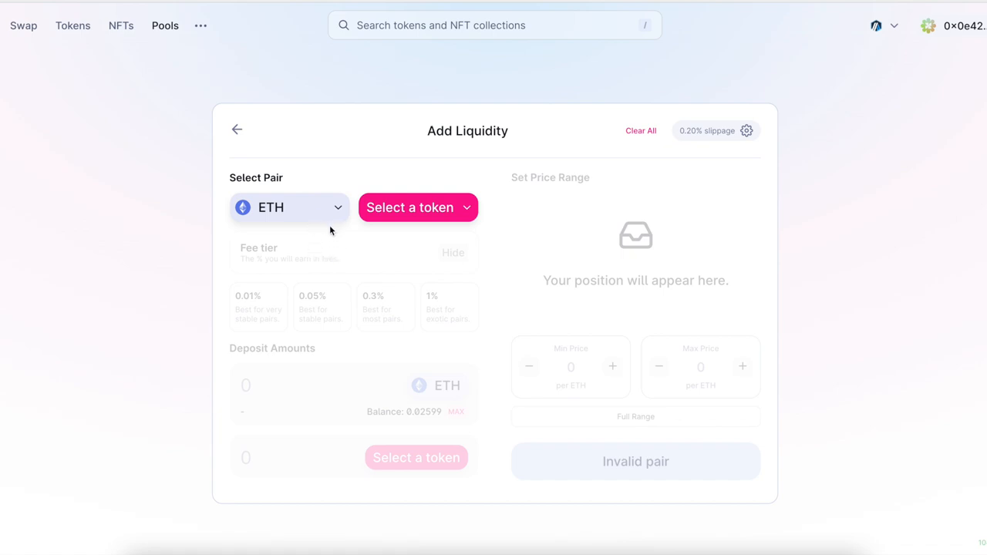
mouse_move(324, 211)
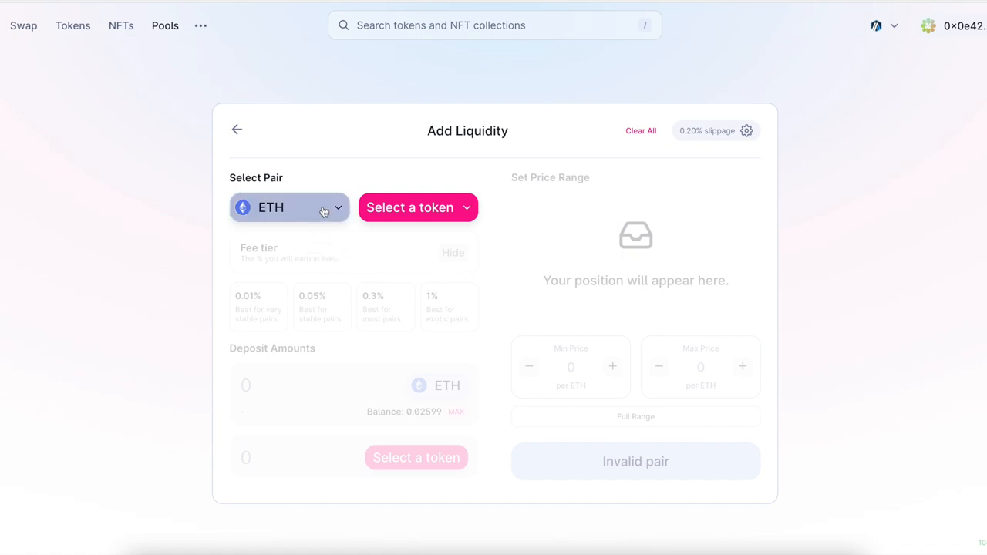
Pair ETH with USDC on the Add Liquidity form and choose the 1% fee tier.
click(410, 207)
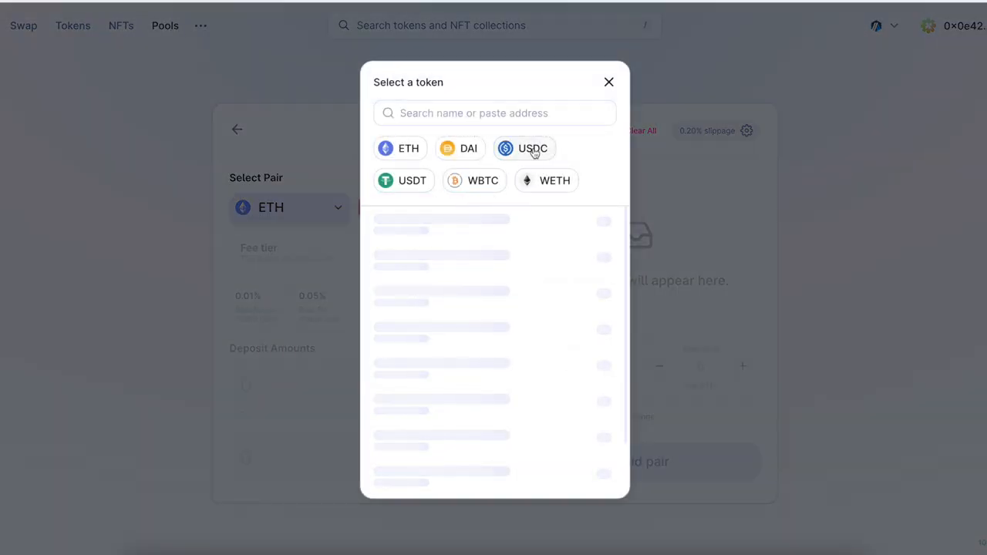
click(532, 148)
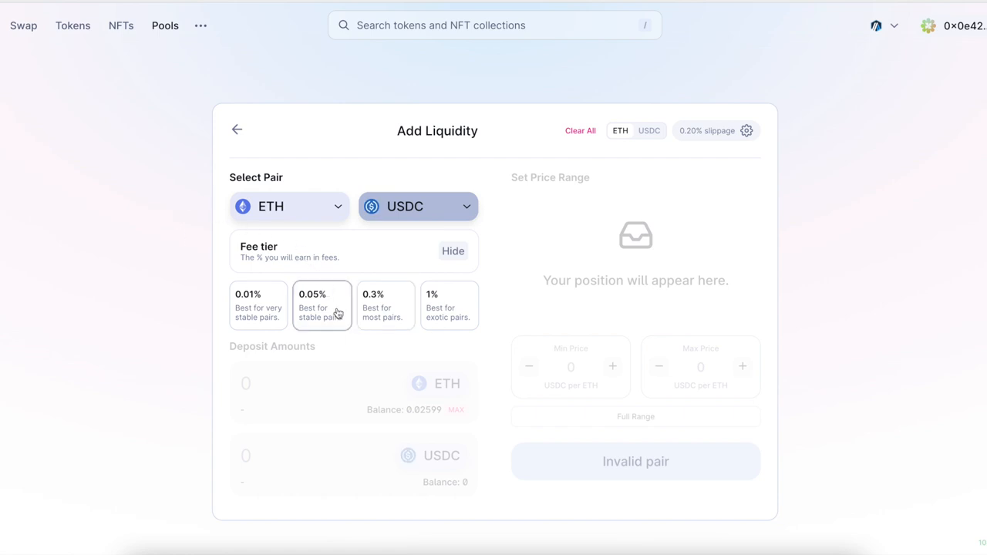
mouse_move(332, 316)
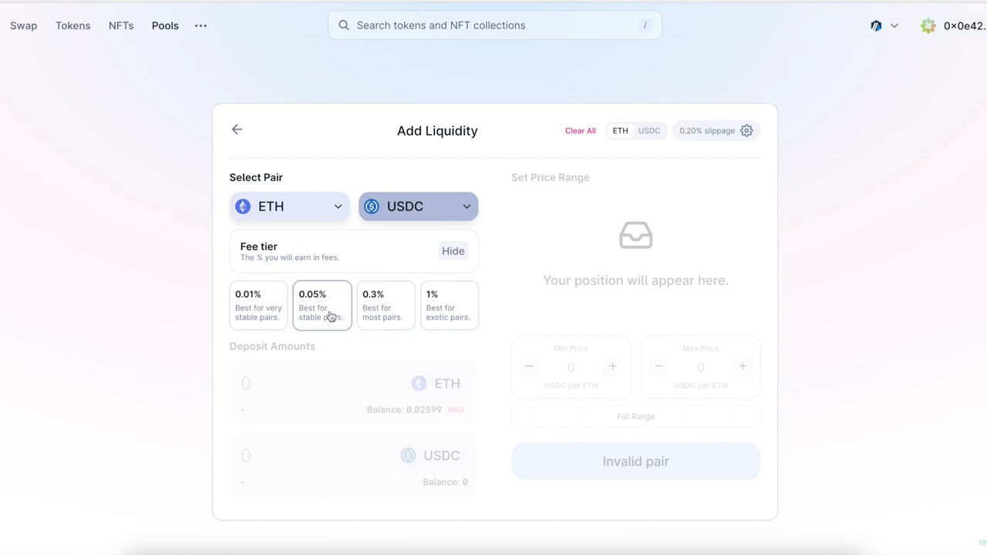
mouse_move(329, 268)
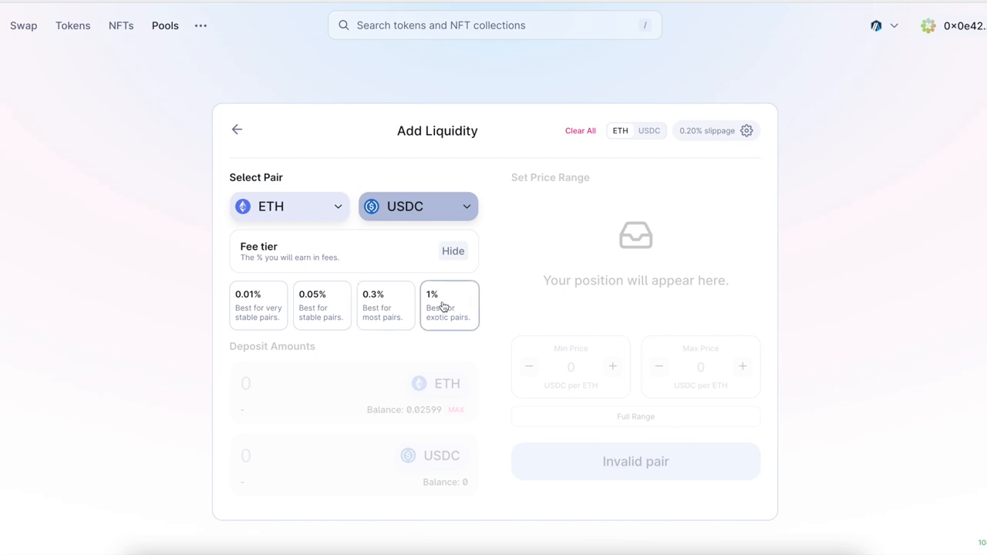
click(451, 305)
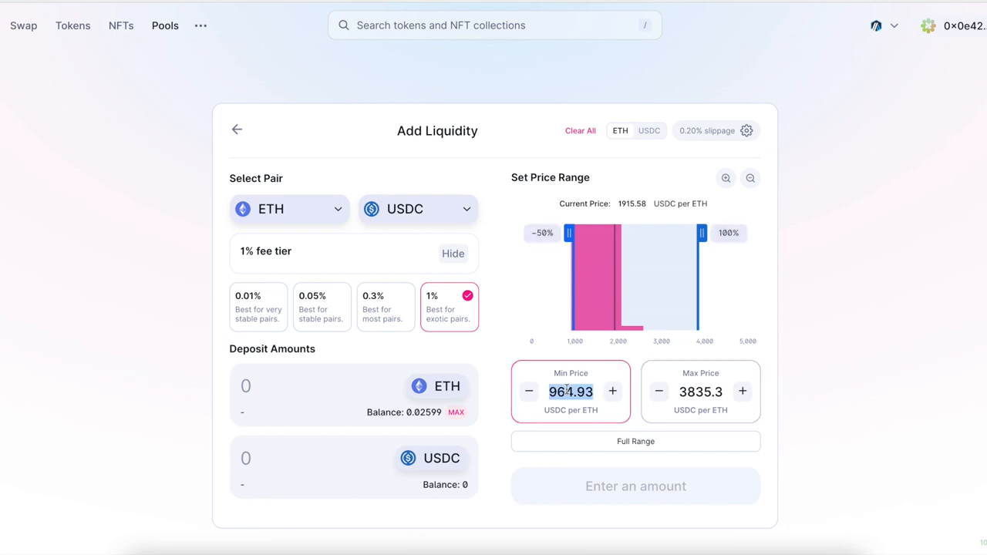
Try trial Min/Max price entries of 15, 600, 10 and 15000 in the ETH/USDC range fields.
text(15)
click(700, 392)
text(1)
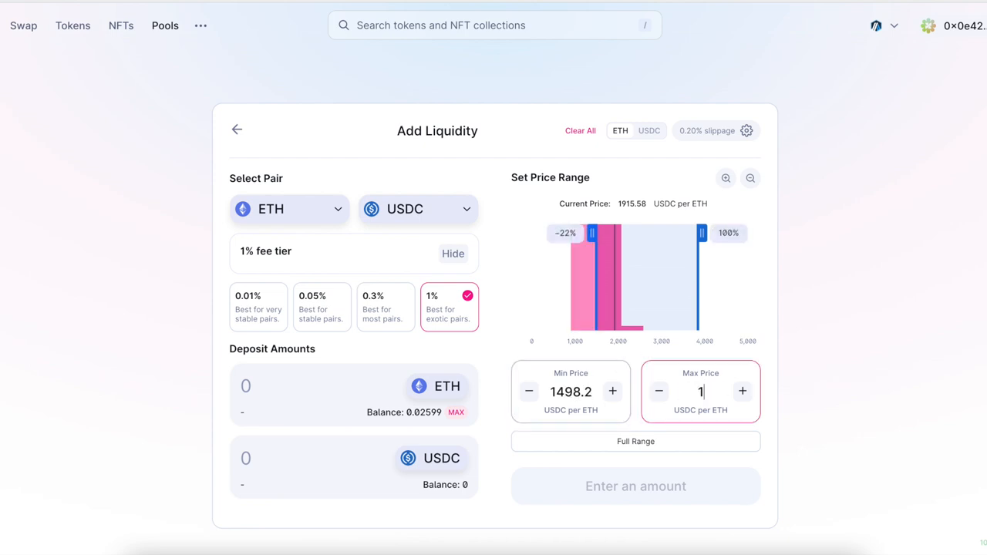
text(600)
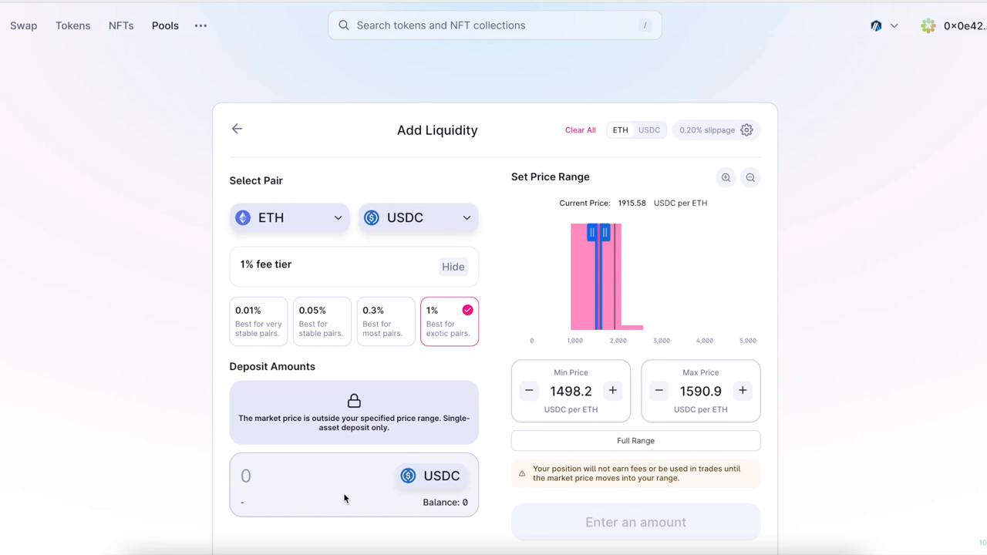
scroll(down, 3)
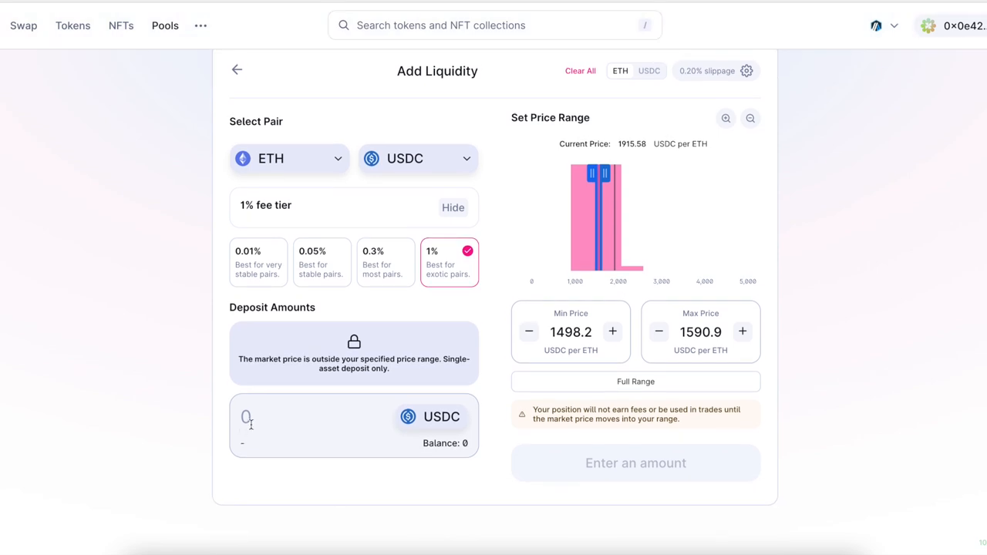
text(10000)
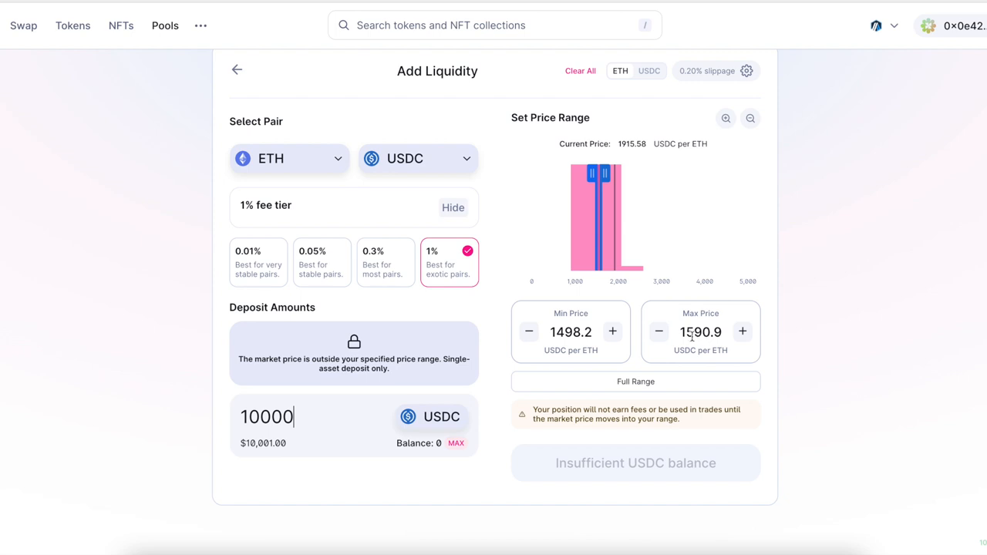
mouse_move(700, 331)
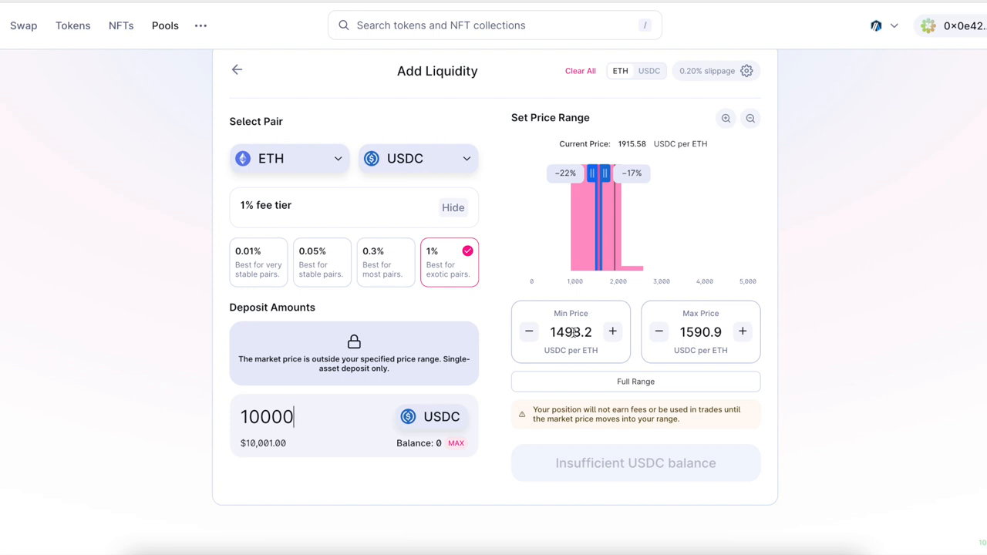
click(528, 330)
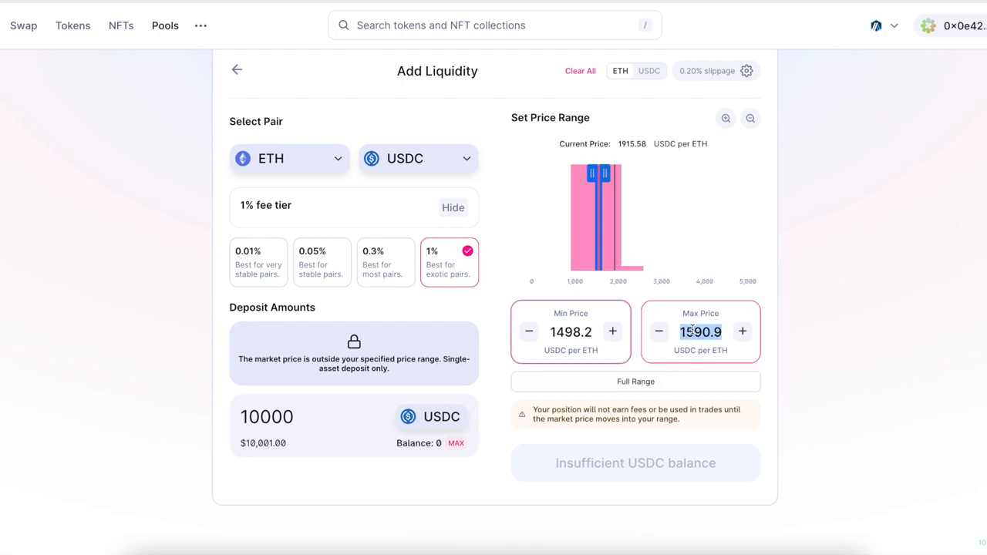
text(10)
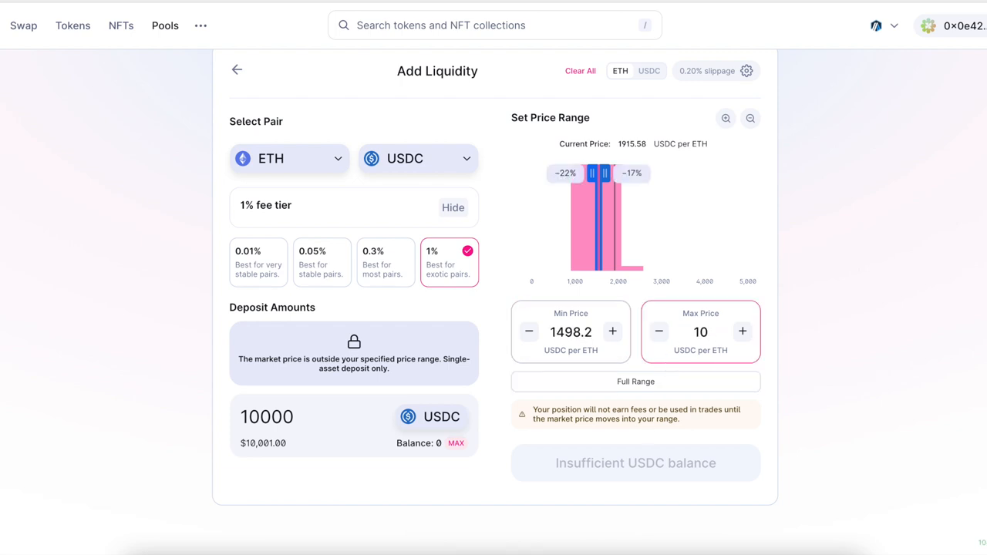
text(15000)
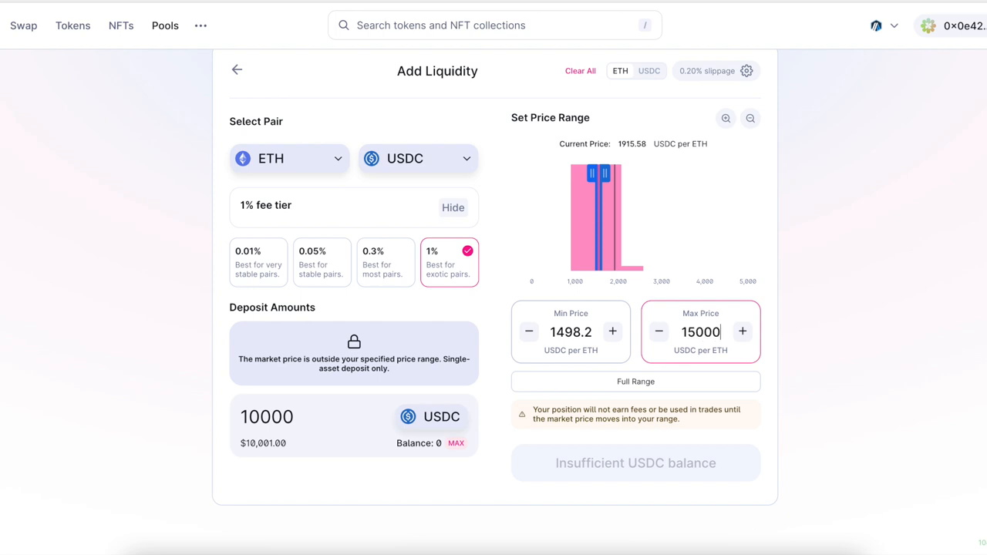
Set the range to 1498.2–1528.5 USDC per ETH for a single-sided 10000 USDC deposit.
text(1498.2)
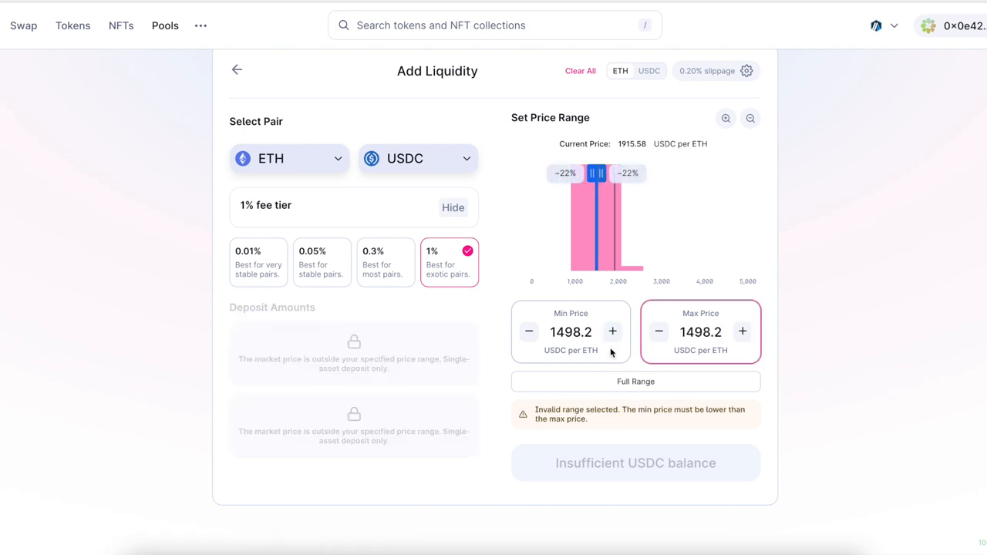
click(571, 331)
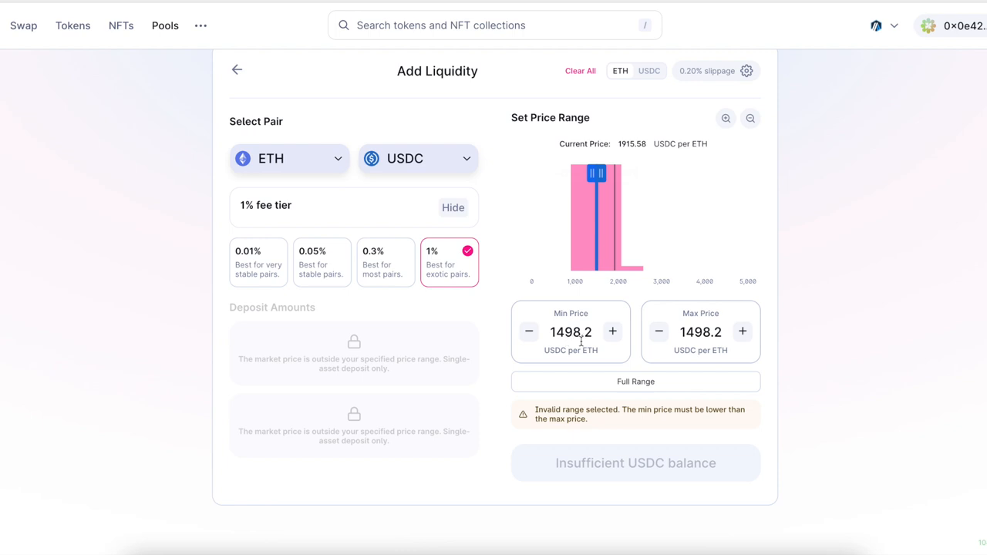
click(700, 332)
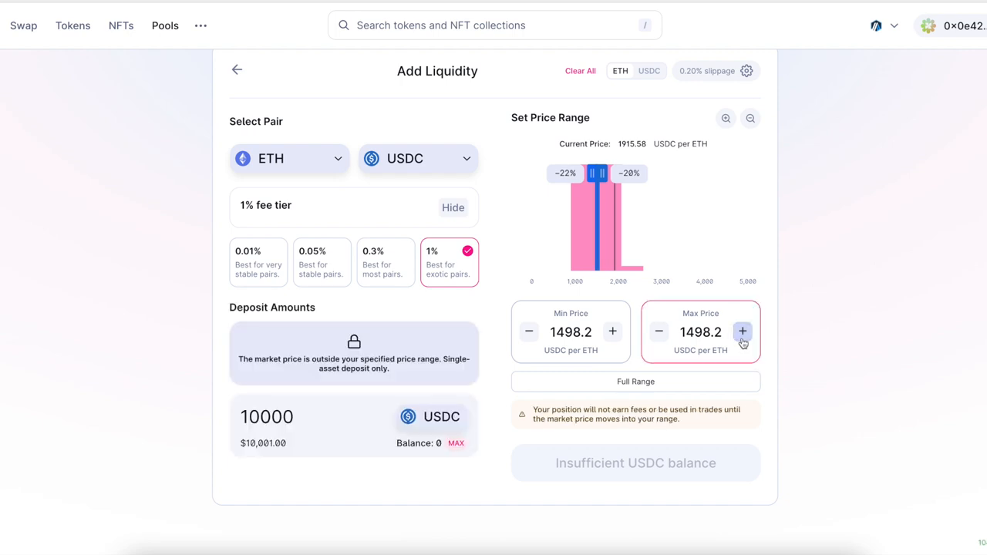
click(742, 332)
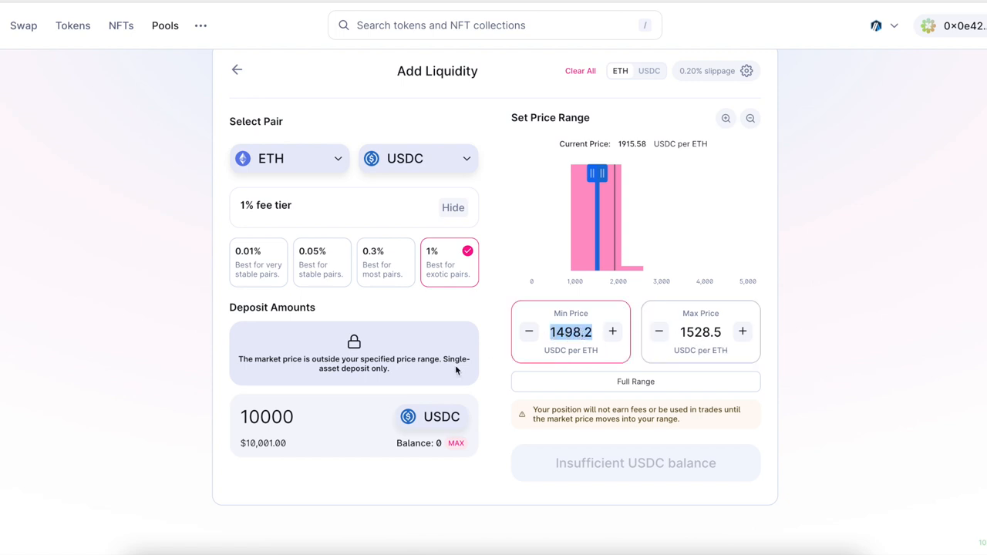
mouse_move(614, 179)
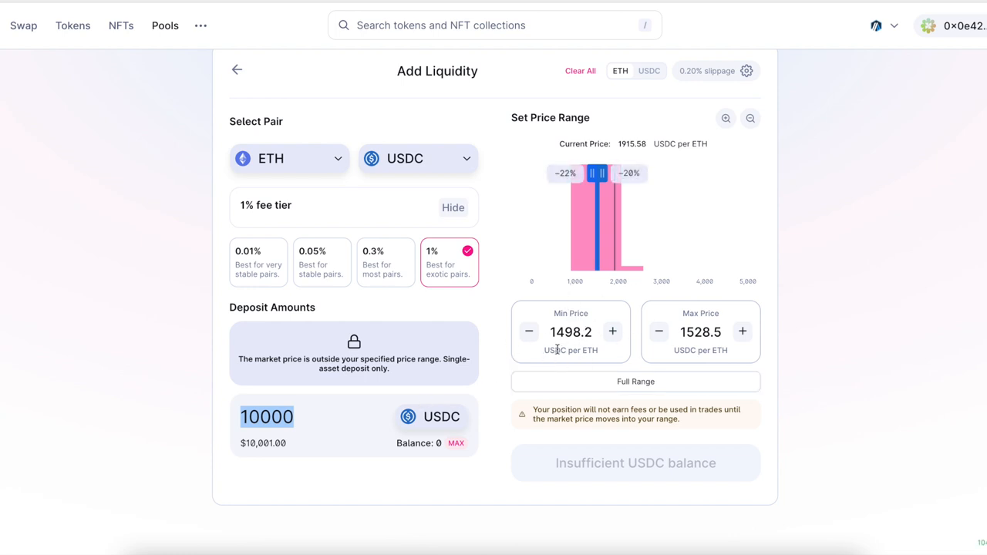
mouse_move(543, 323)
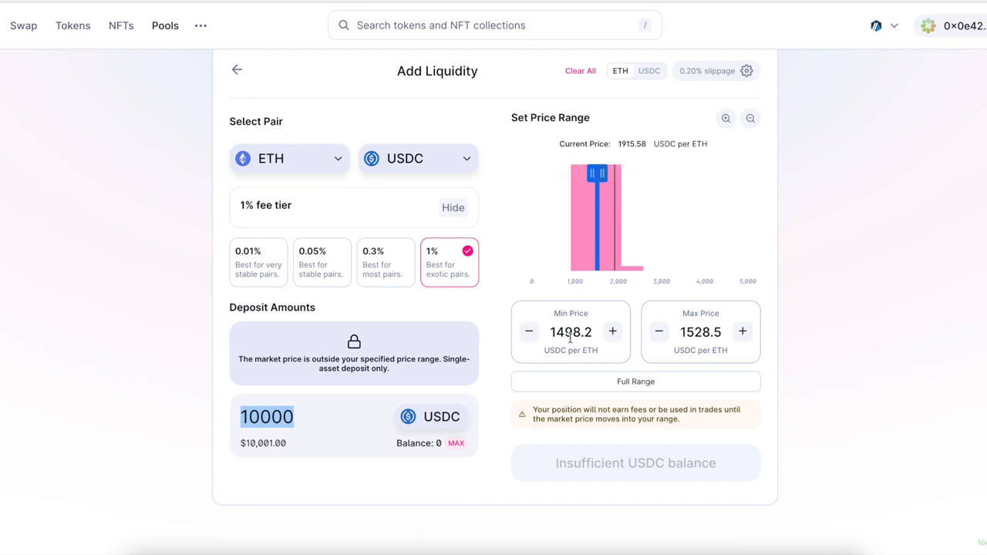
mouse_move(578, 349)
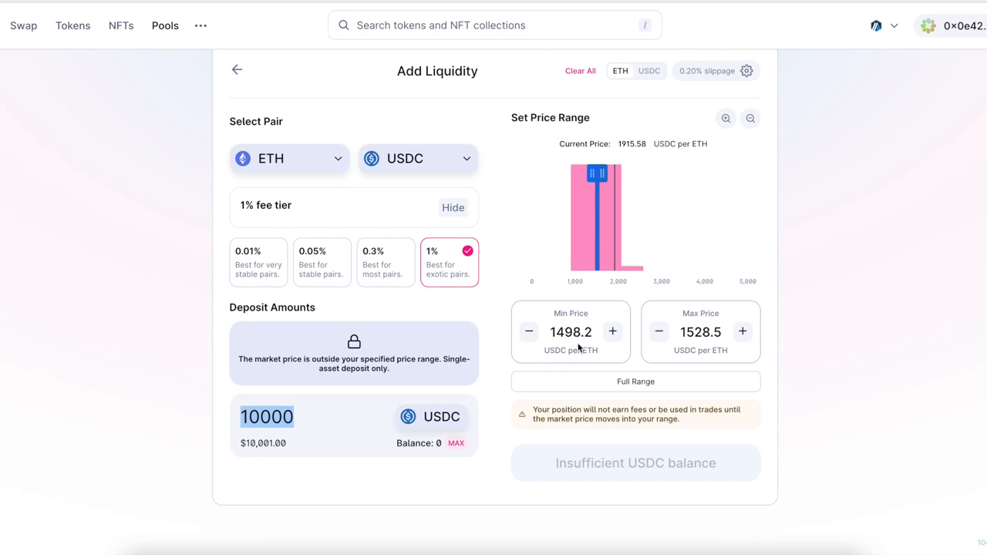
mouse_move(558, 333)
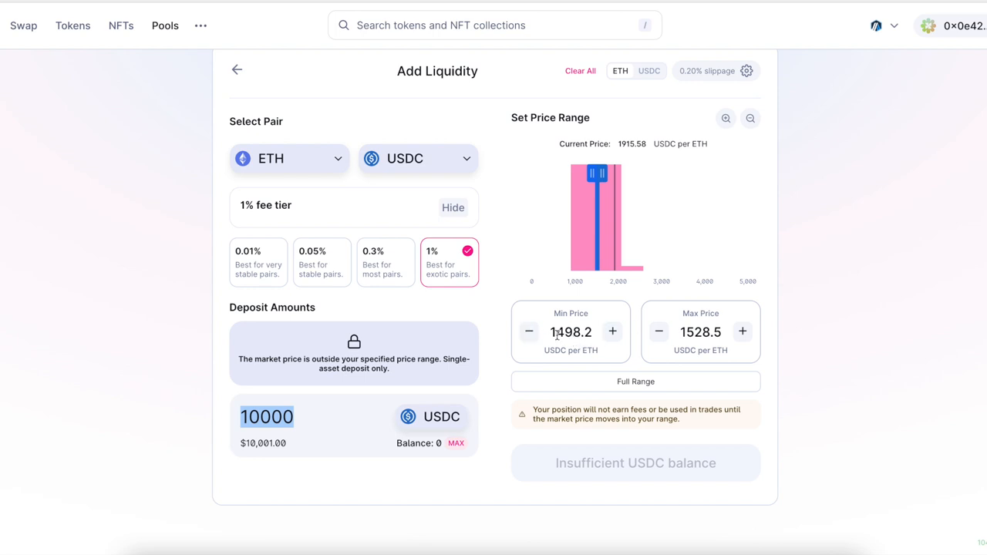
click(571, 332)
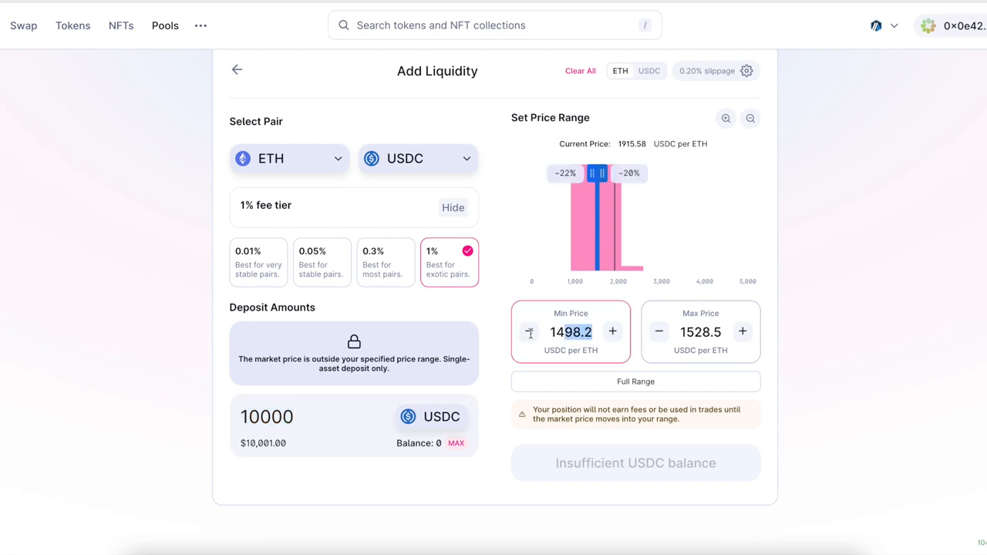
click(700, 332)
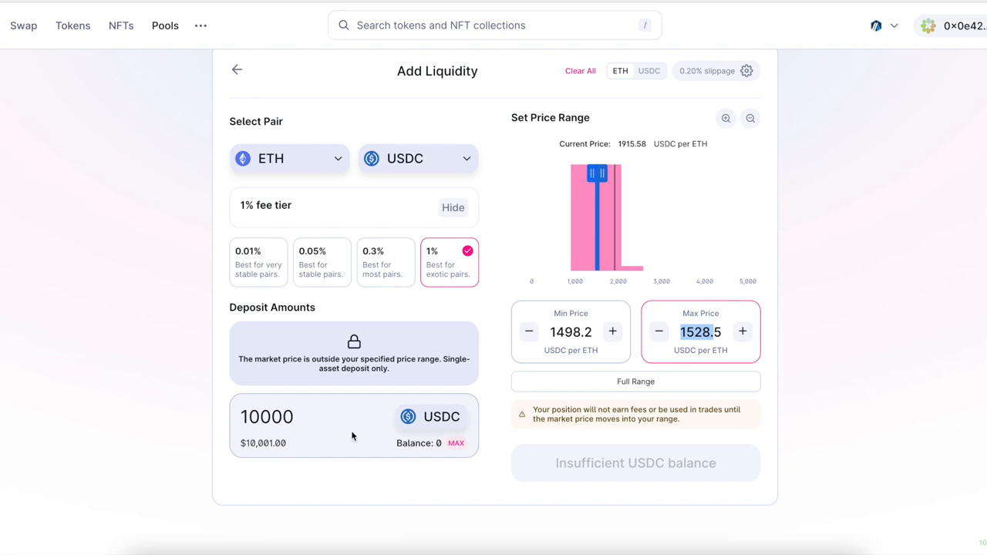
mouse_move(378, 413)
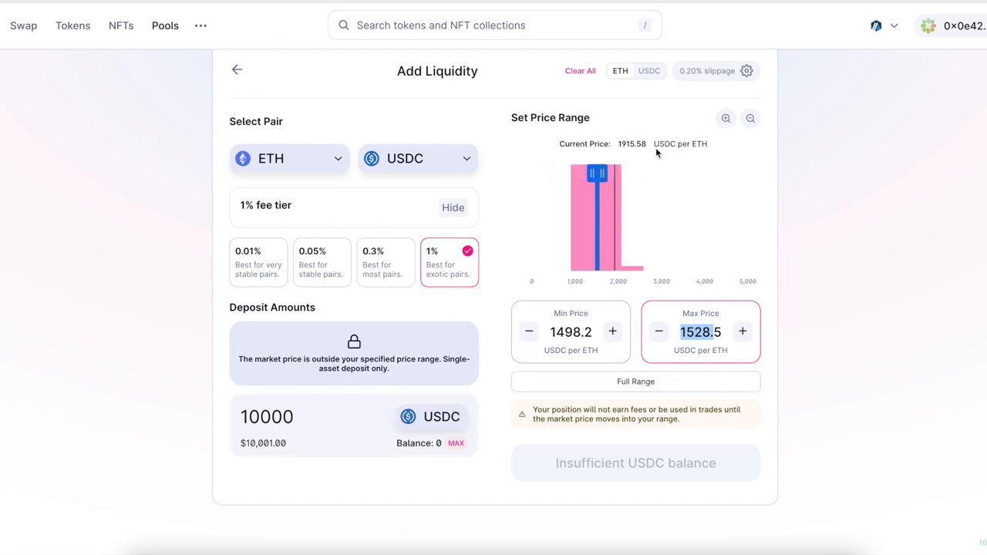
Enter 2000 so the range snaps to 1982.3–2022.4 USDC per ETH and deposit 1 ETH single-sided.
click(571, 332)
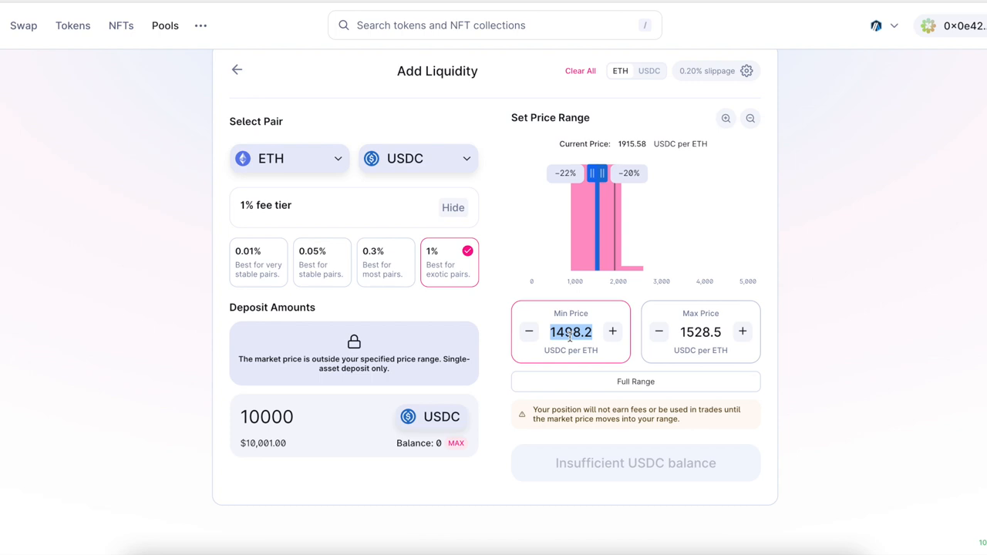
text(2000)
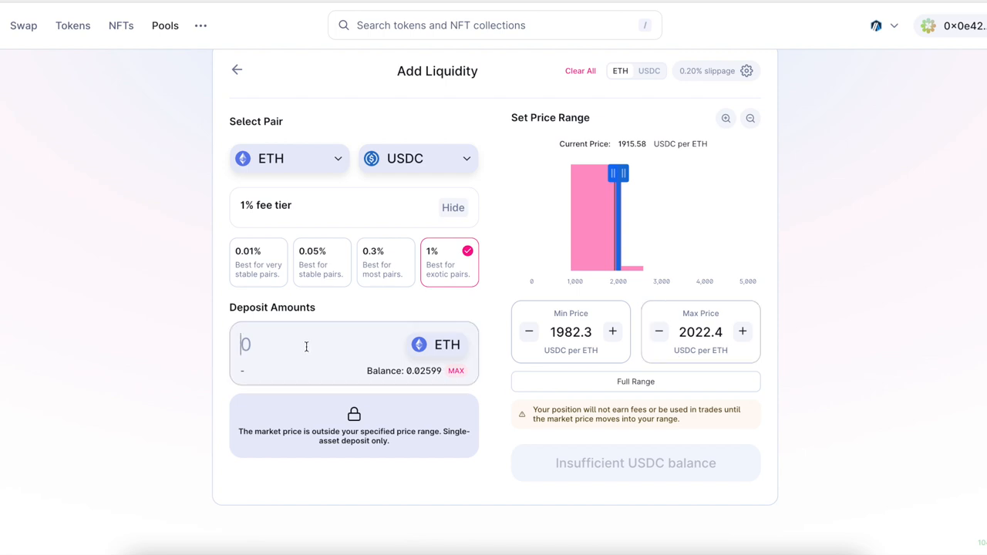
text(1)
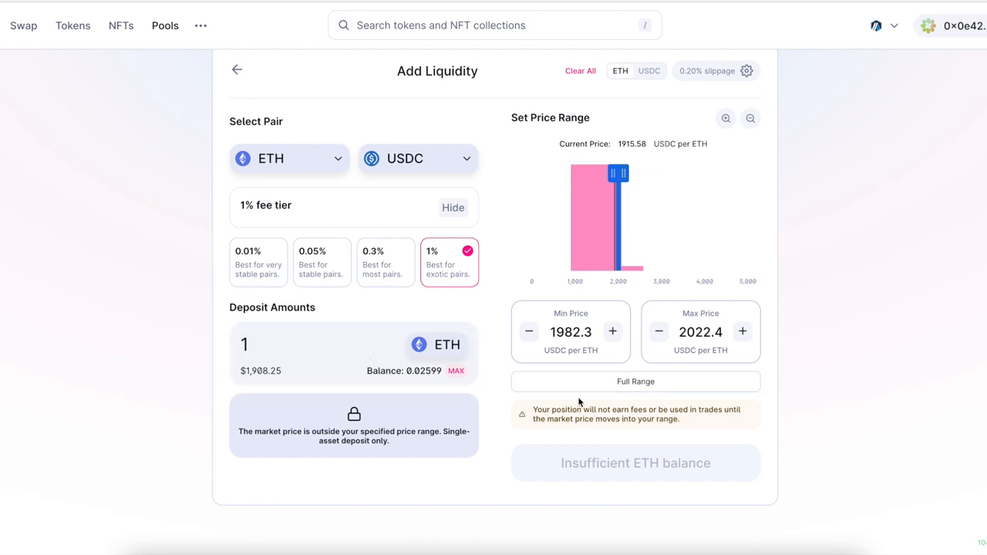
mouse_move(656, 343)
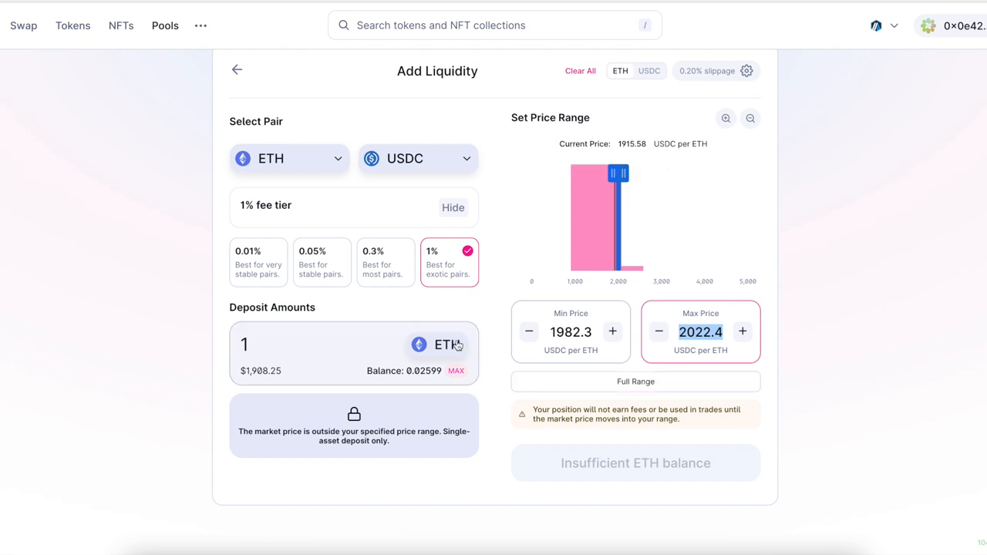
mouse_move(532, 400)
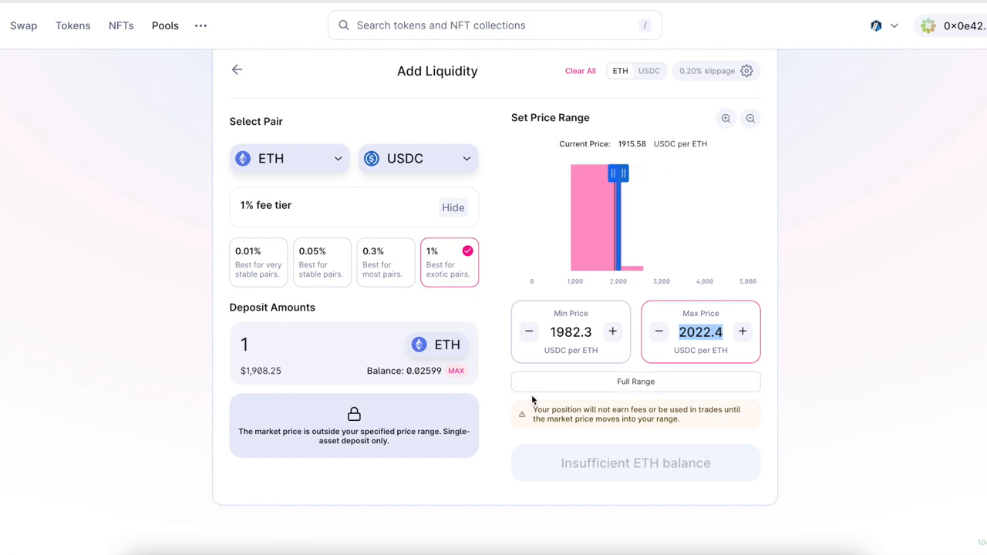
mouse_move(584, 369)
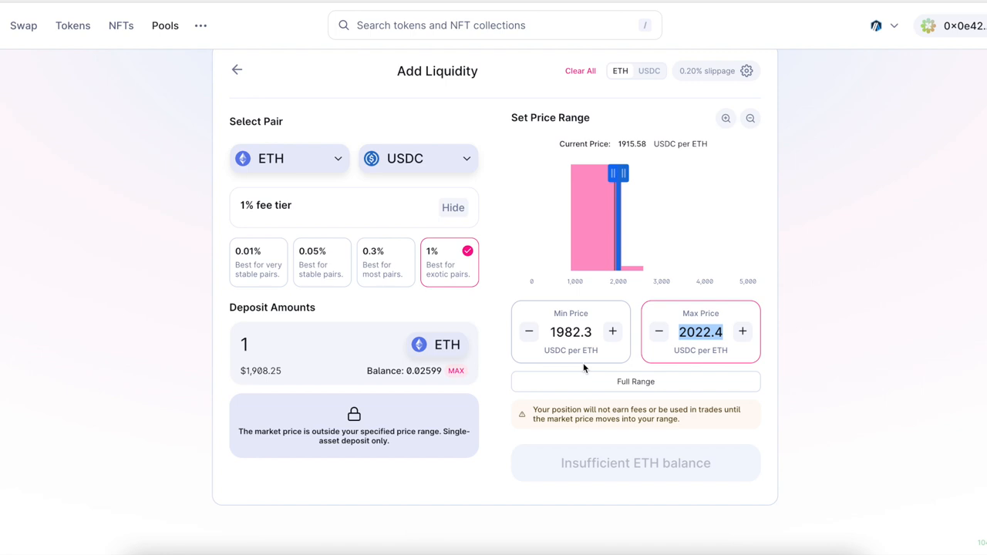
mouse_move(538, 352)
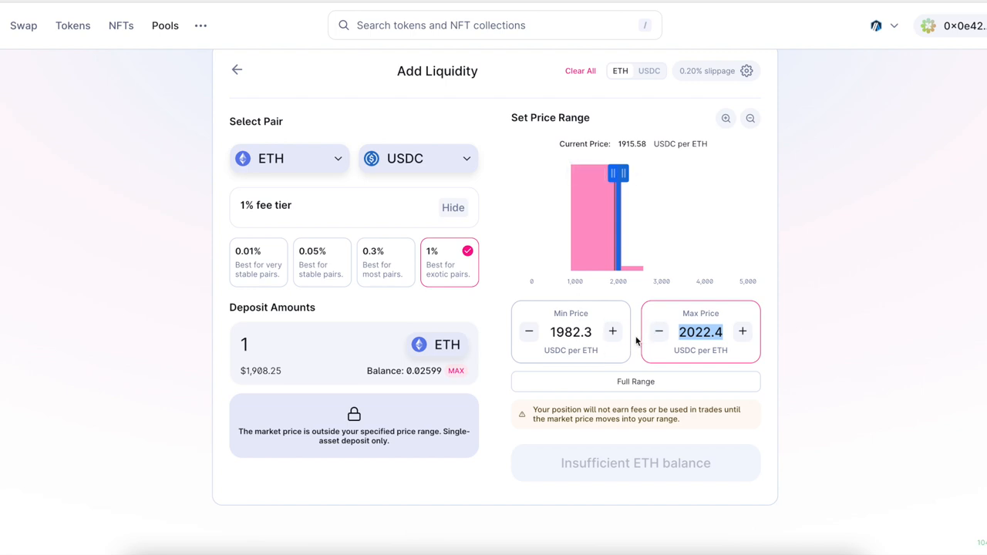
mouse_move(494, 315)
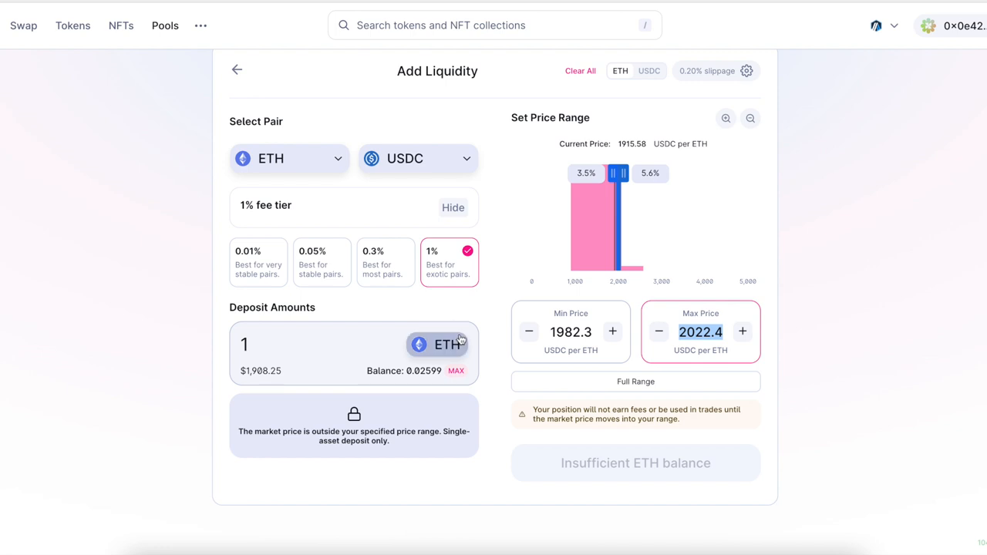
mouse_move(476, 363)
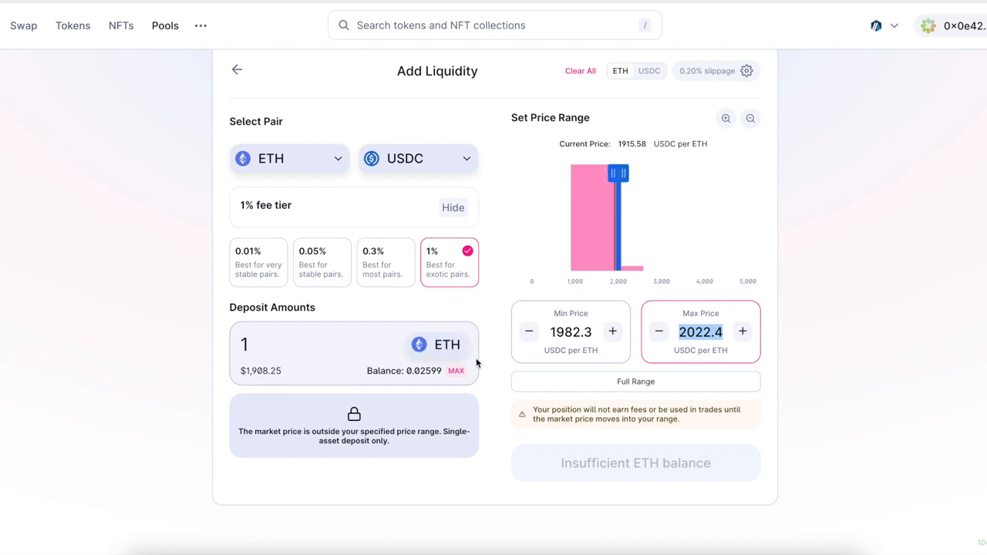